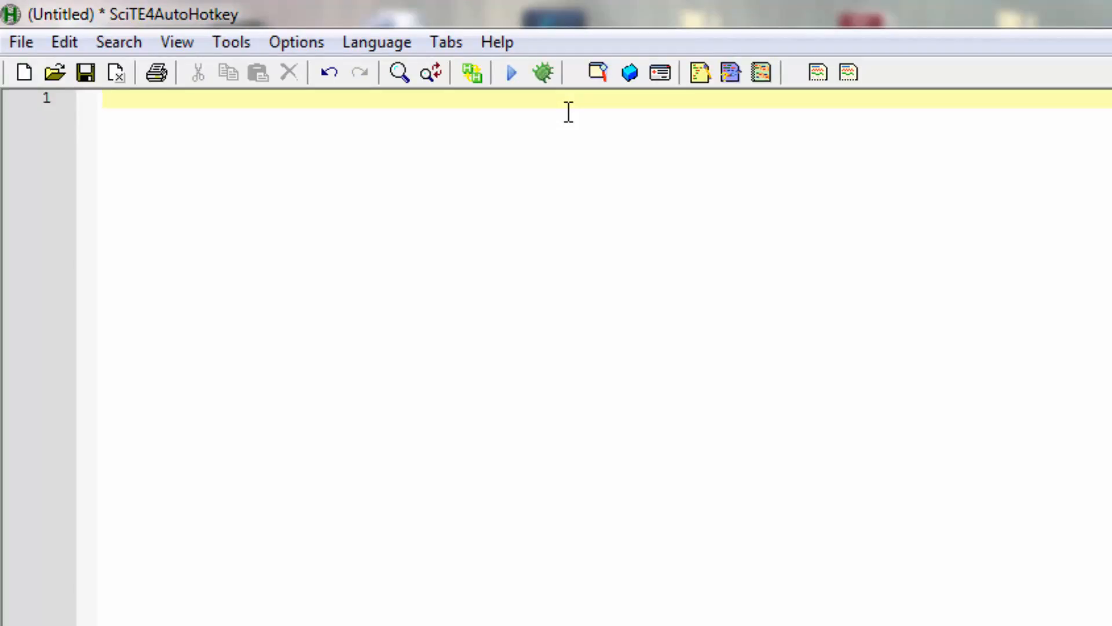
# Step: Write line 1 as oWord := ComObjCreate("Word.Application") and start a new line
pyautogui.write('o')
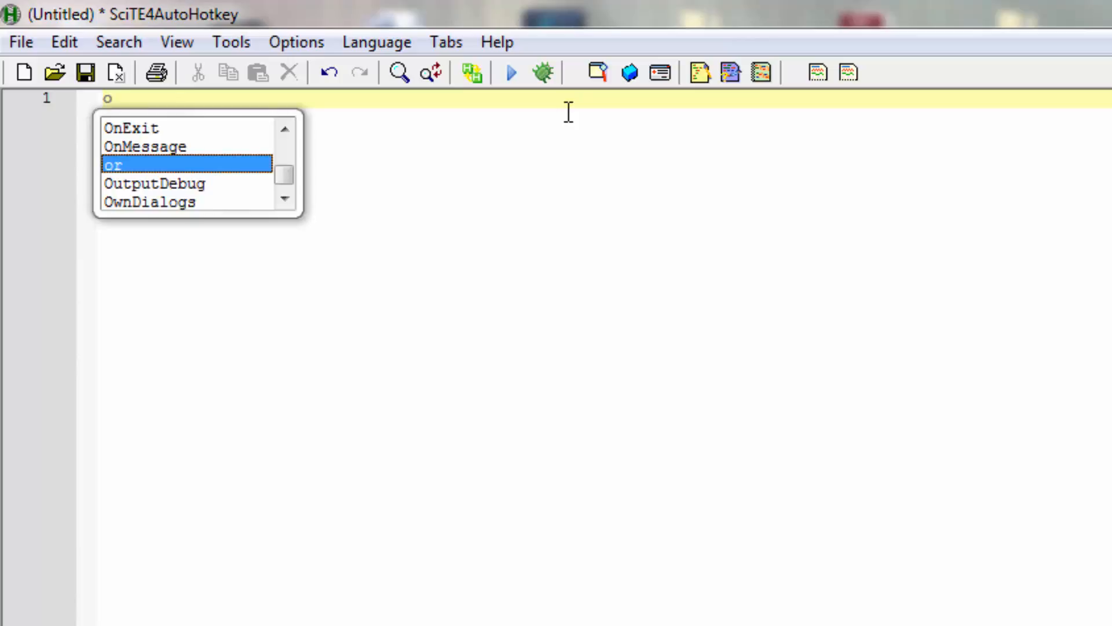
pyautogui.write('Word :=')
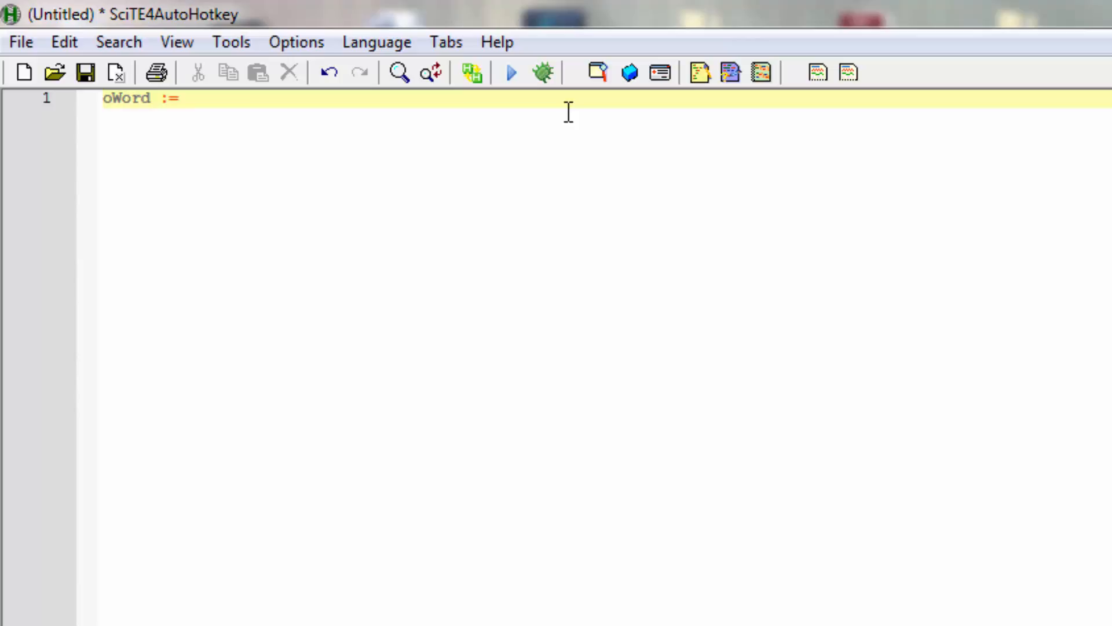
pyautogui.write('comobj')
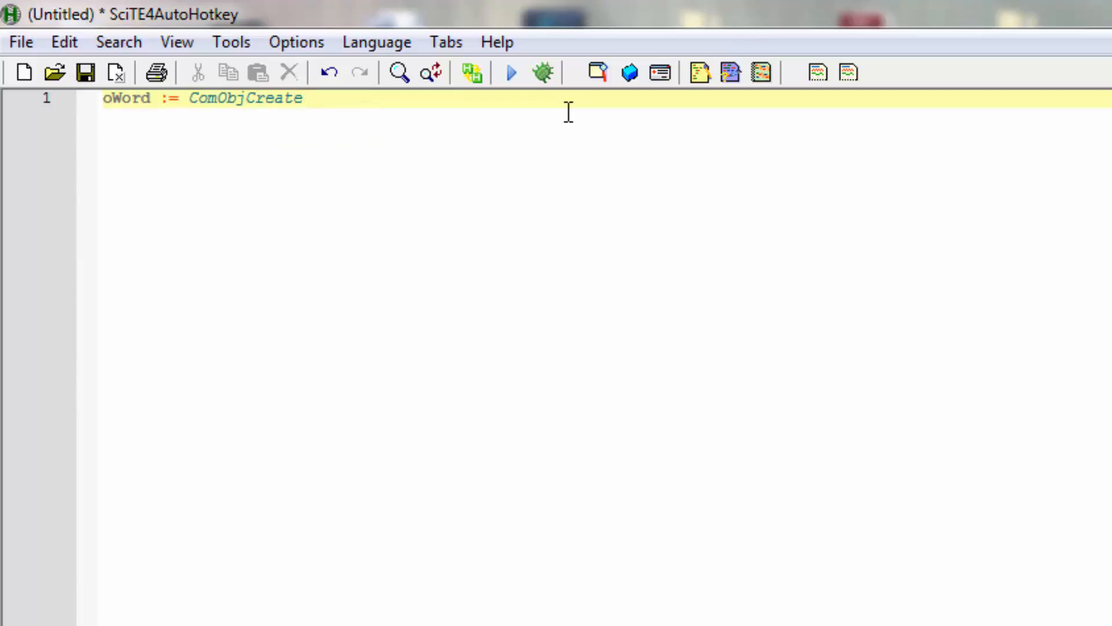
pyautogui.write('("')
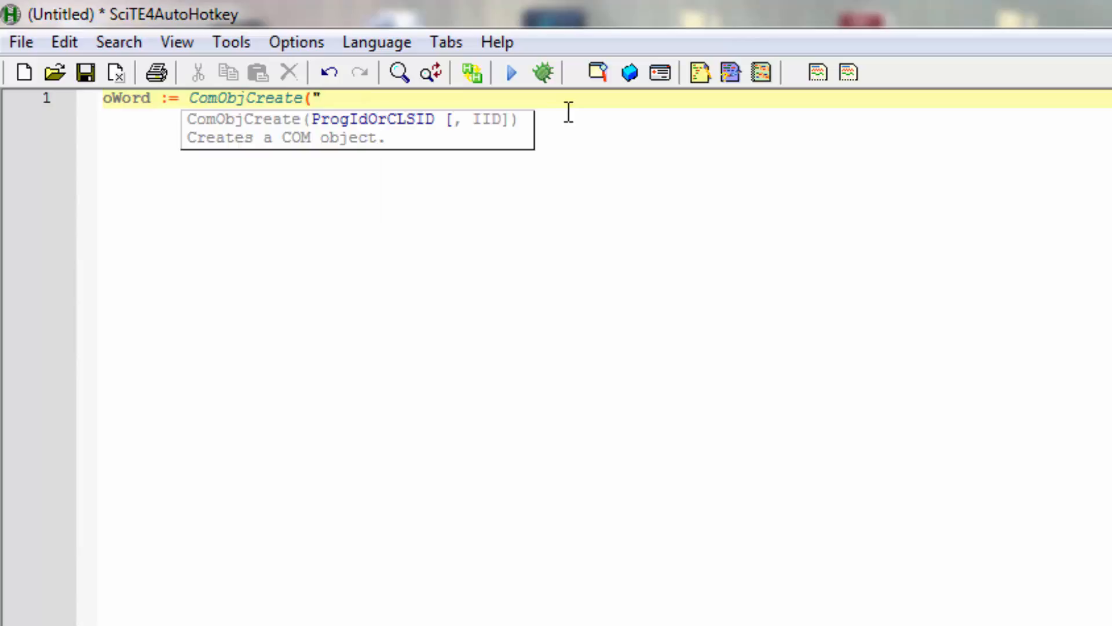
pyautogui.write('Word')
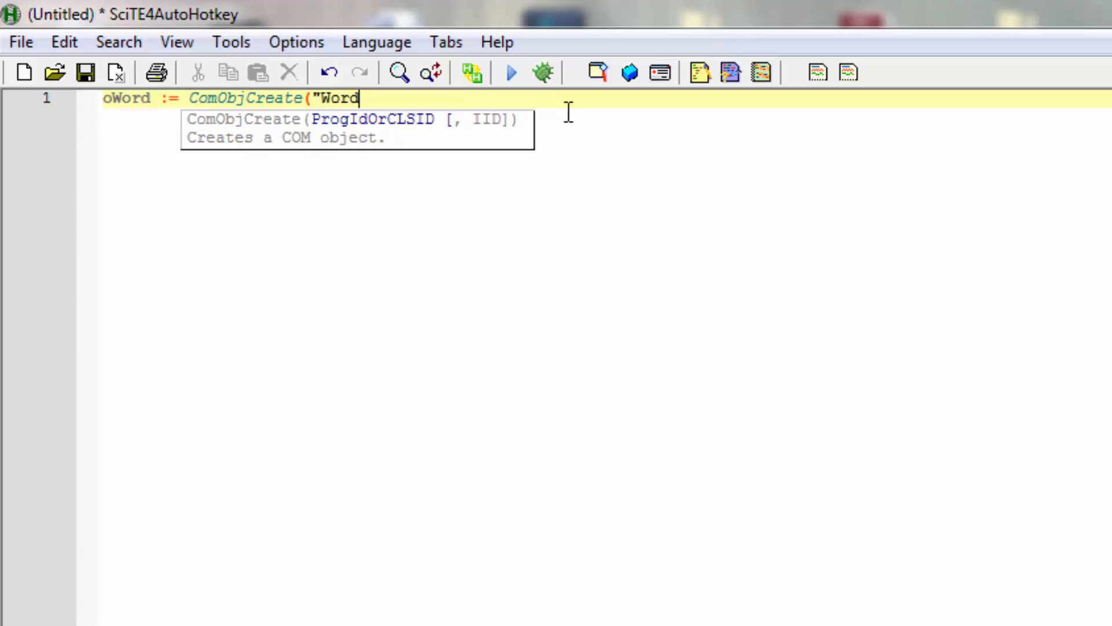
pyautogui.write('.App')
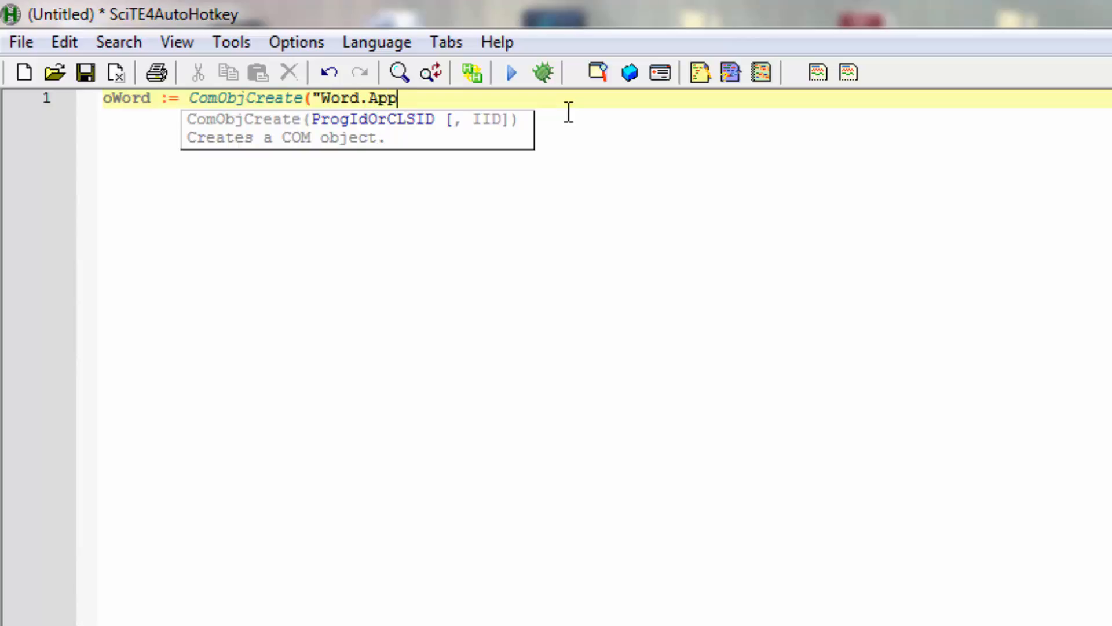
pyautogui.write('liction')
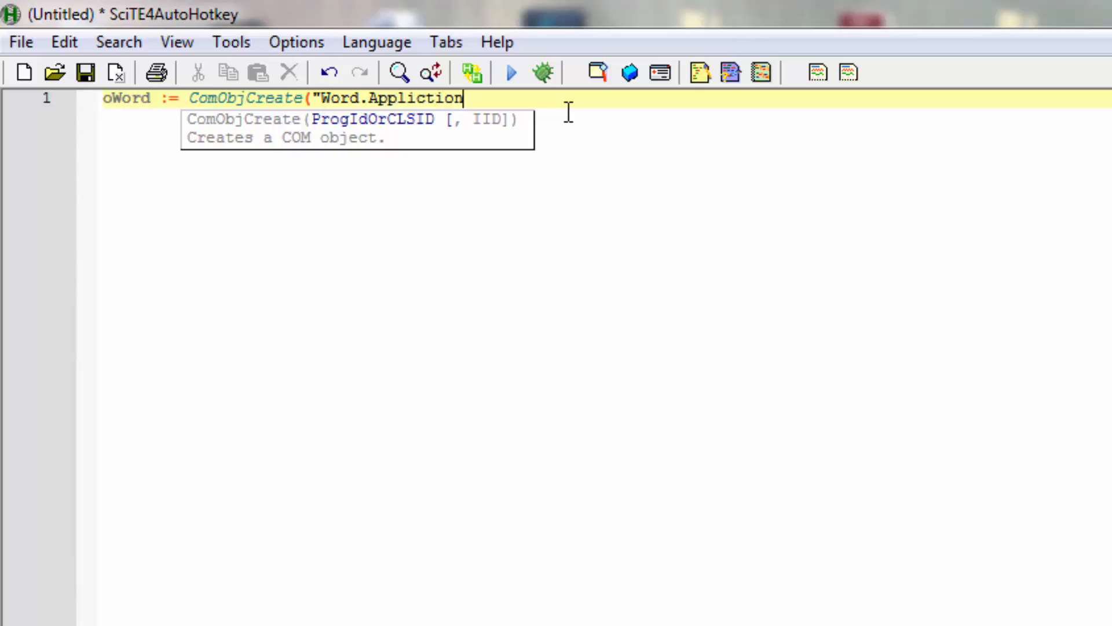
pyautogui.write('"(')
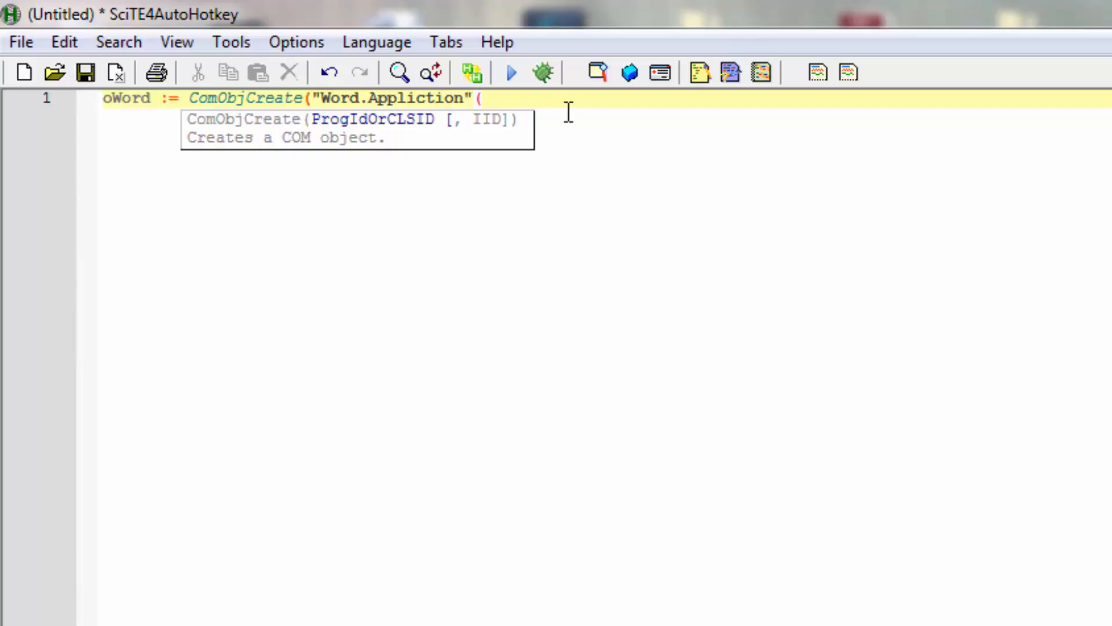
pyautogui.write(')')
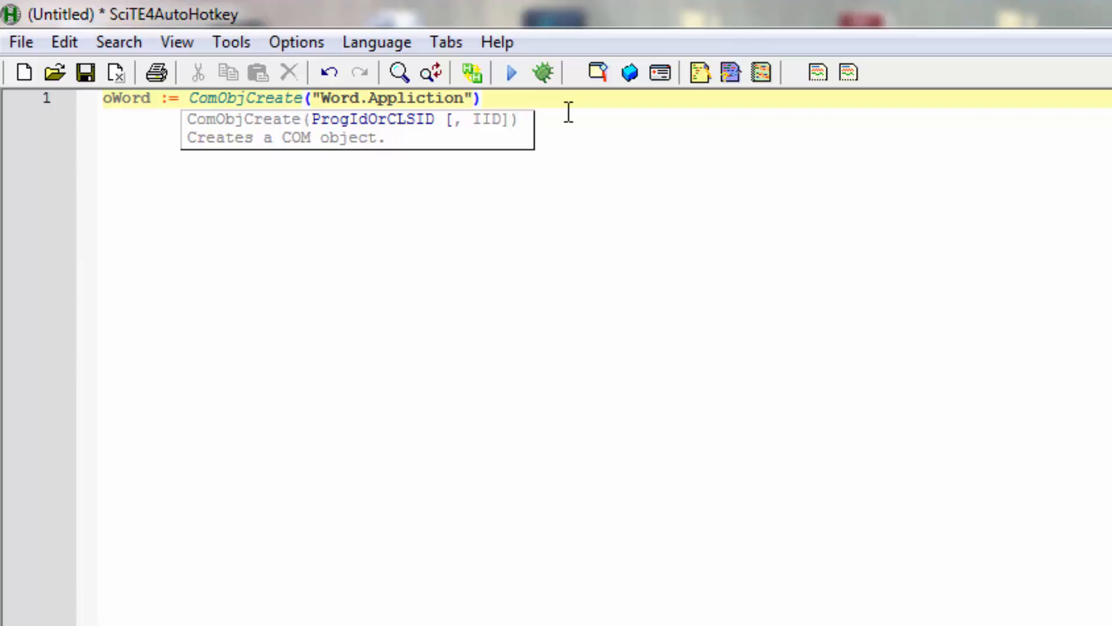
pyautogui.press('Return')
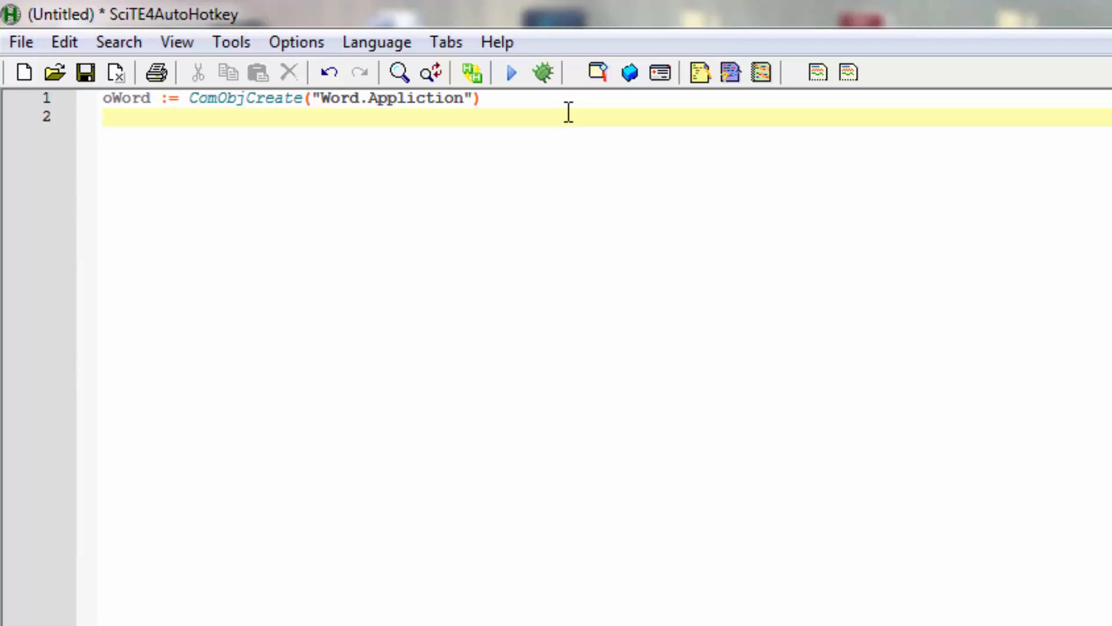
# Step: Write line 2 as oWord.visible := true and leave a blank line after it
pyautogui.write('o')
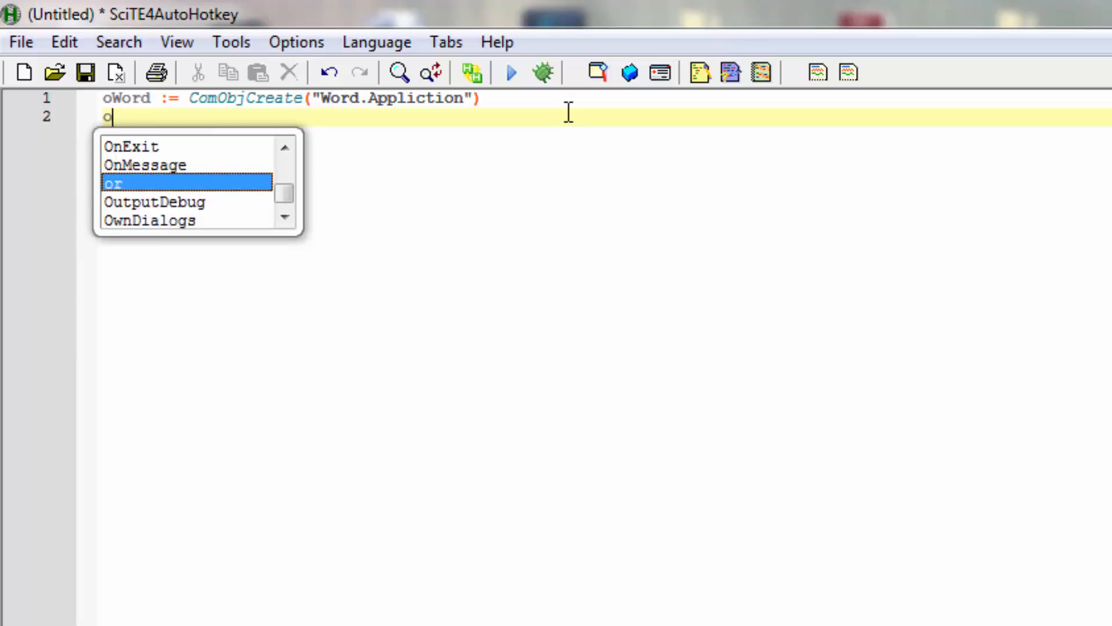
pyautogui.write('Word')
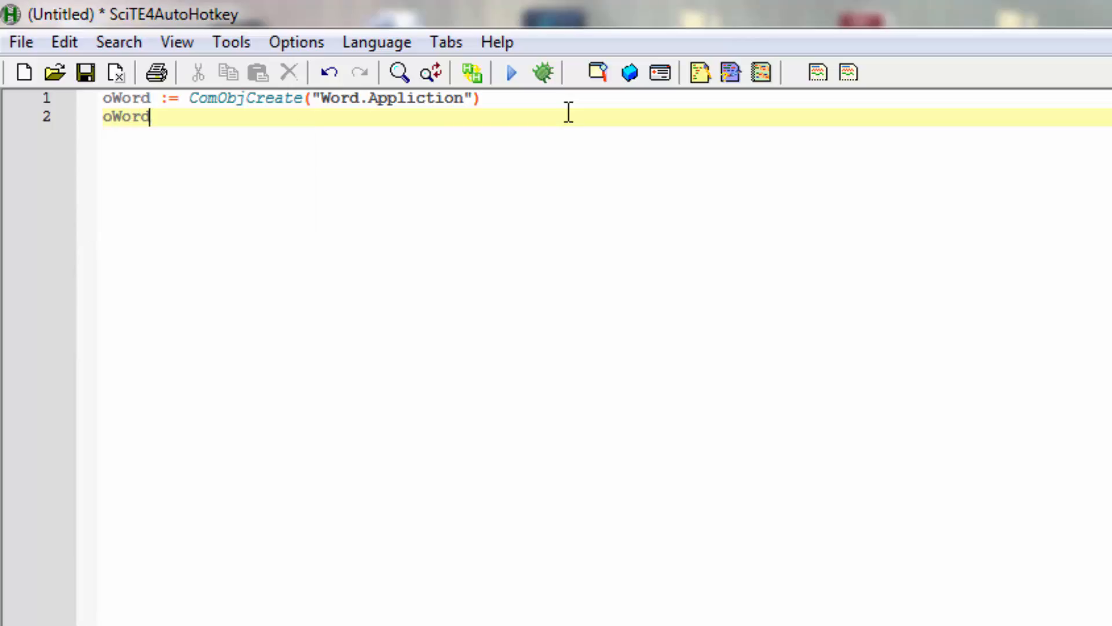
pyautogui.write('.v')
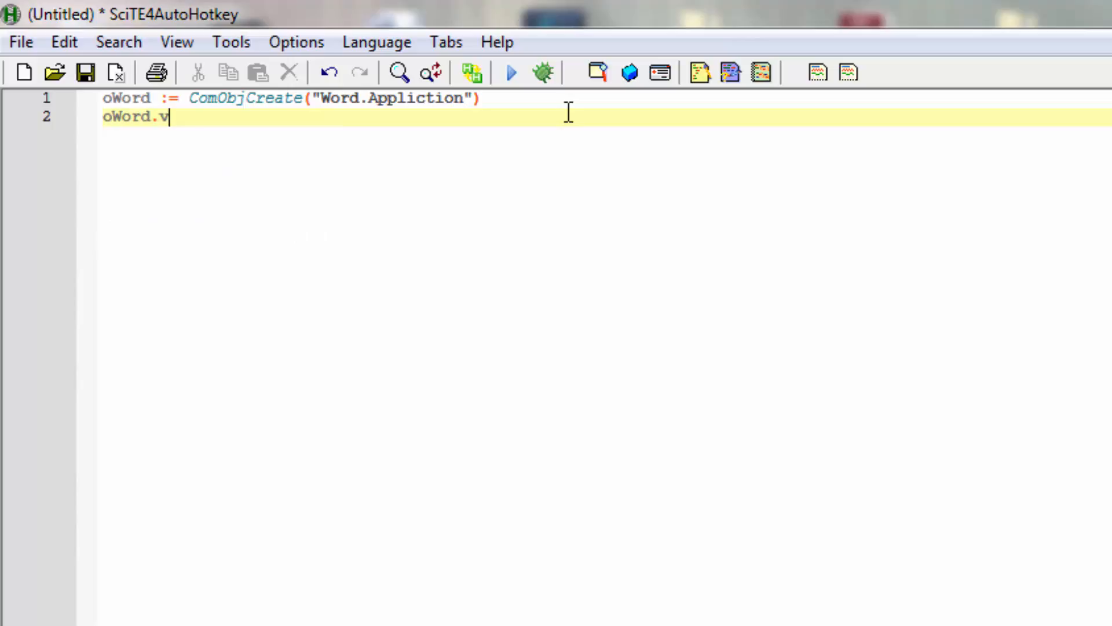
pyautogui.write('isable')
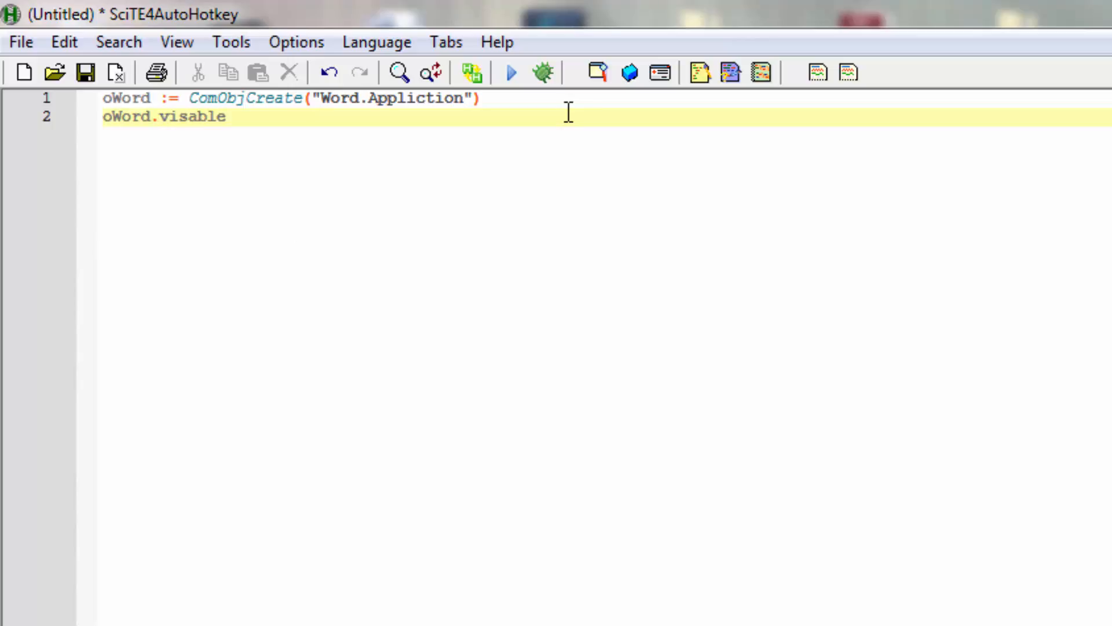
pyautogui.write(':= t')
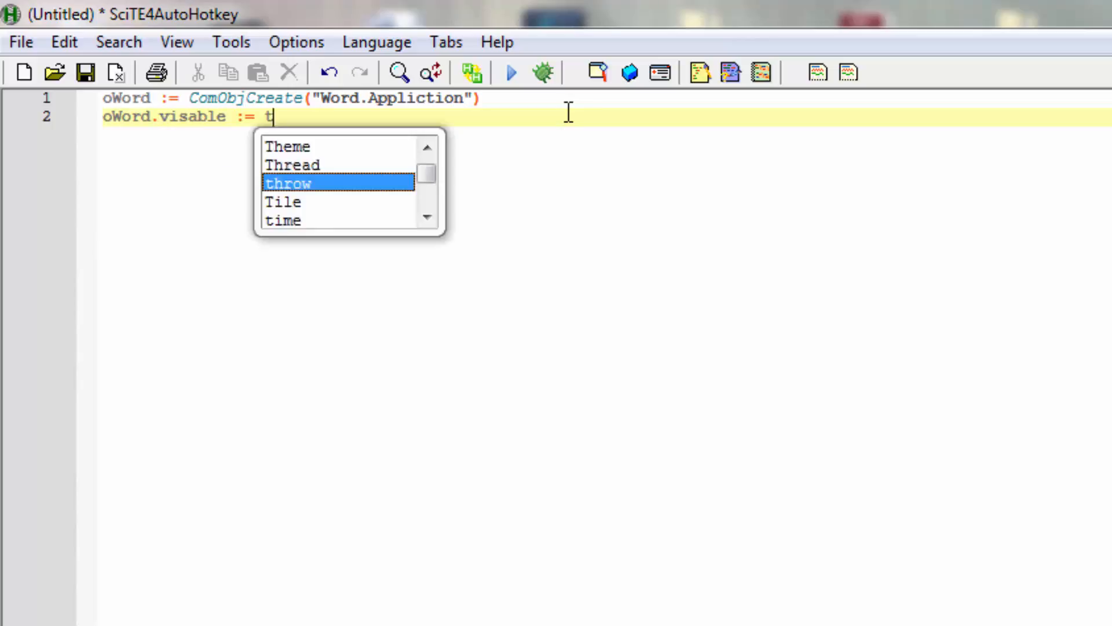
pyautogui.write('rue')
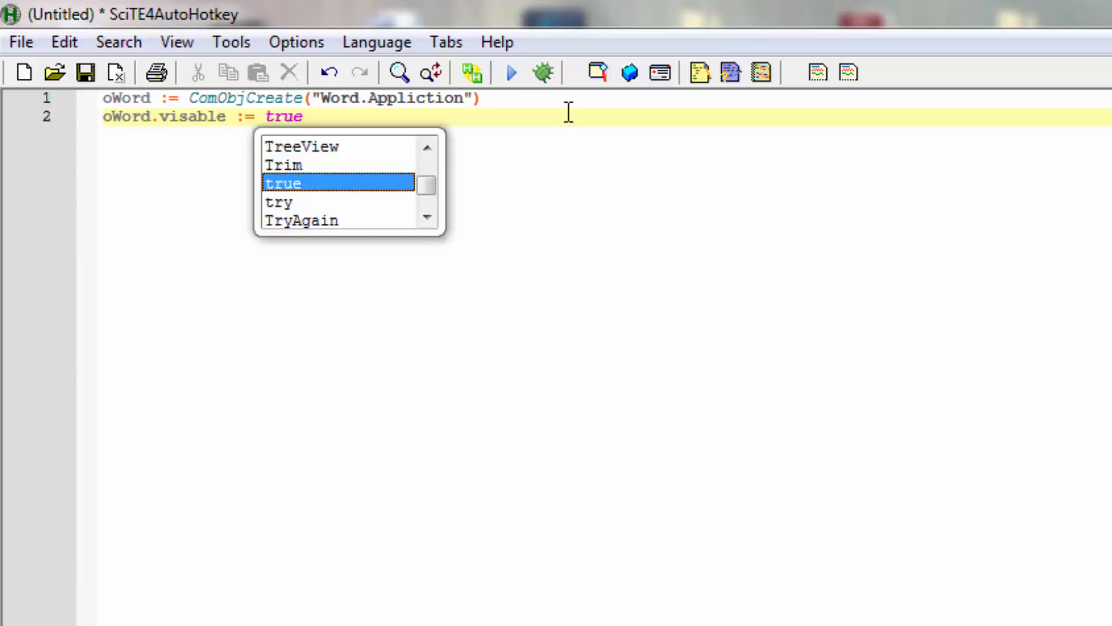
pyautogui.press('Return')
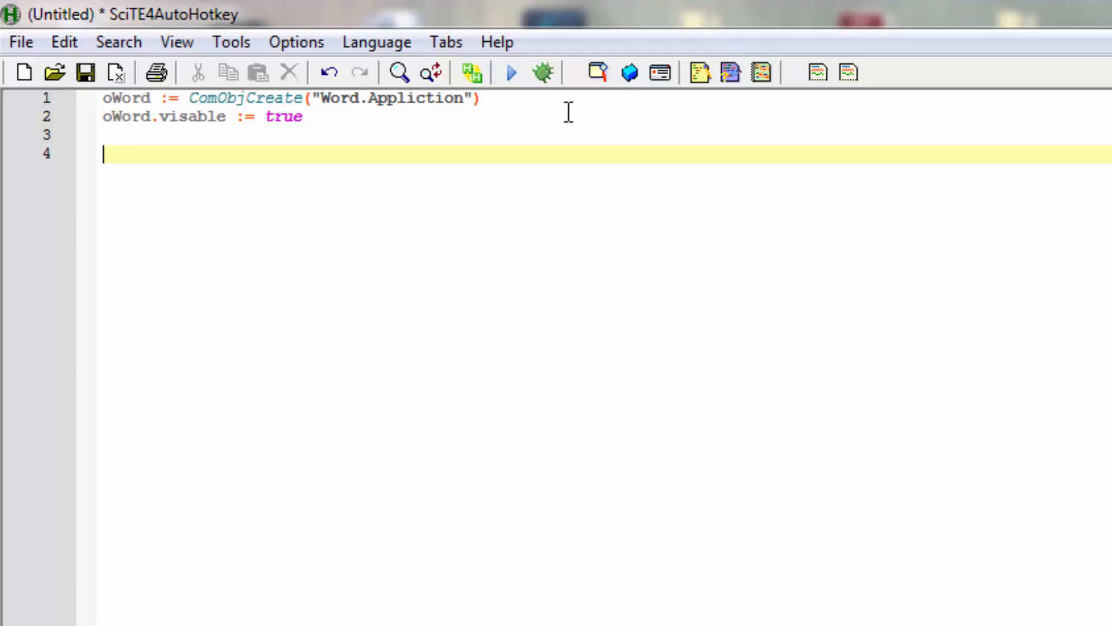
# Step: Write line 4 as oWord.Document.Add, replacing a mistaken .selection, then start a new line
pyautogui.write('o')
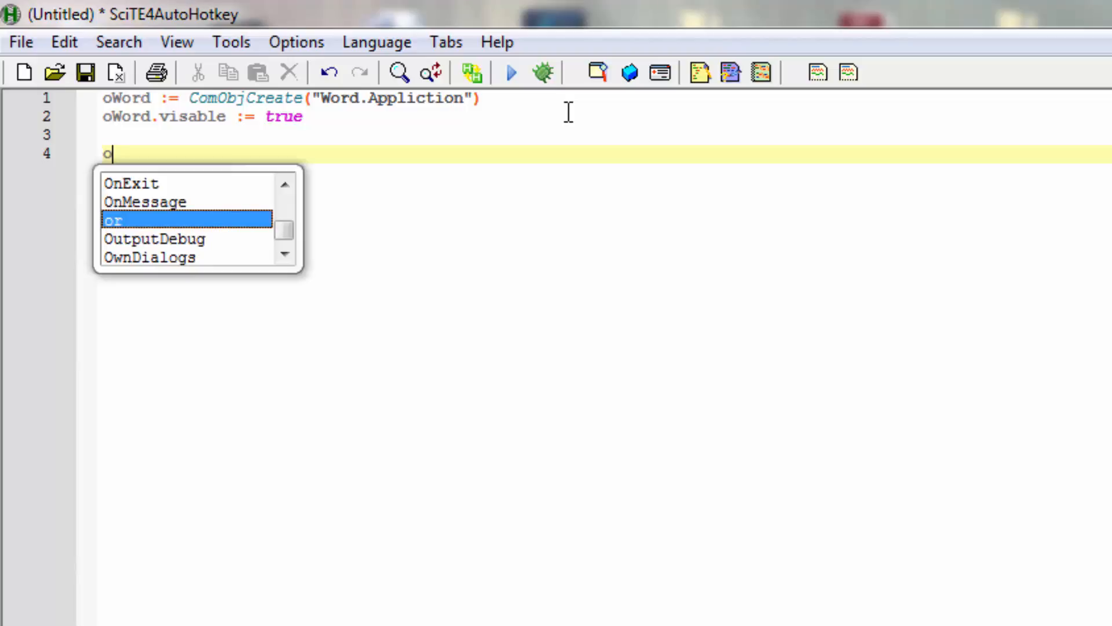
pyautogui.write('Word')
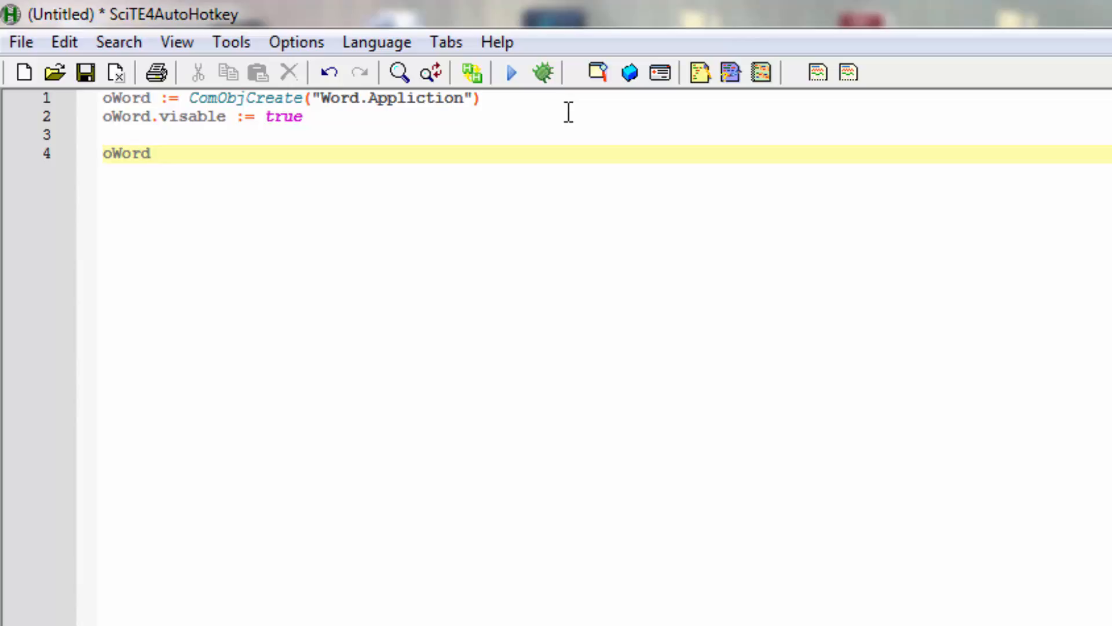
pyautogui.write('.s')
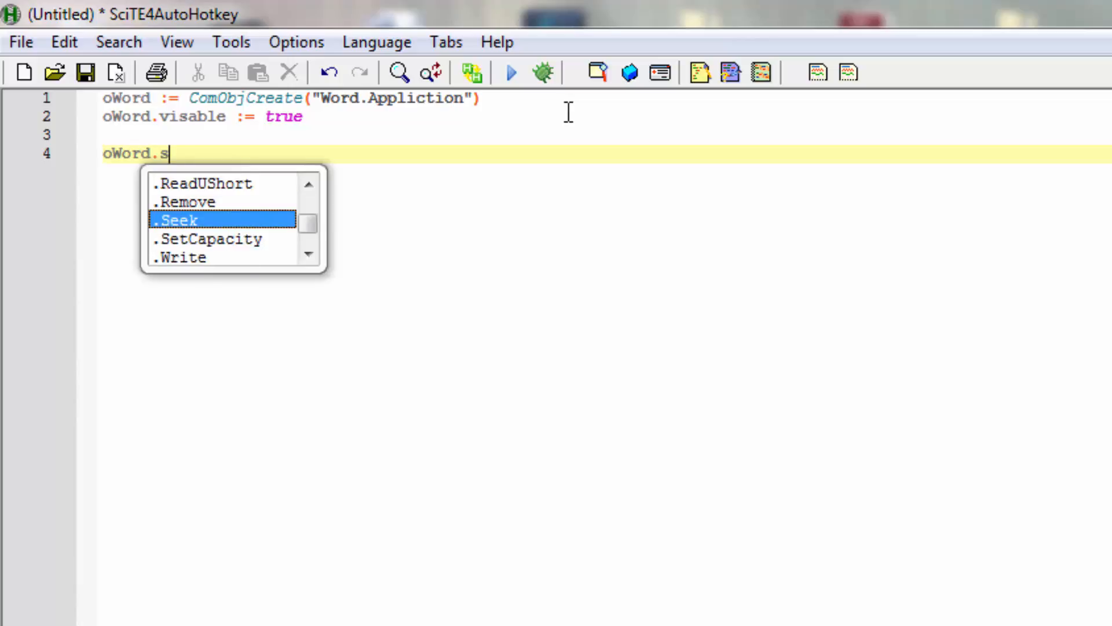
pyautogui.write('e')
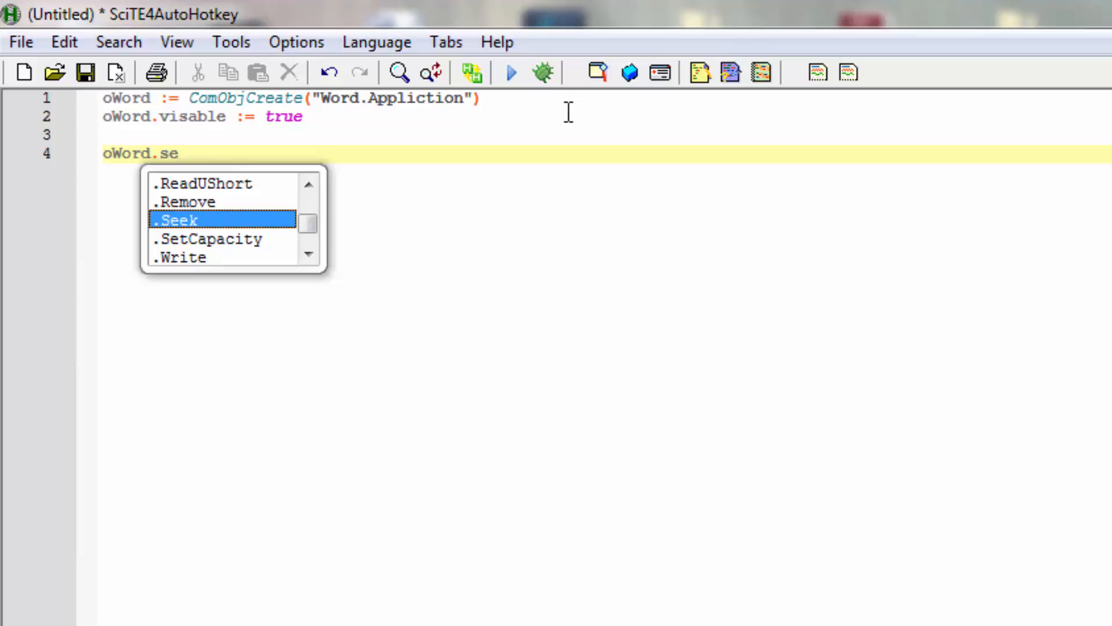
pyautogui.write('lec')
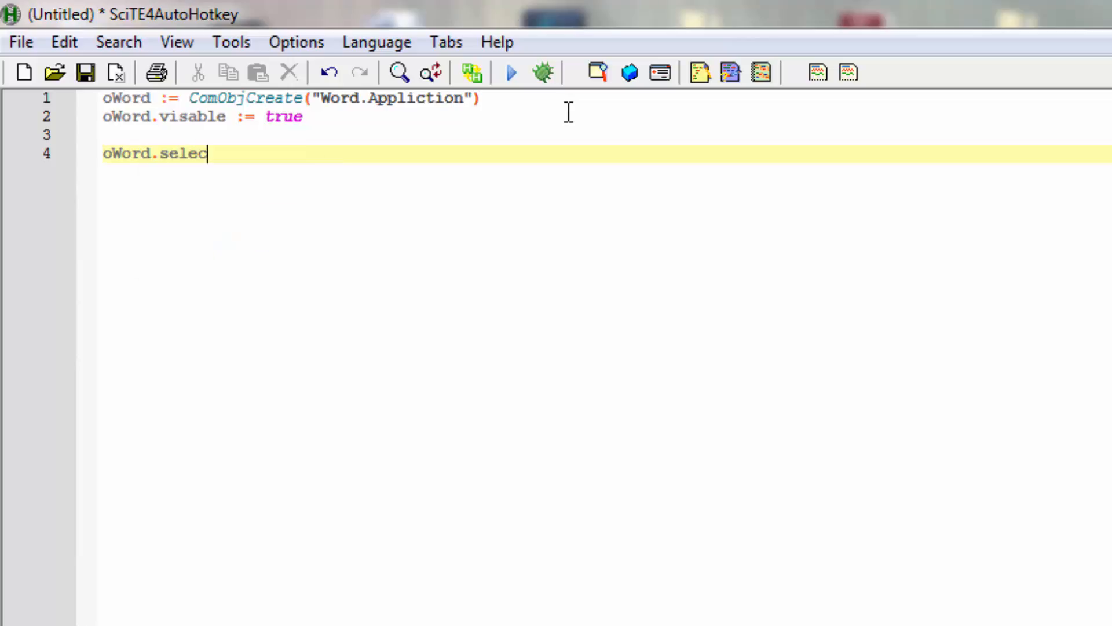
pyautogui.write('tion')
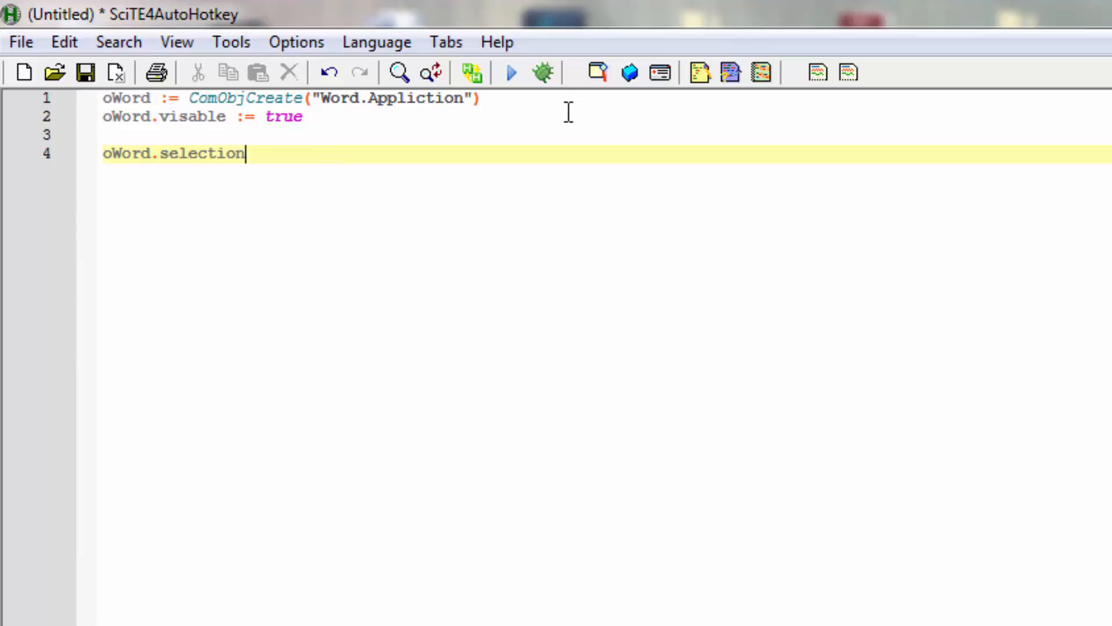
pyautogui.press('BackSpace')
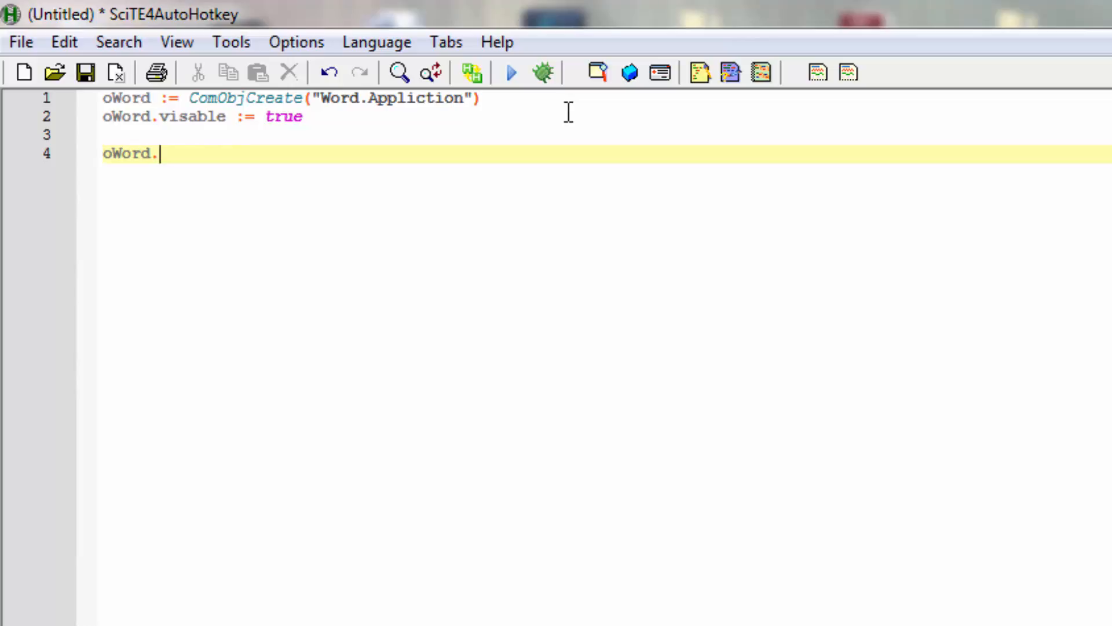
pyautogui.write('Docu')
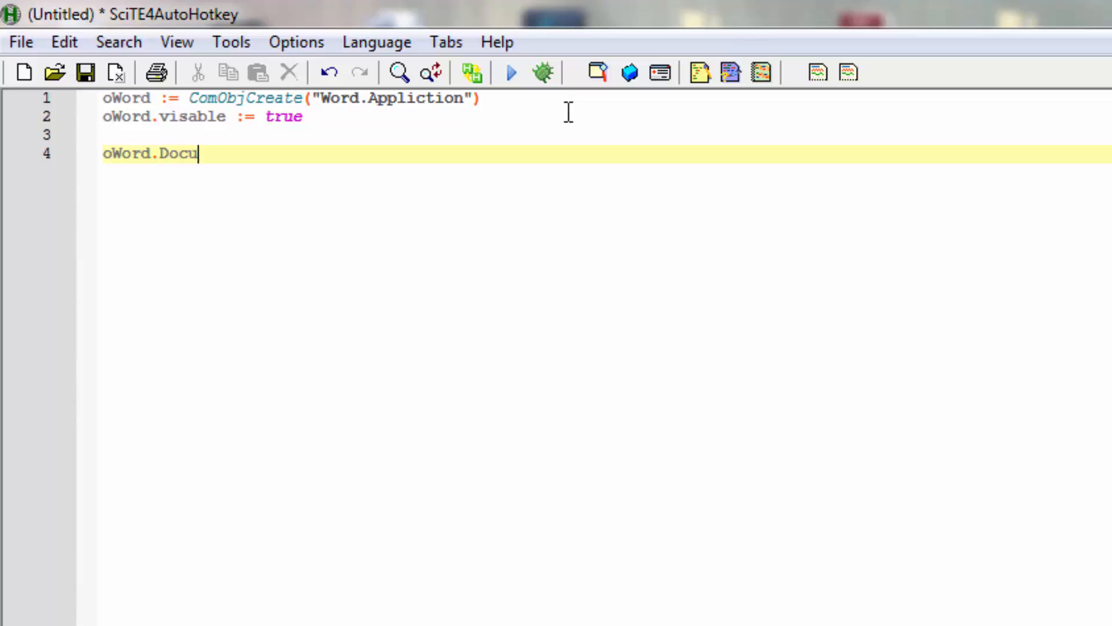
pyautogui.write('ment')
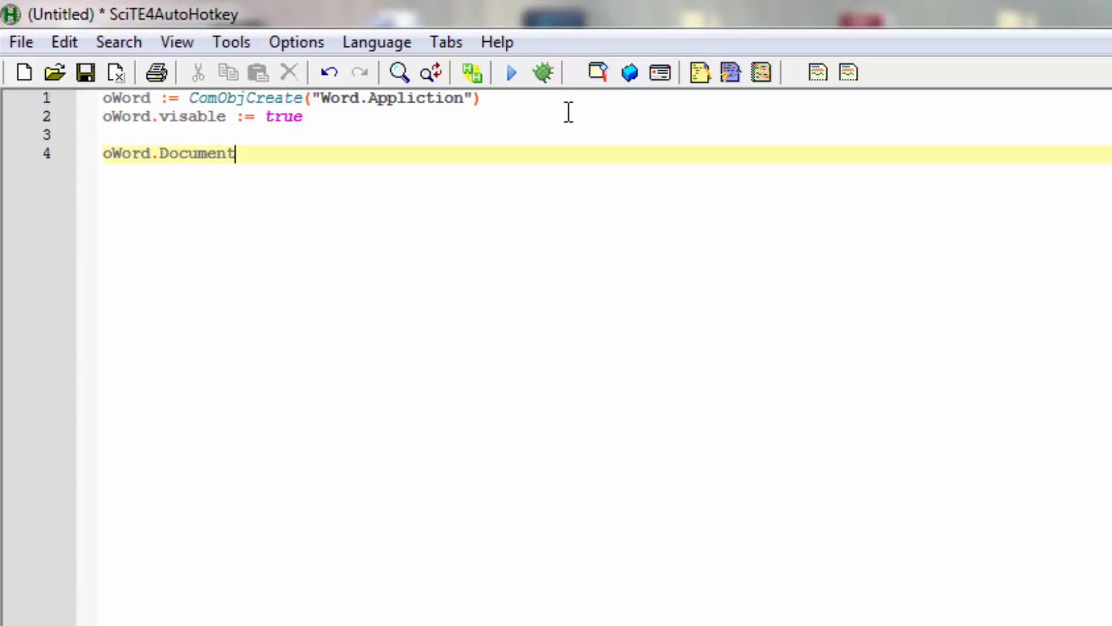
pyautogui.write('.')
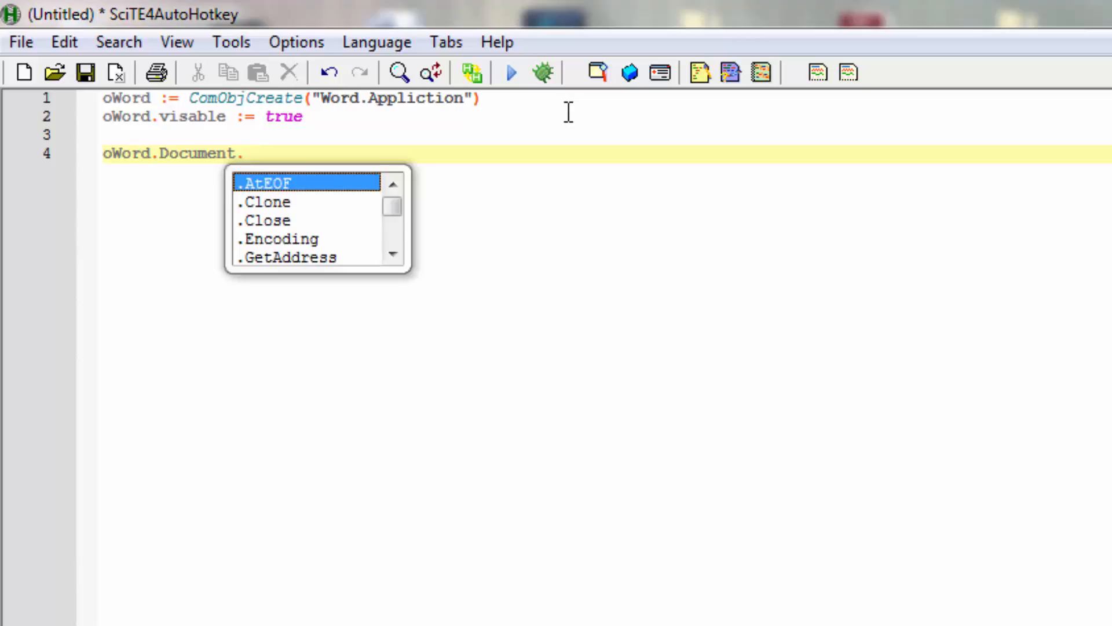
pyautogui.write('Add')
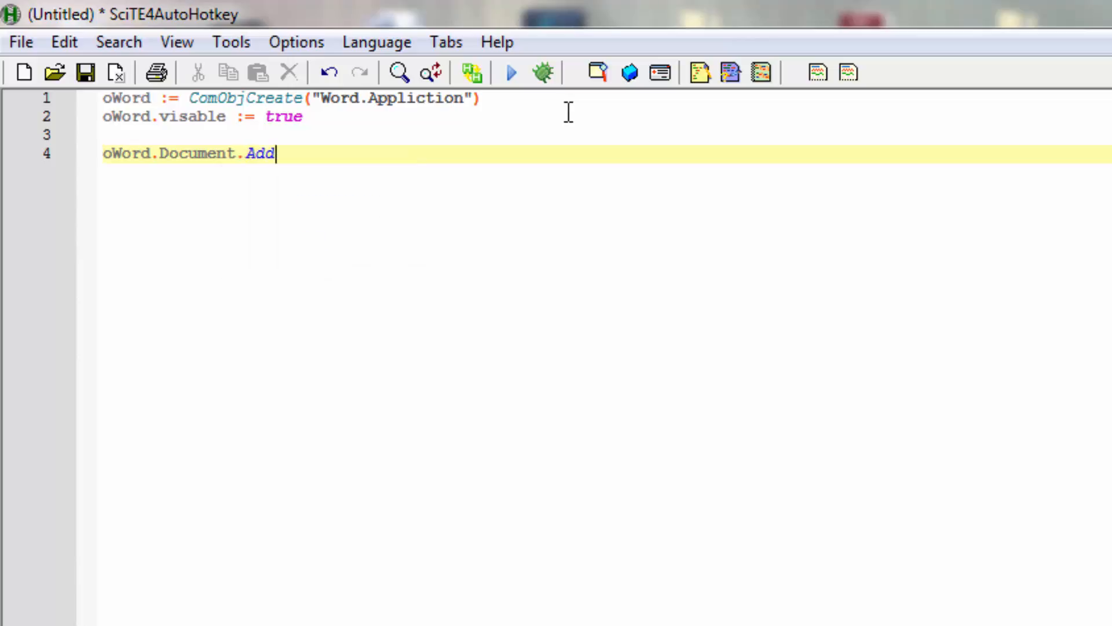
pyautogui.press('Return')
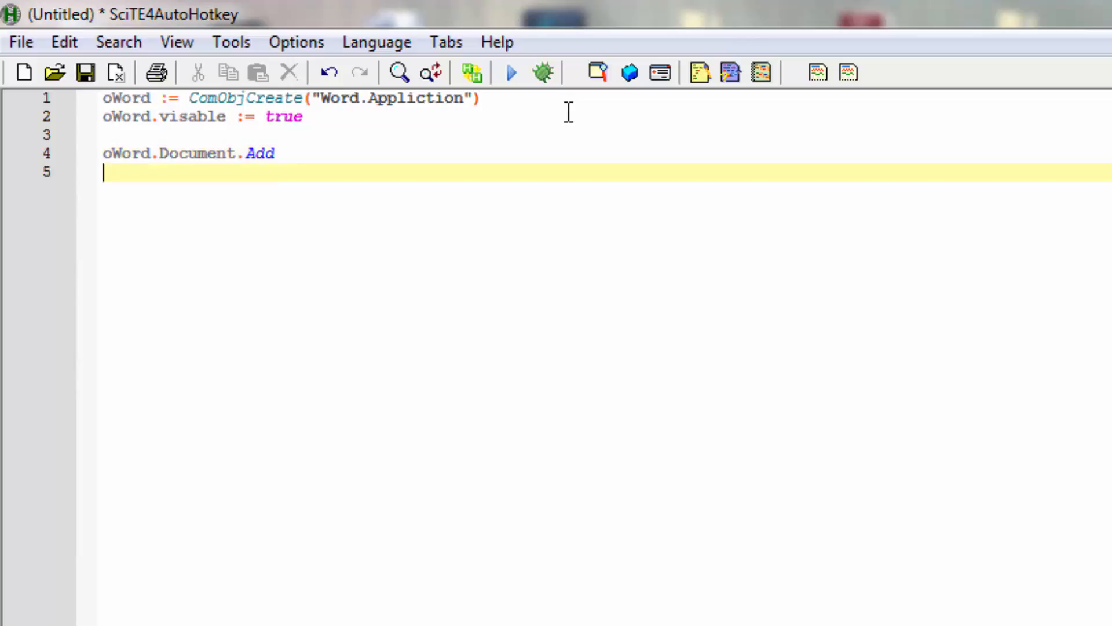
# Step: Write line 6 as oWord.selection.font.bold := true and begin the next line with o
pyautogui.write('o')
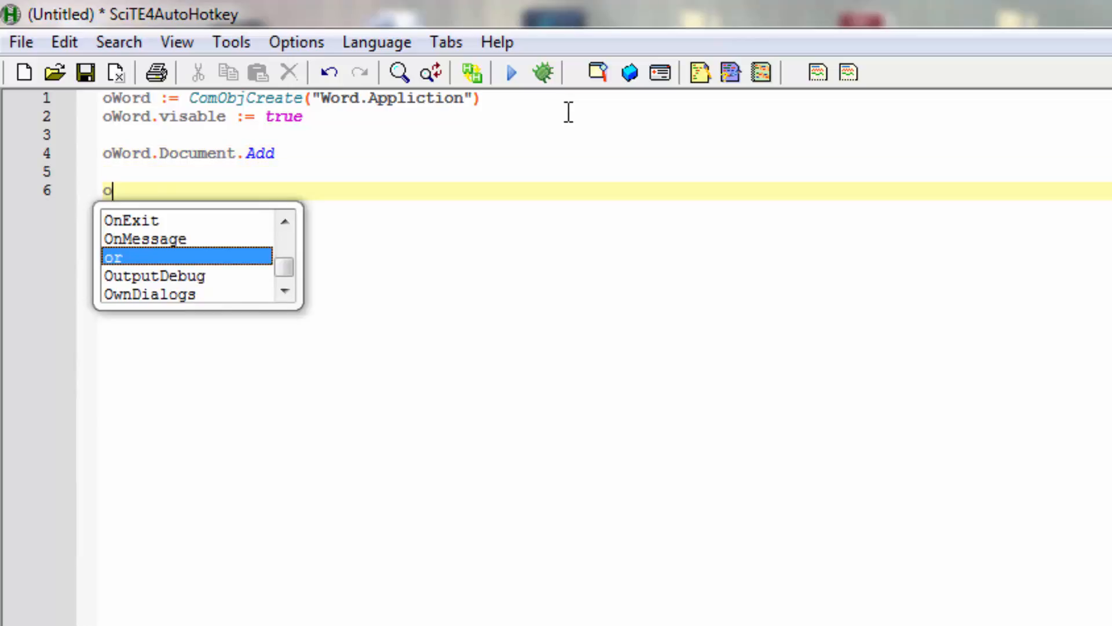
pyautogui.write('Word')
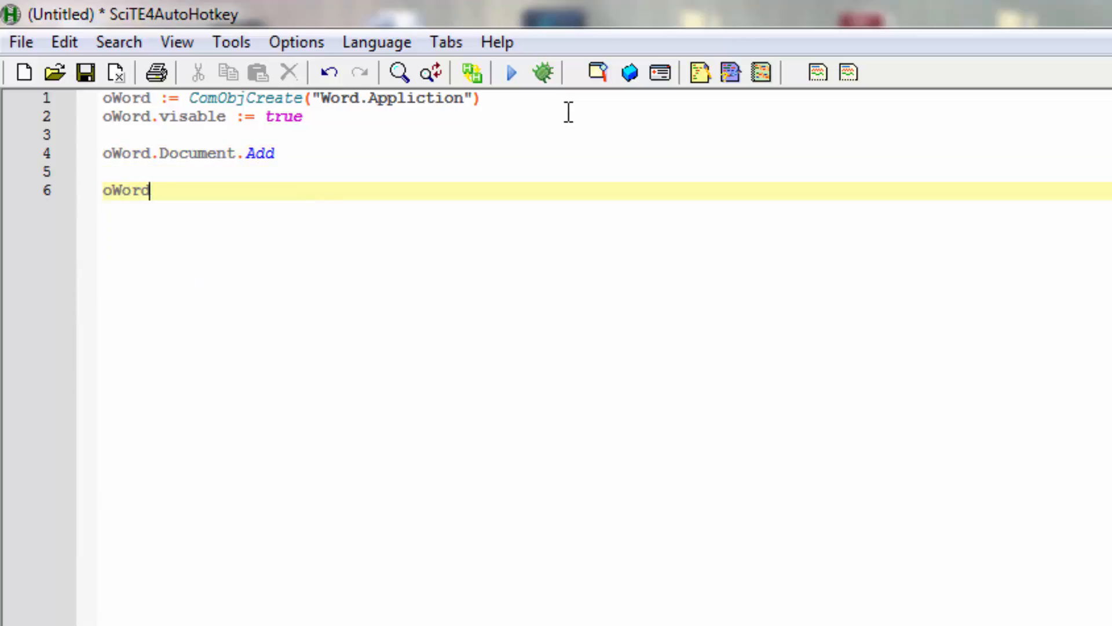
pyautogui.write('.sel')
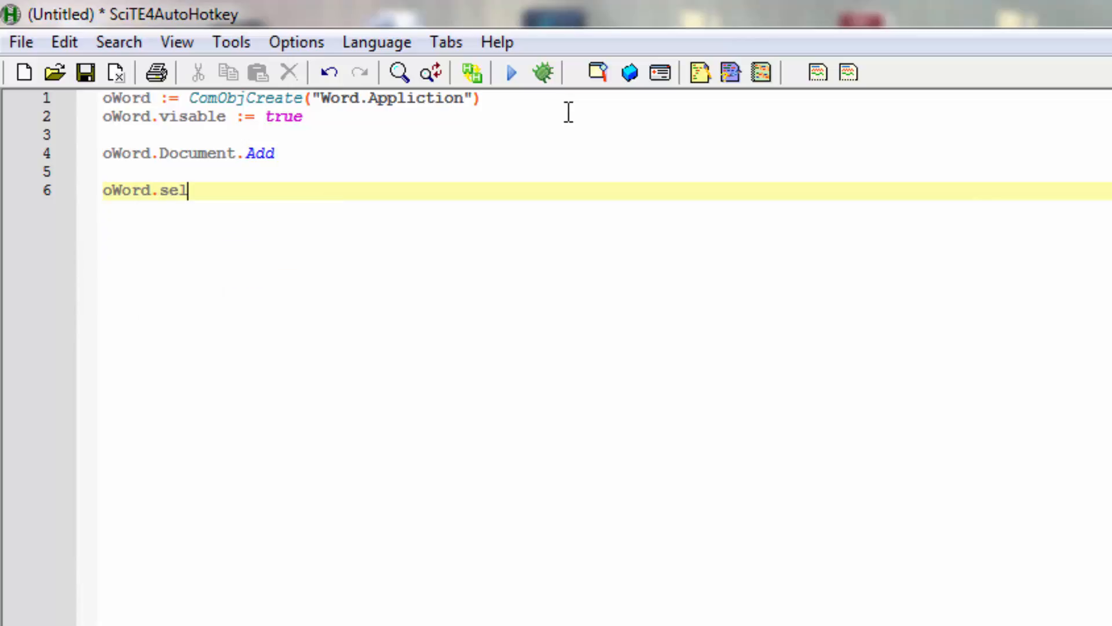
pyautogui.write('ection')
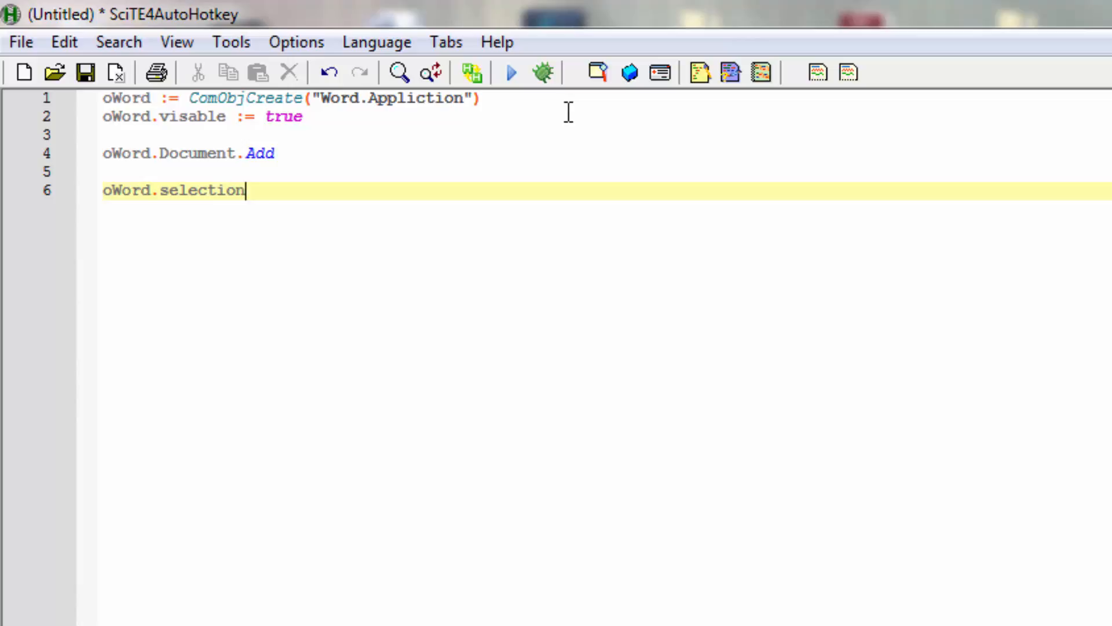
pyautogui.write('.')
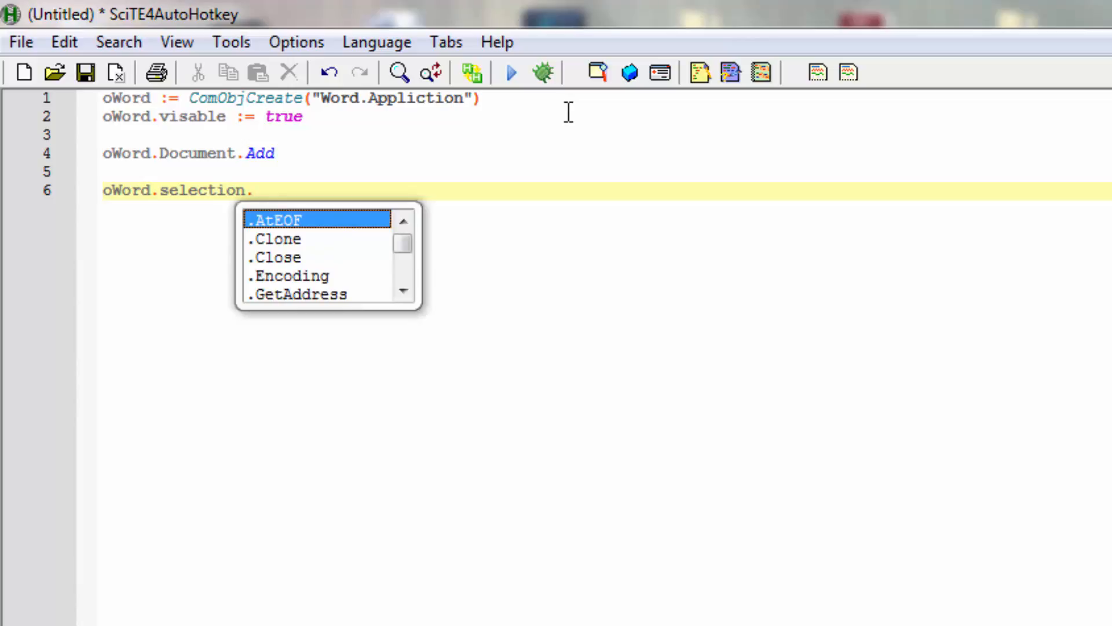
pyautogui.write('f')
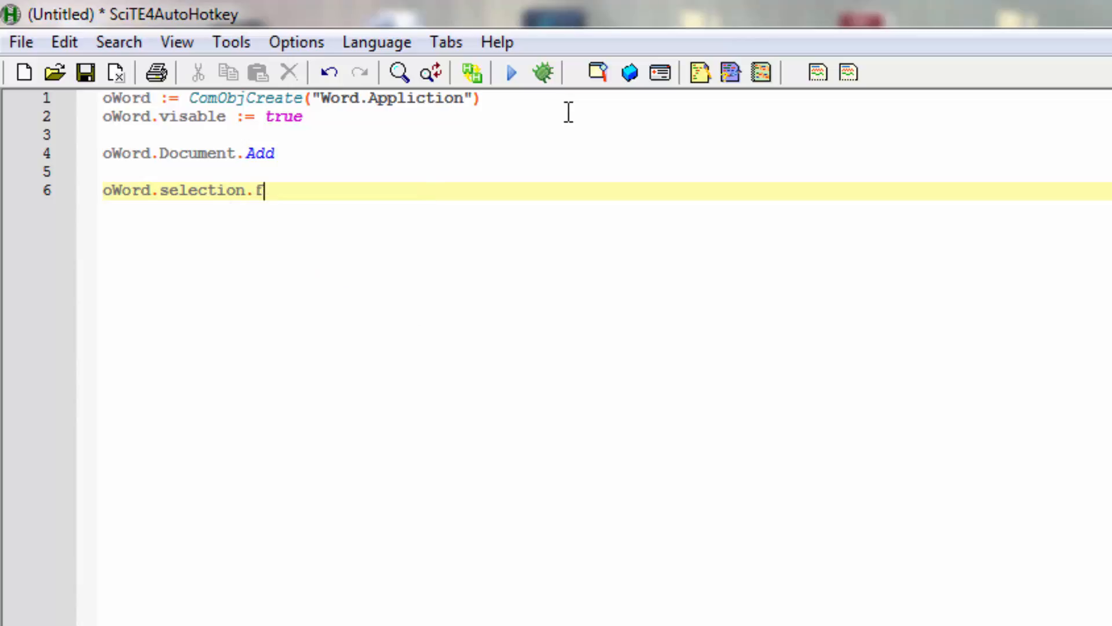
pyautogui.write('ont.')
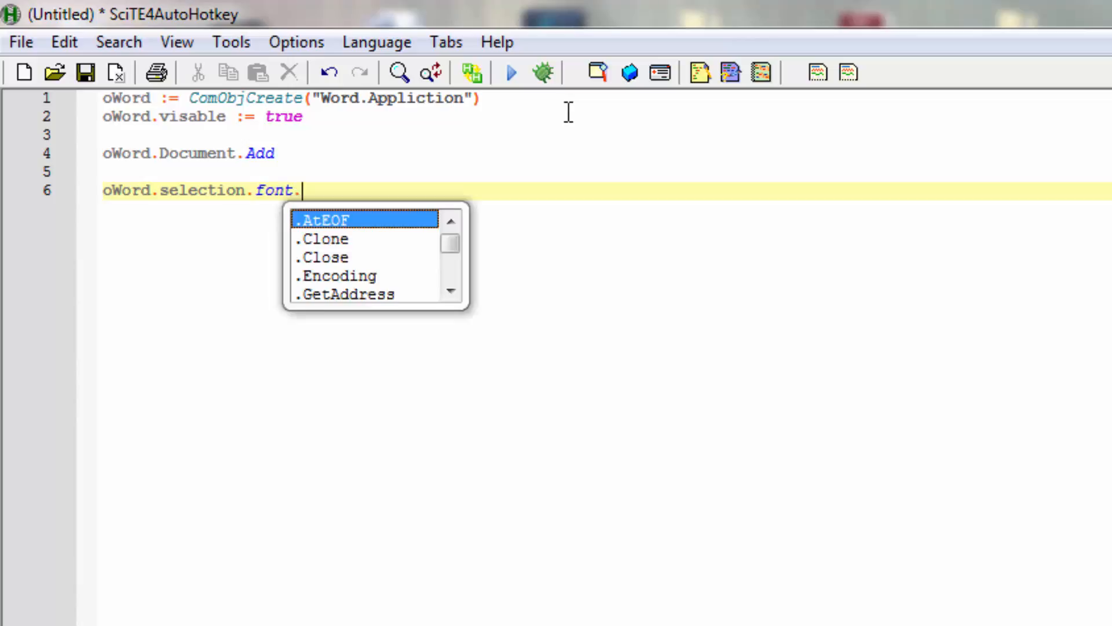
pyautogui.write('bol')
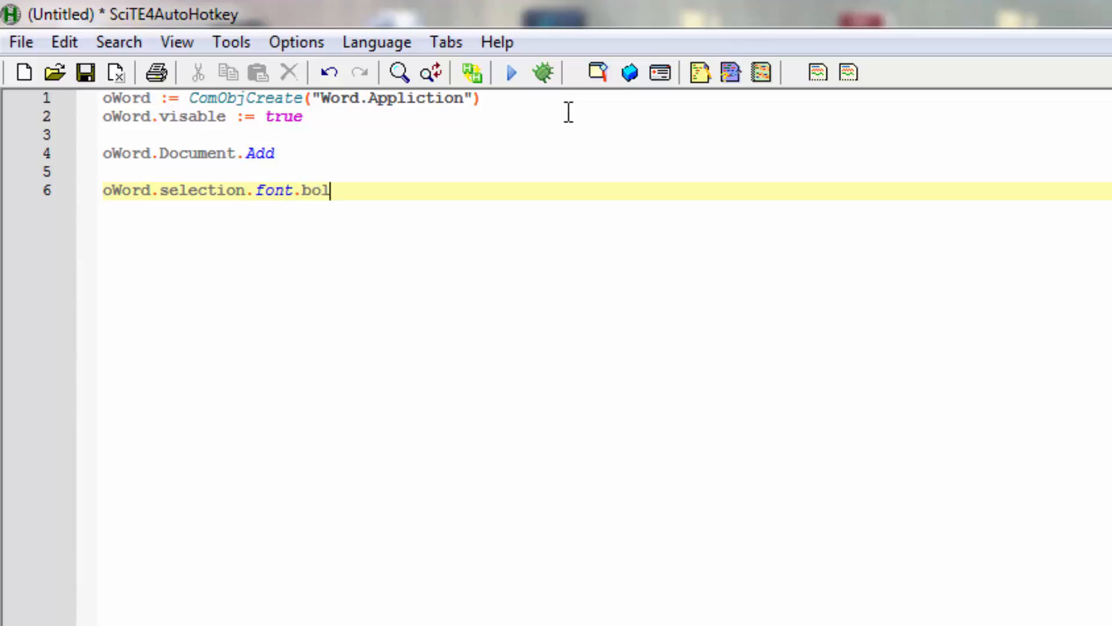
pyautogui.write('d :=')
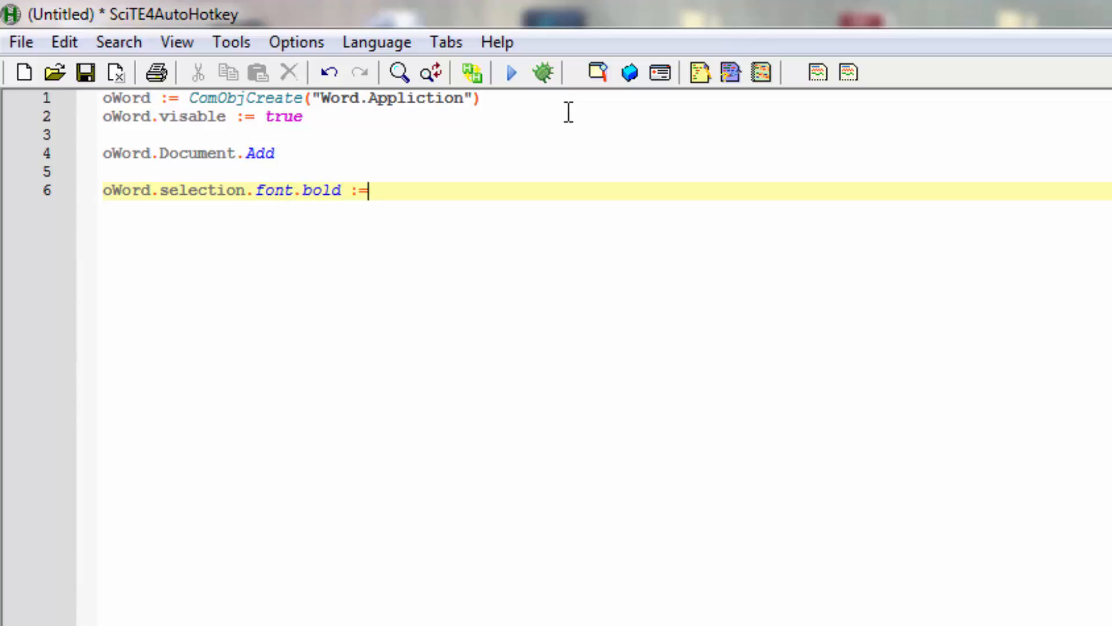
pyautogui.write('true')
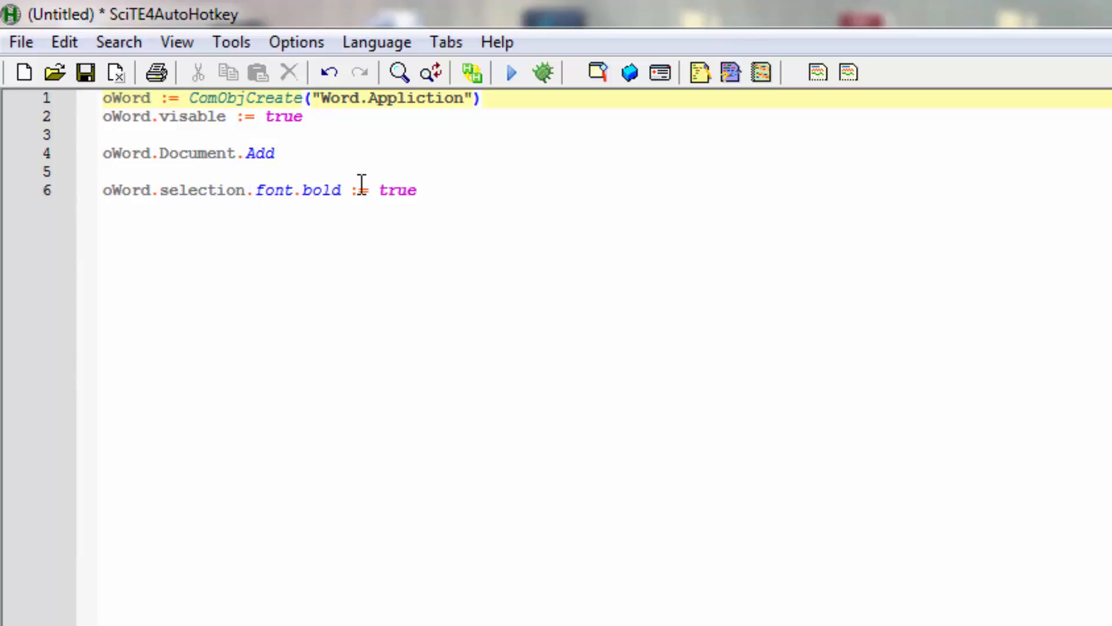
pyautogui.moveTo(468, 190)
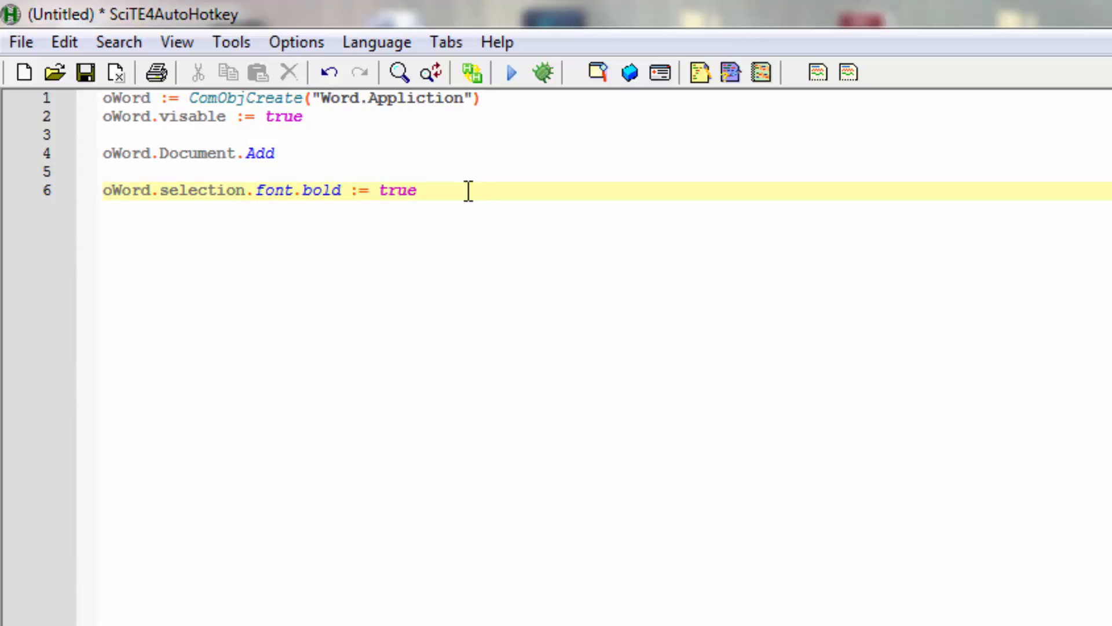
pyautogui.write('oWord')
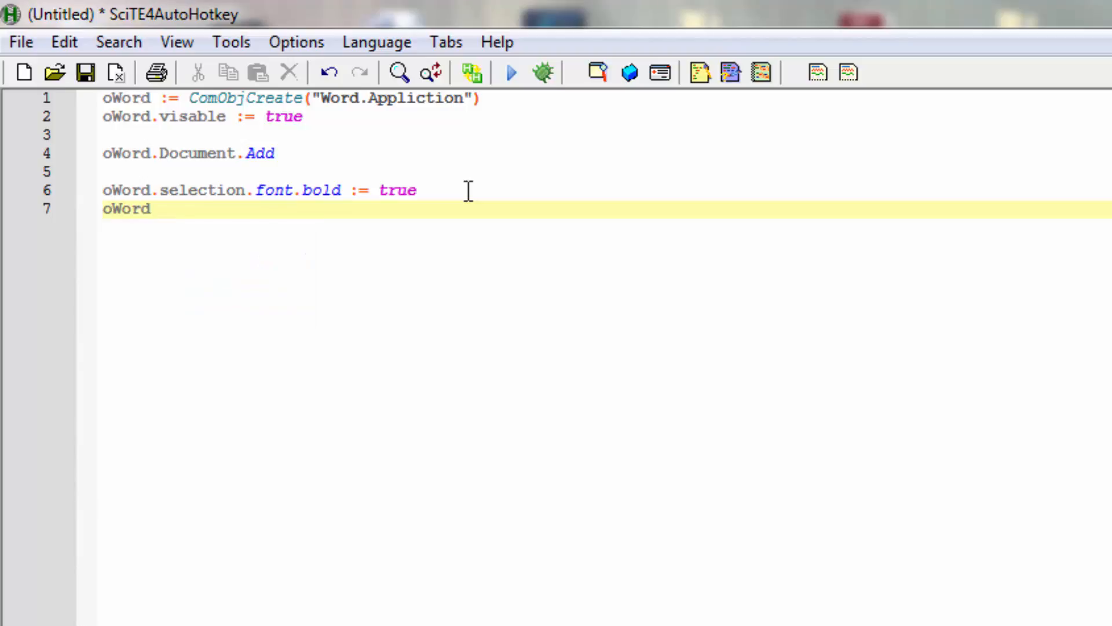
# Step: Complete line 7 as oWord.selection.TypeText("Visit ")
pyautogui.write('.sel')
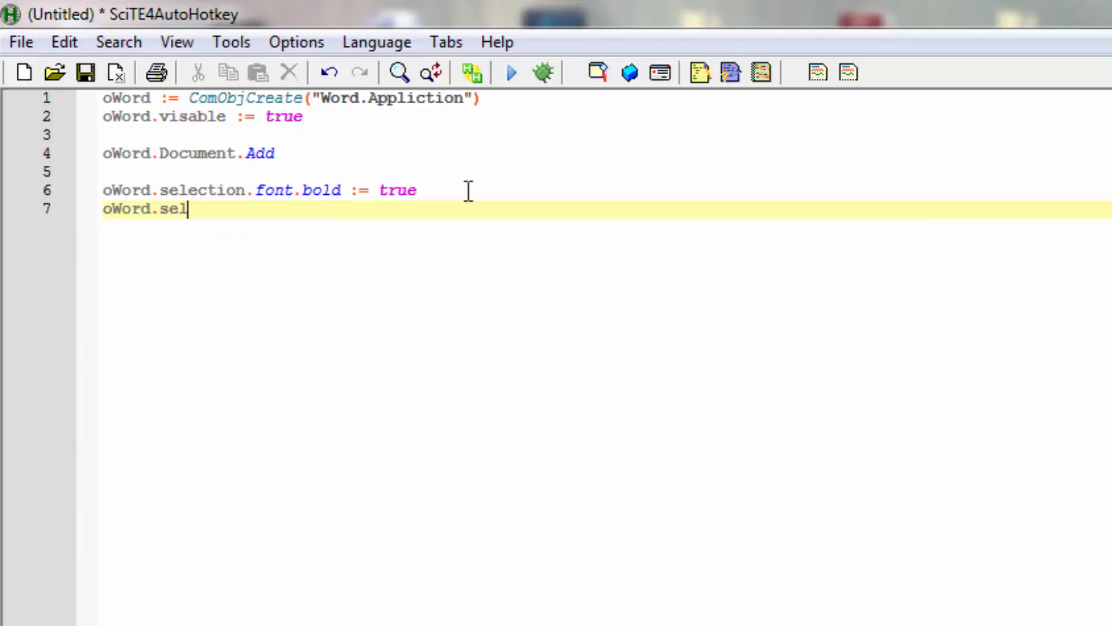
pyautogui.write('ection')
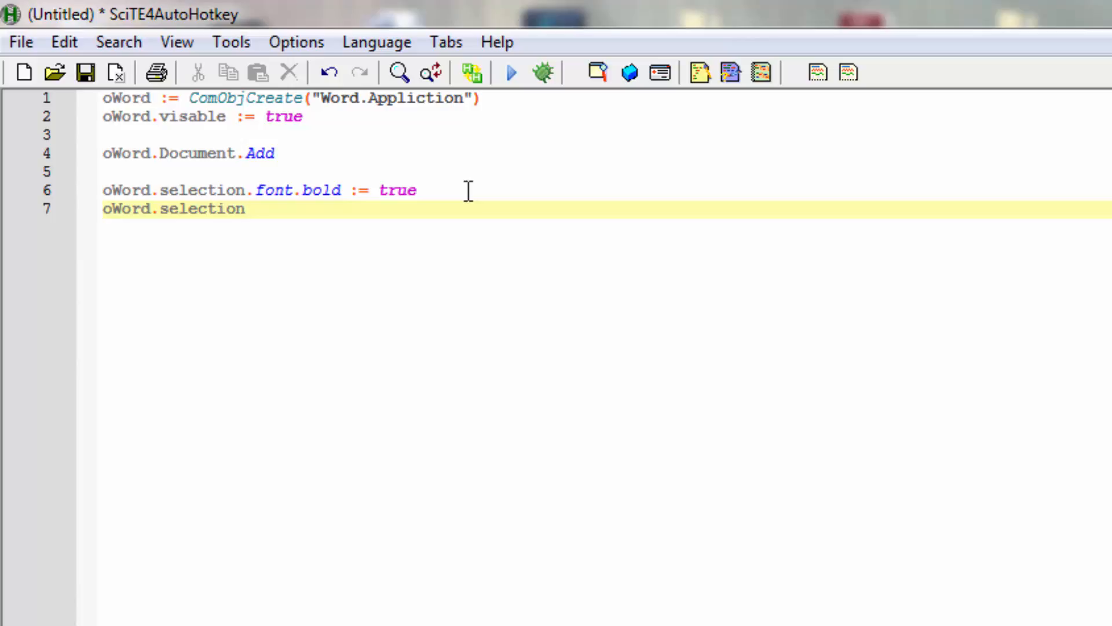
pyautogui.write('.')
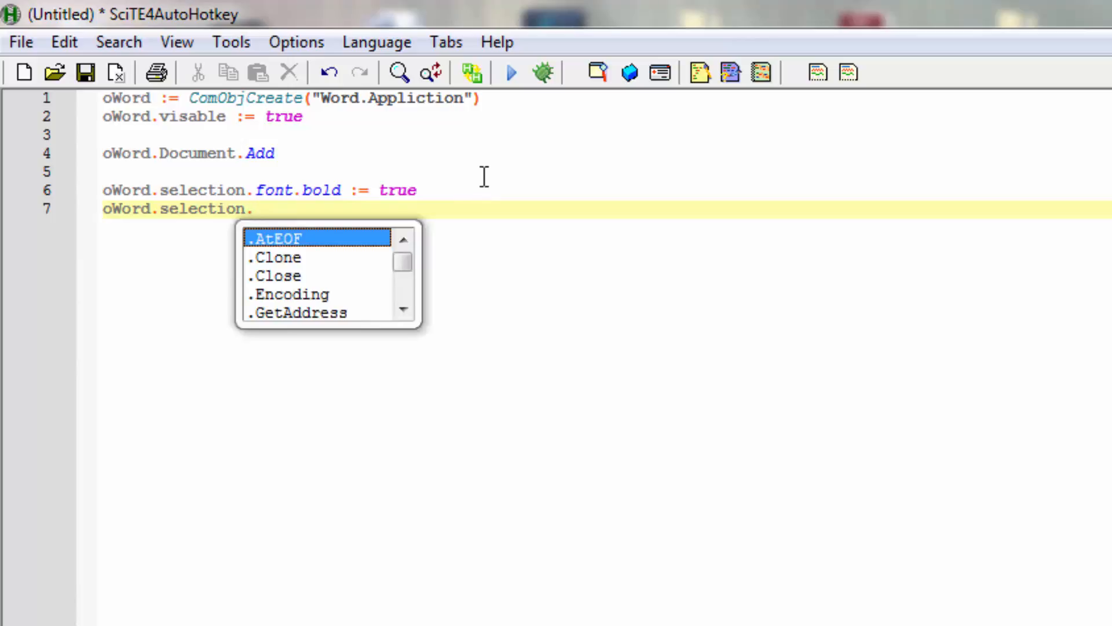
pyautogui.write('T')
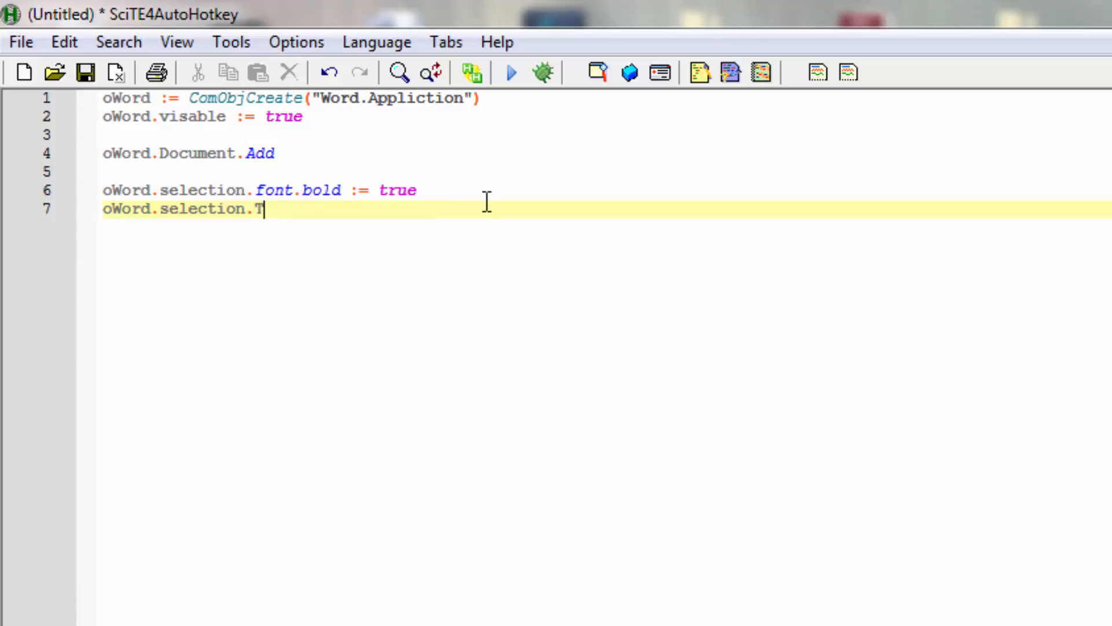
pyautogui.write('ypeT')
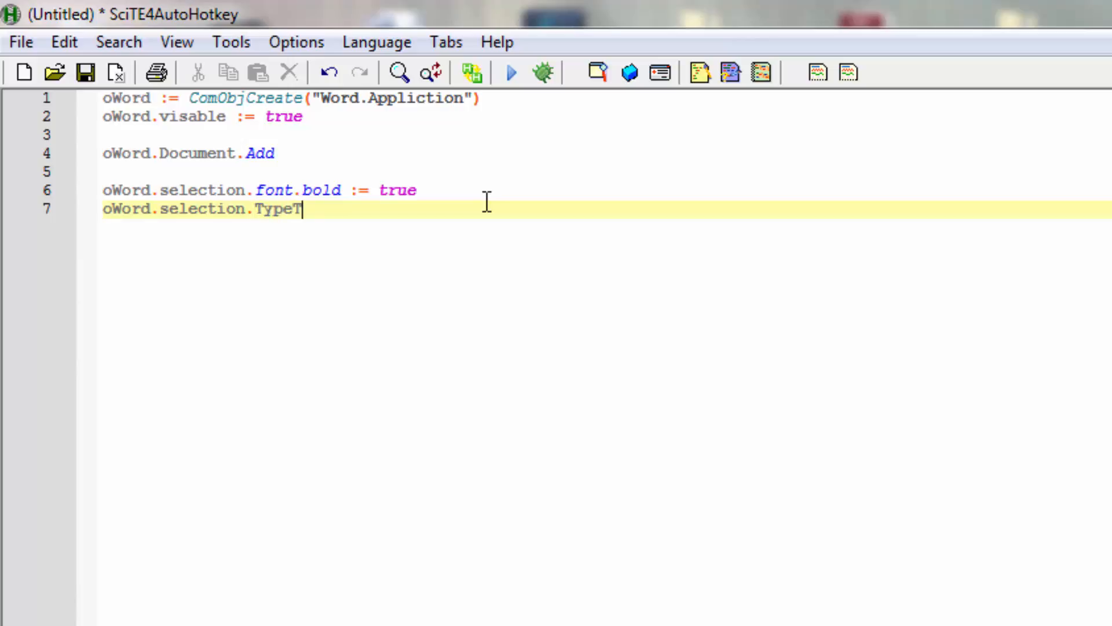
pyautogui.write('ext')
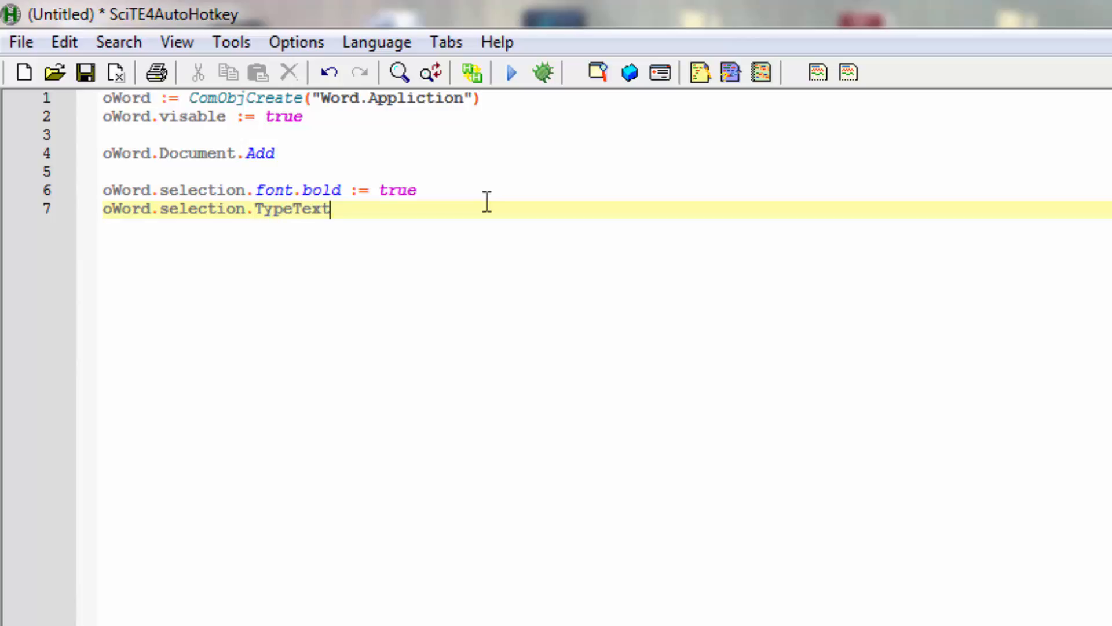
pyautogui.write('(')
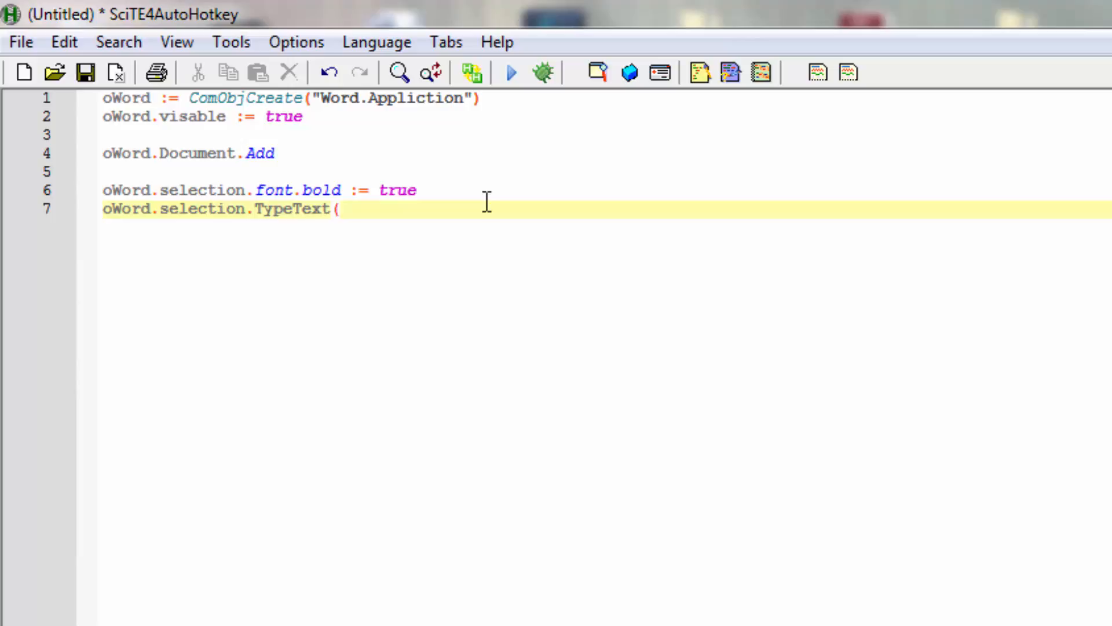
pyautogui.write('"')
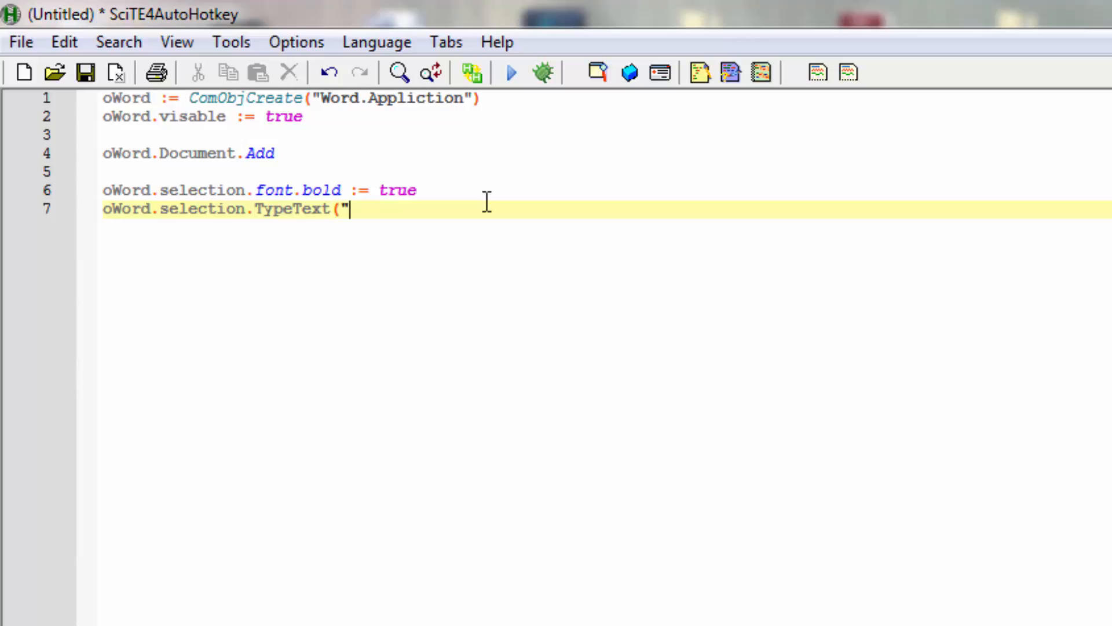
pyautogui.write('V')
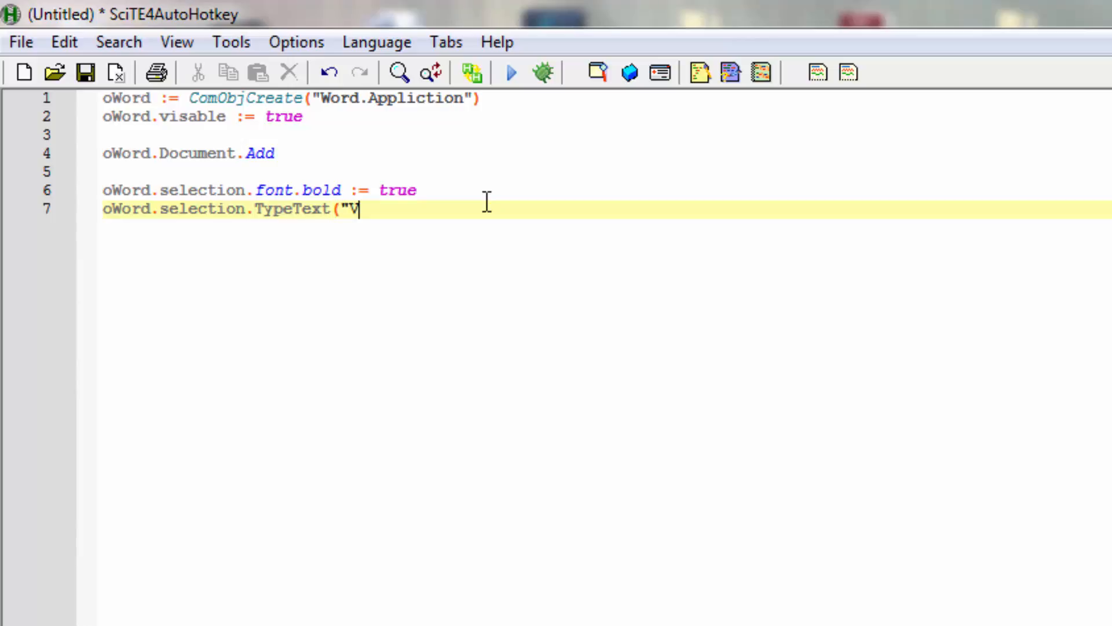
pyautogui.write('i')
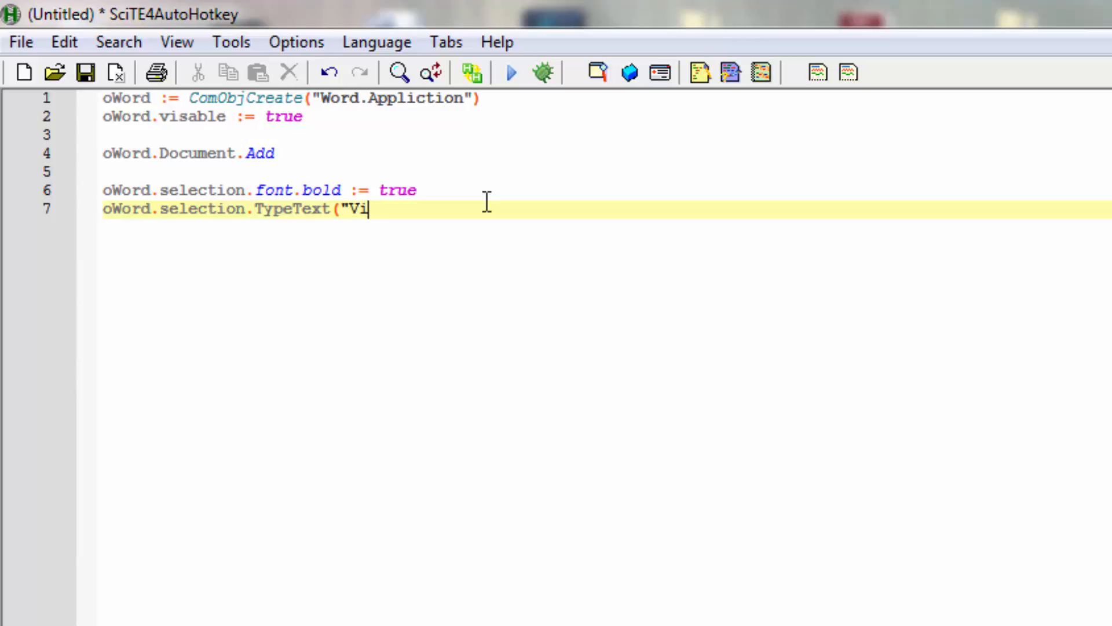
pyautogui.write('sit')
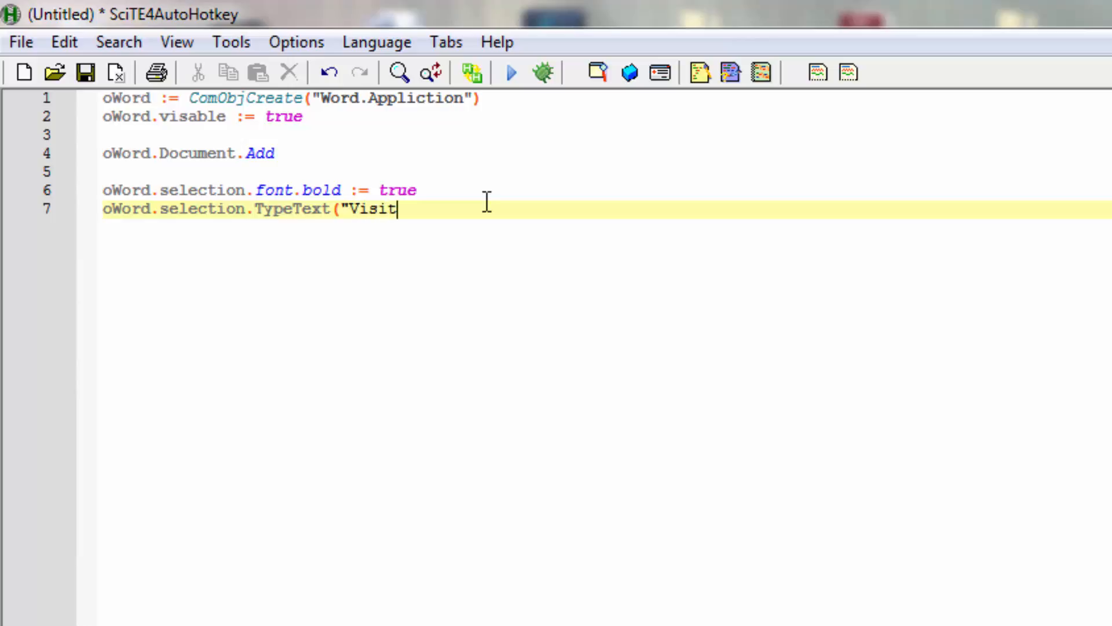
pyautogui.write('")')
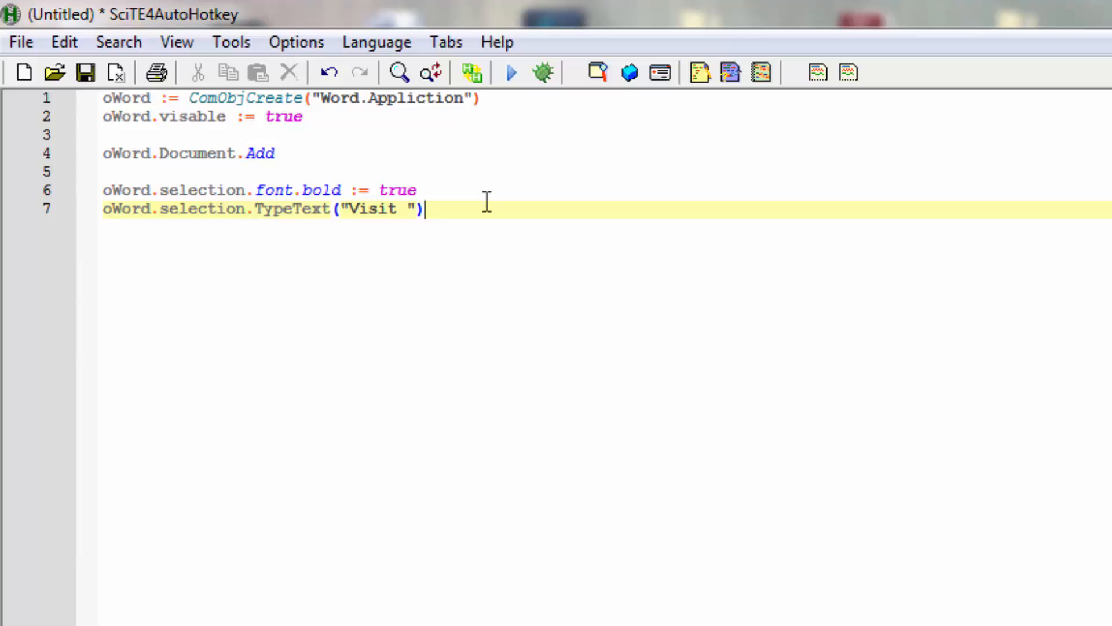
pyautogui.moveTo(498, 172)
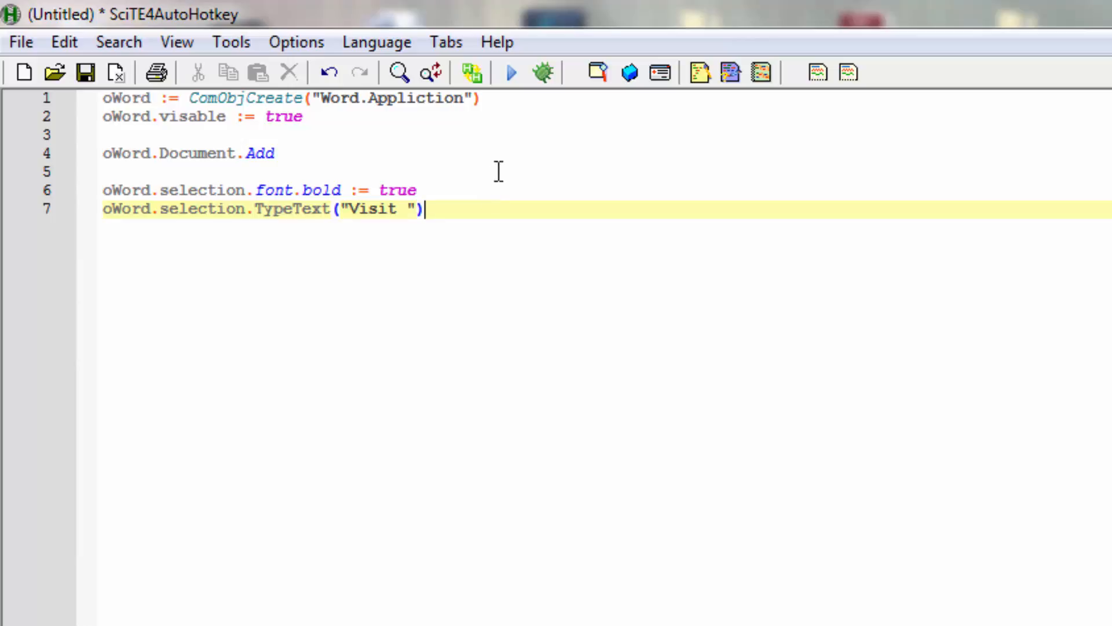
pyautogui.moveTo(574, 262)
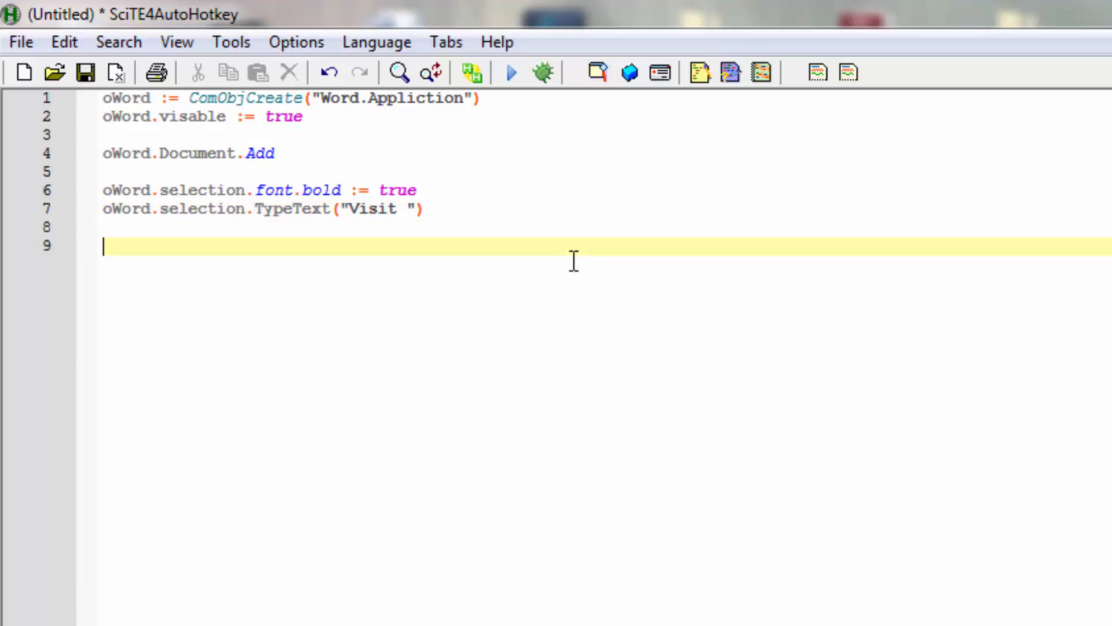
# Step: Start line 9 with oWord.activeDocument.Hyperlinks.add( using autocomplete
pyautogui.write('oWord')
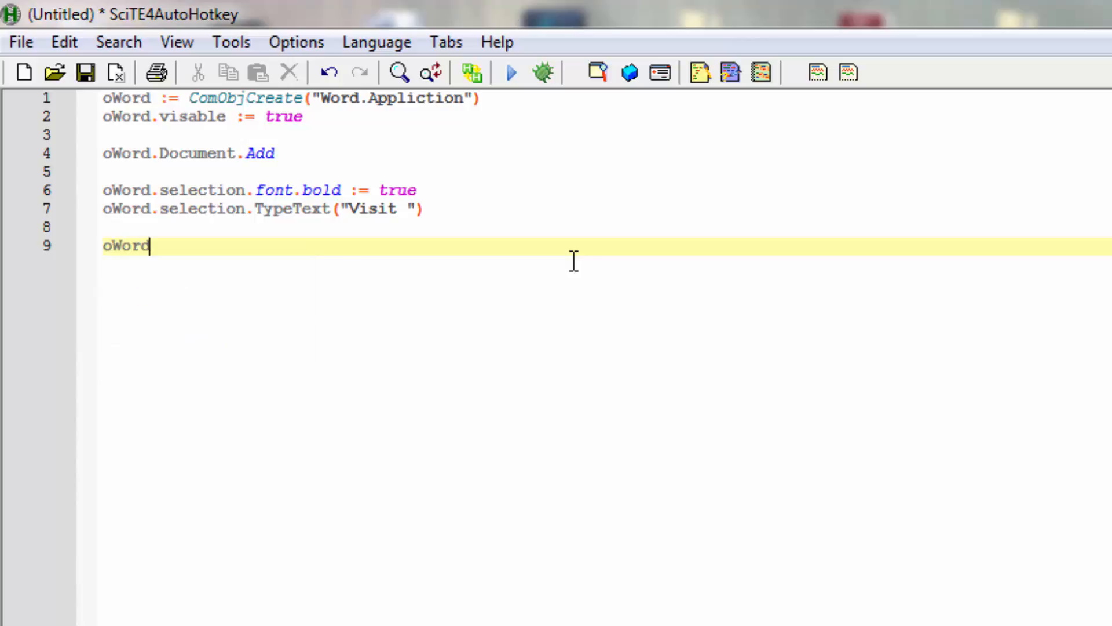
pyautogui.write('.')
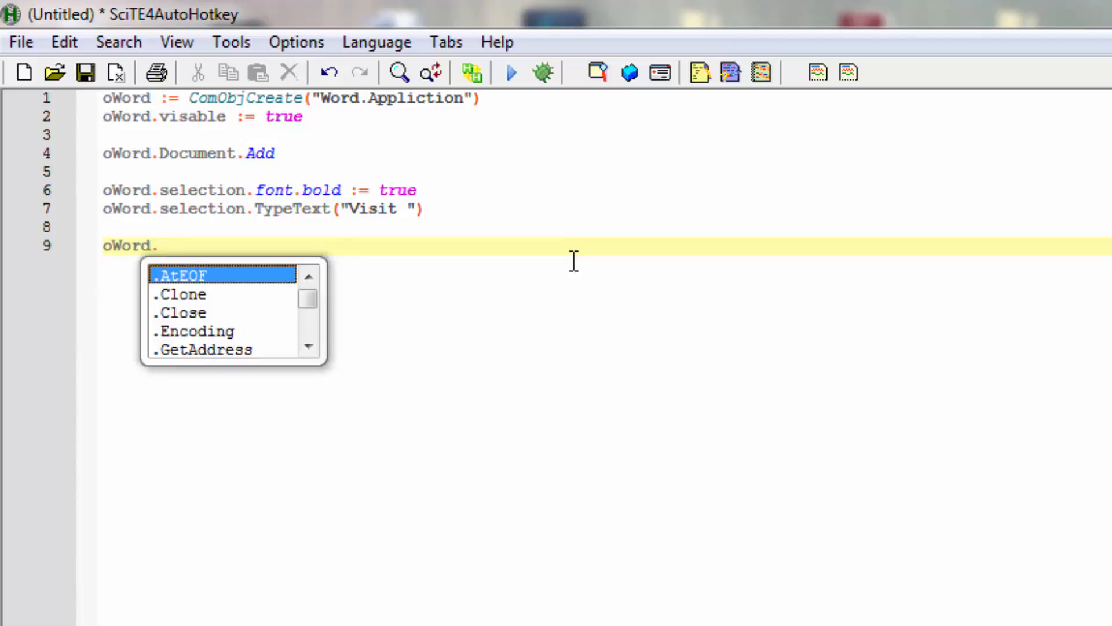
pyautogui.write('acti')
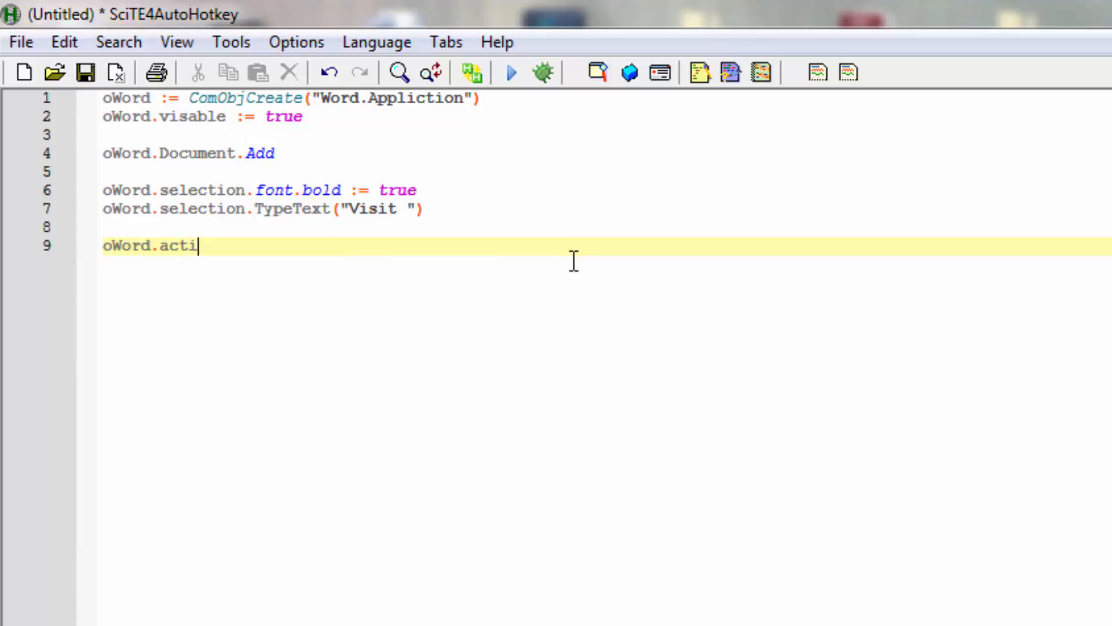
pyautogui.write('veD')
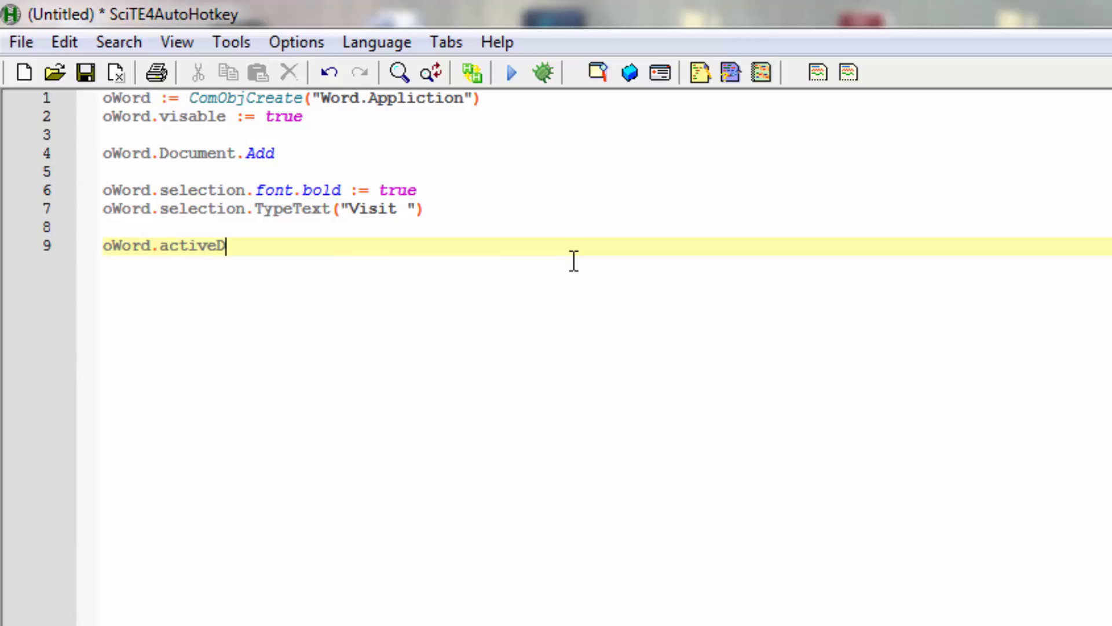
pyautogui.write('ocument')
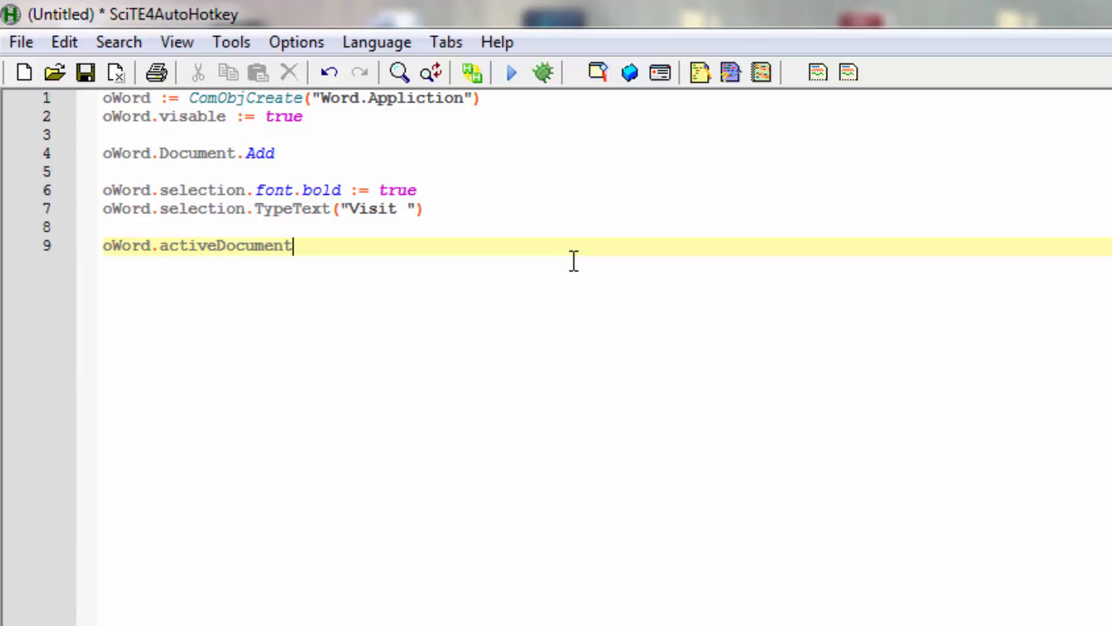
pyautogui.write('.')
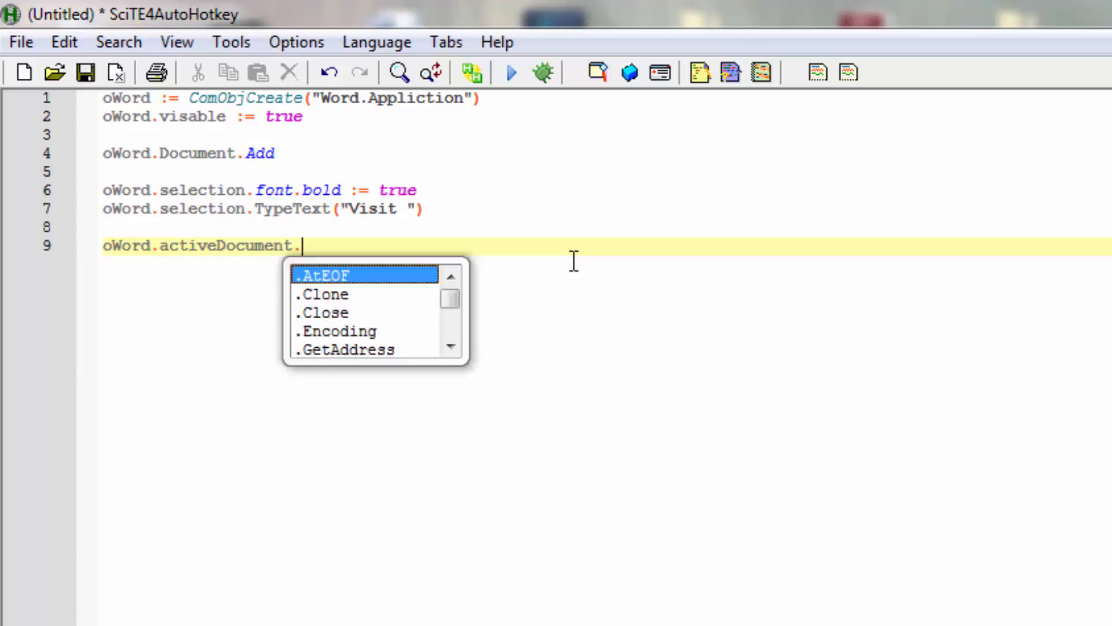
pyautogui.write('Hyper')
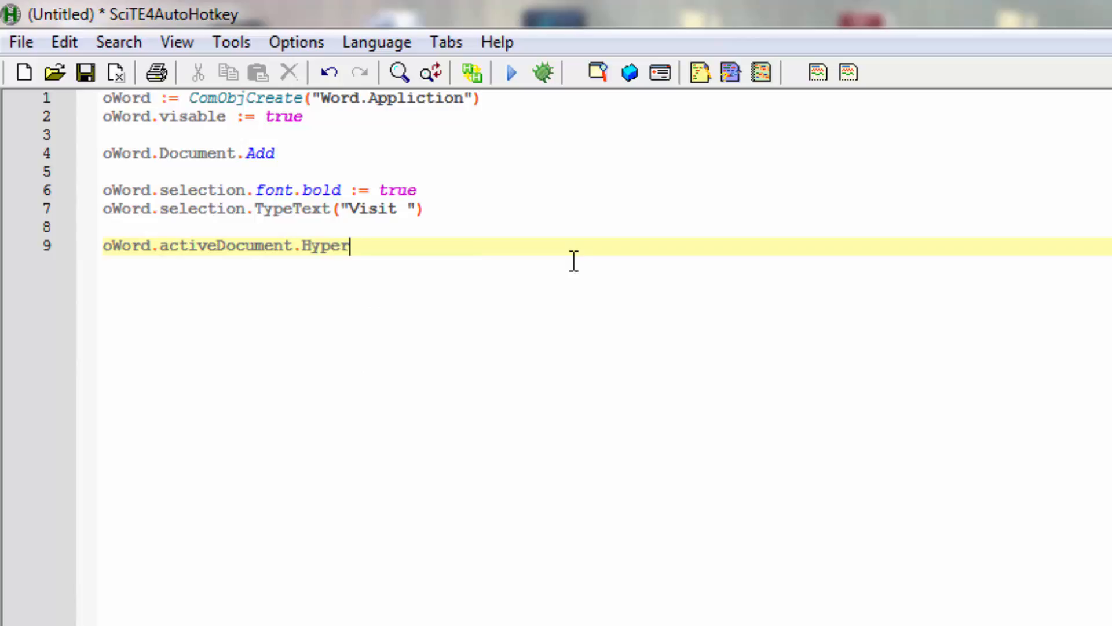
pyautogui.write('link')
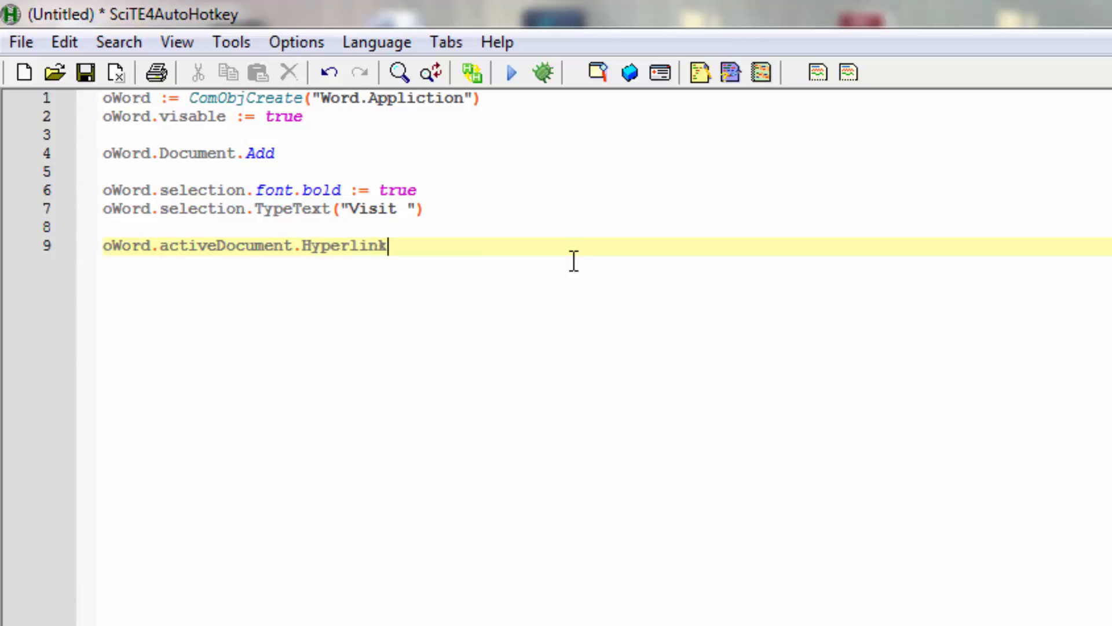
pyautogui.write('s')
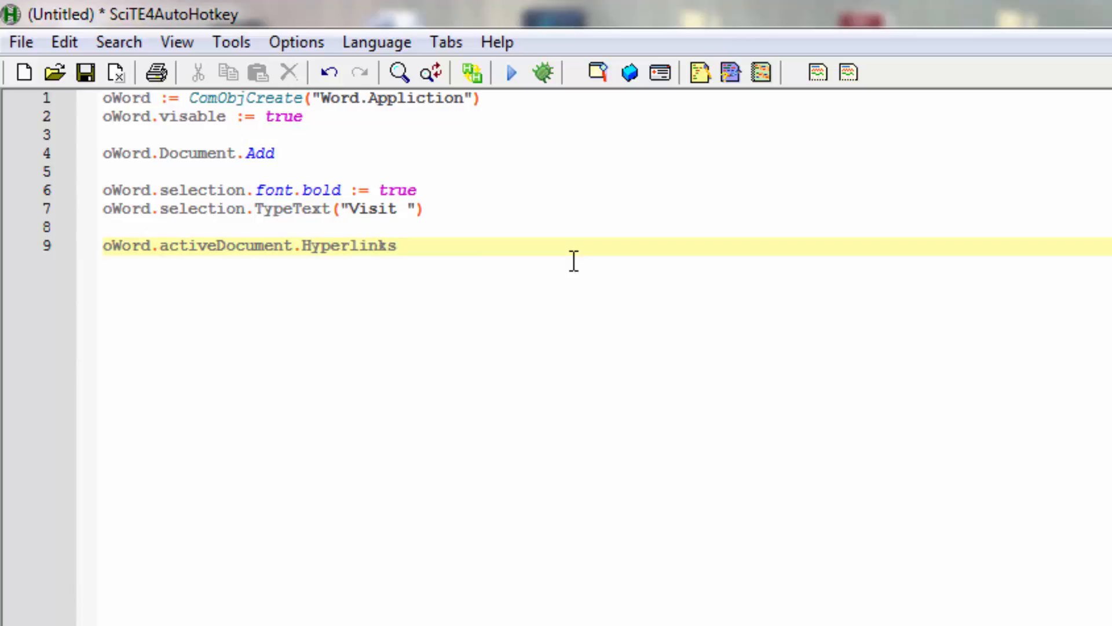
pyautogui.write('.add')
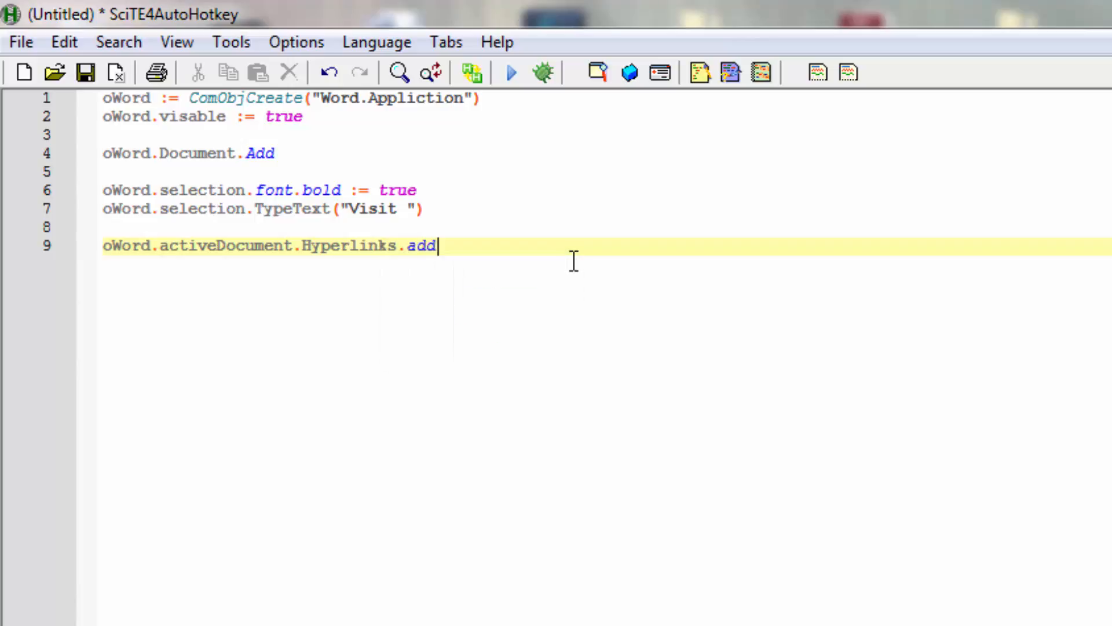
pyautogui.write('(')
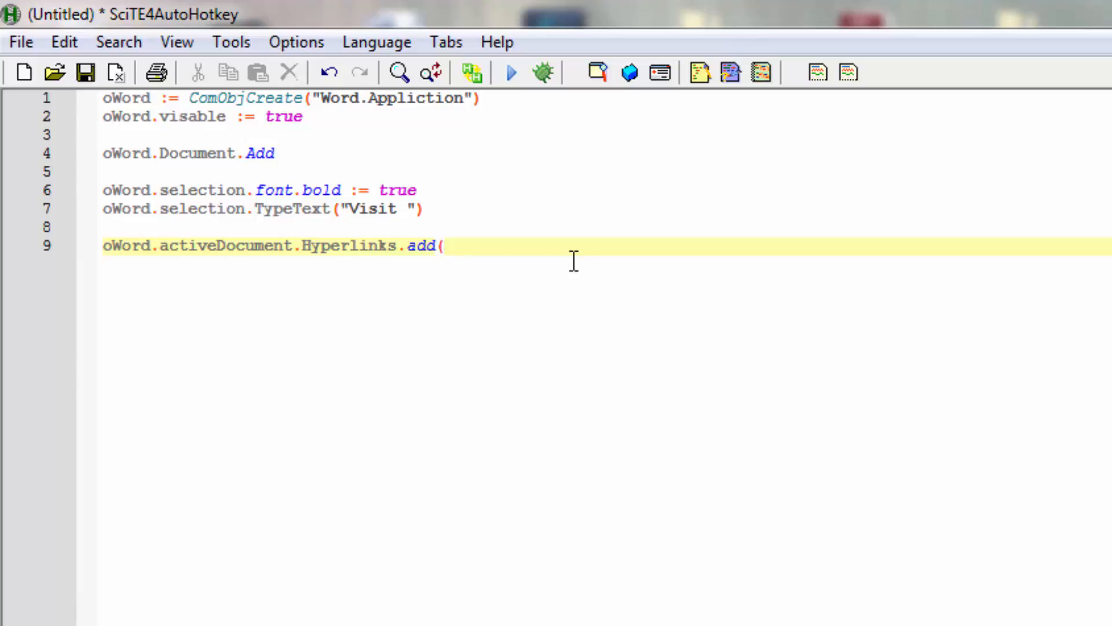
pyautogui.write('oWord')
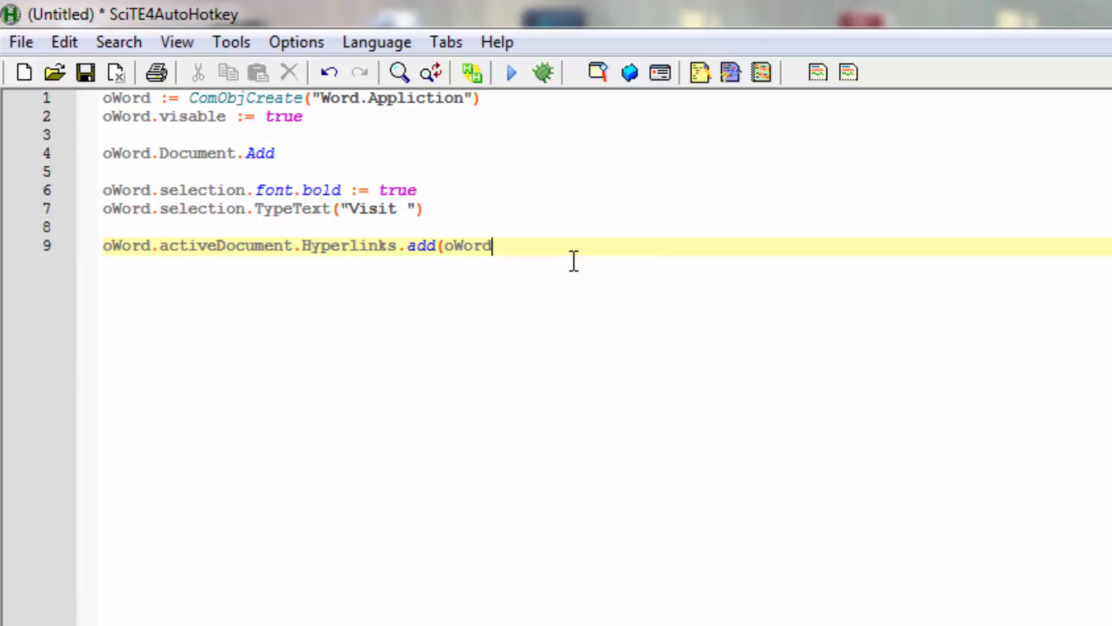
pyautogui.write('.selecti')
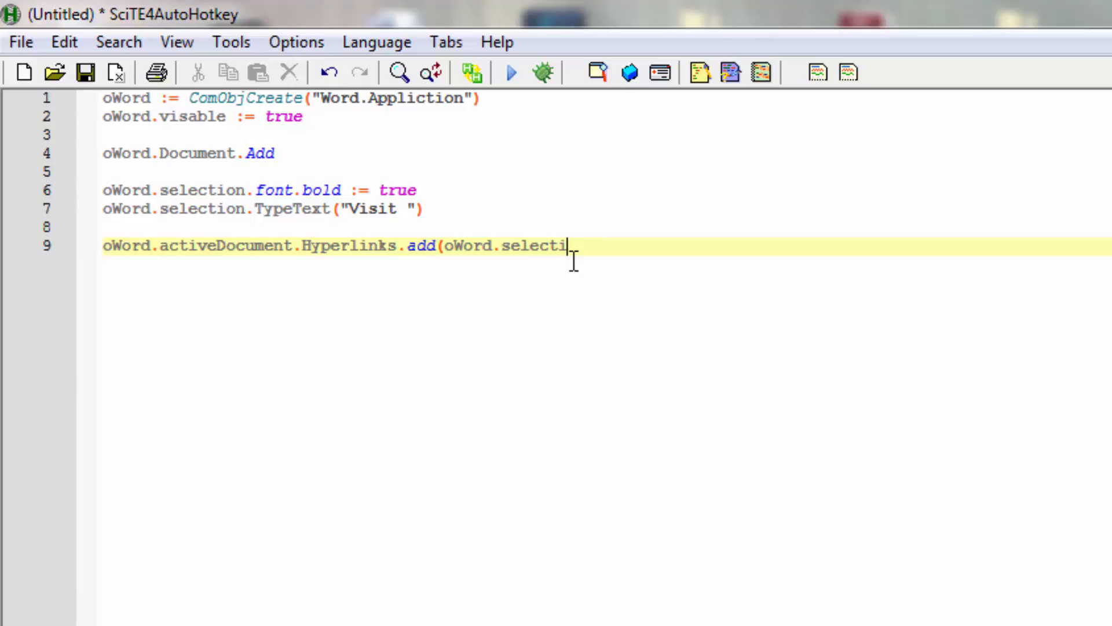
pyautogui.write('on')
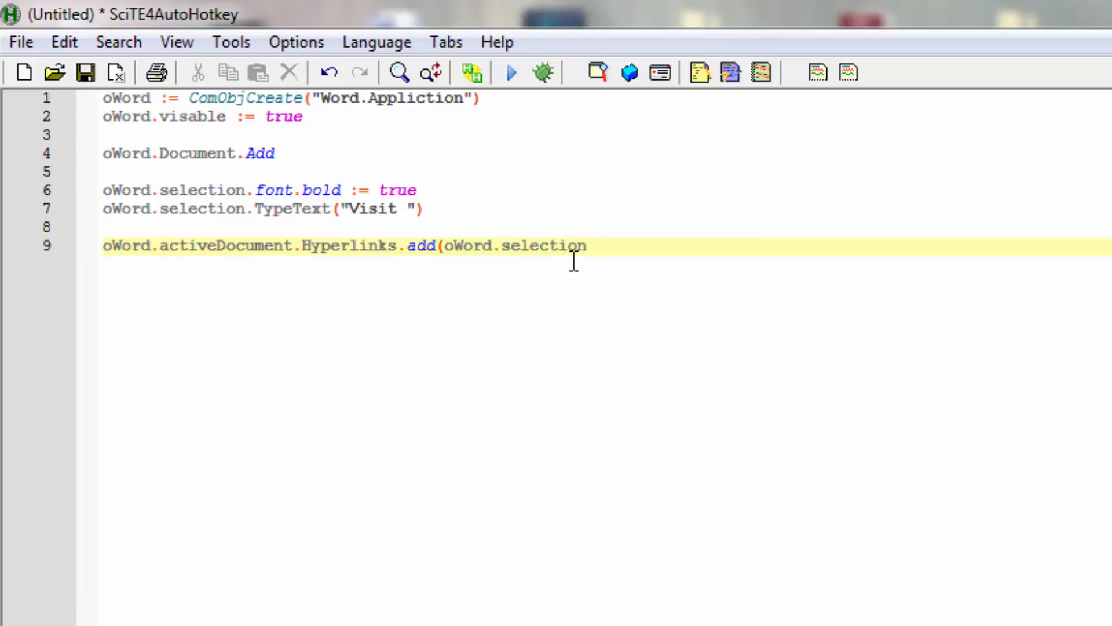
pyautogui.write('.')
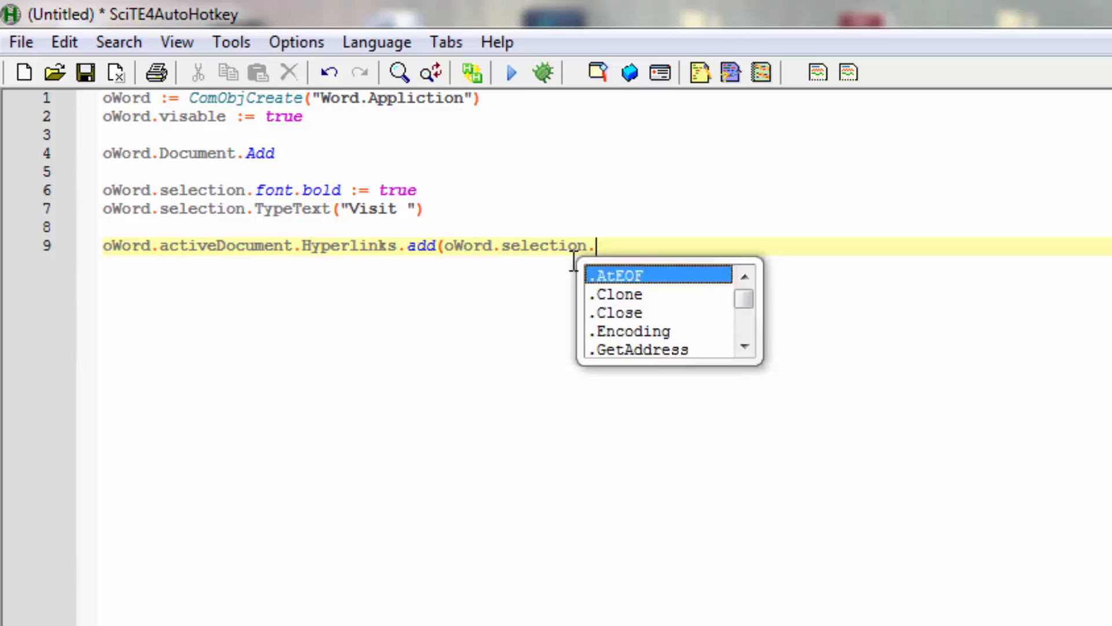
pyautogui.write('range')
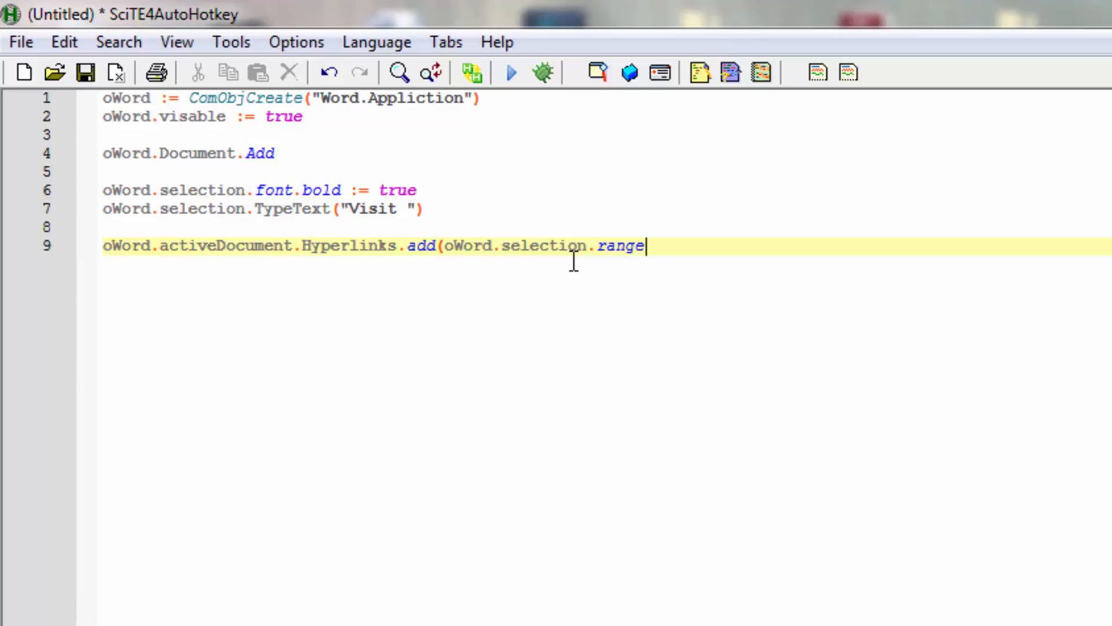
pyautogui.moveTo(752, 256)
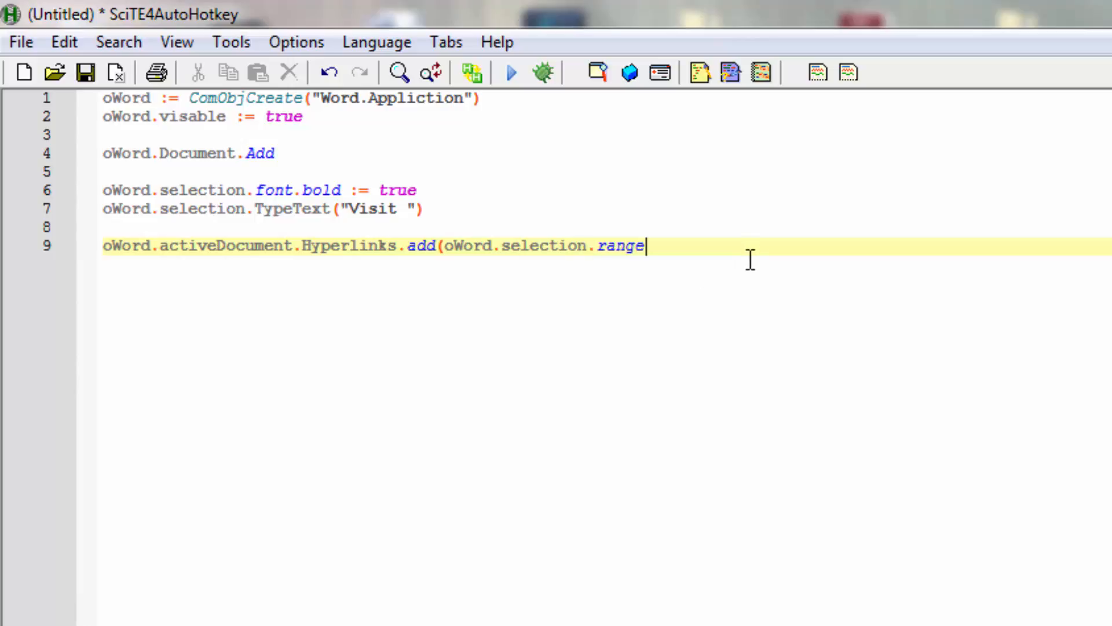
pyautogui.write(', "')
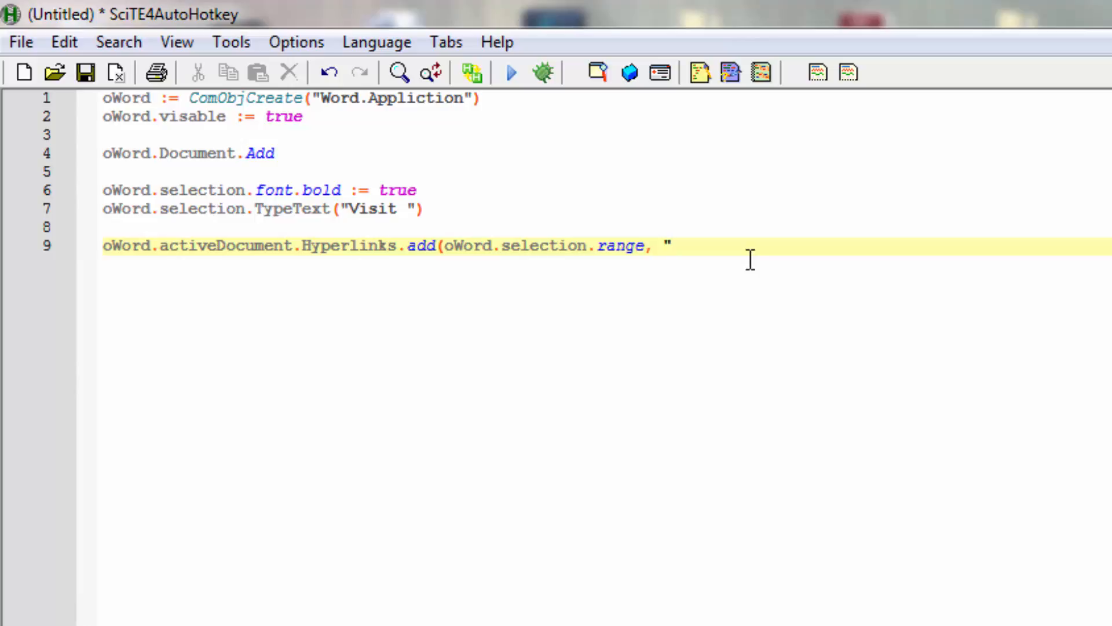
pyautogui.write('ht')
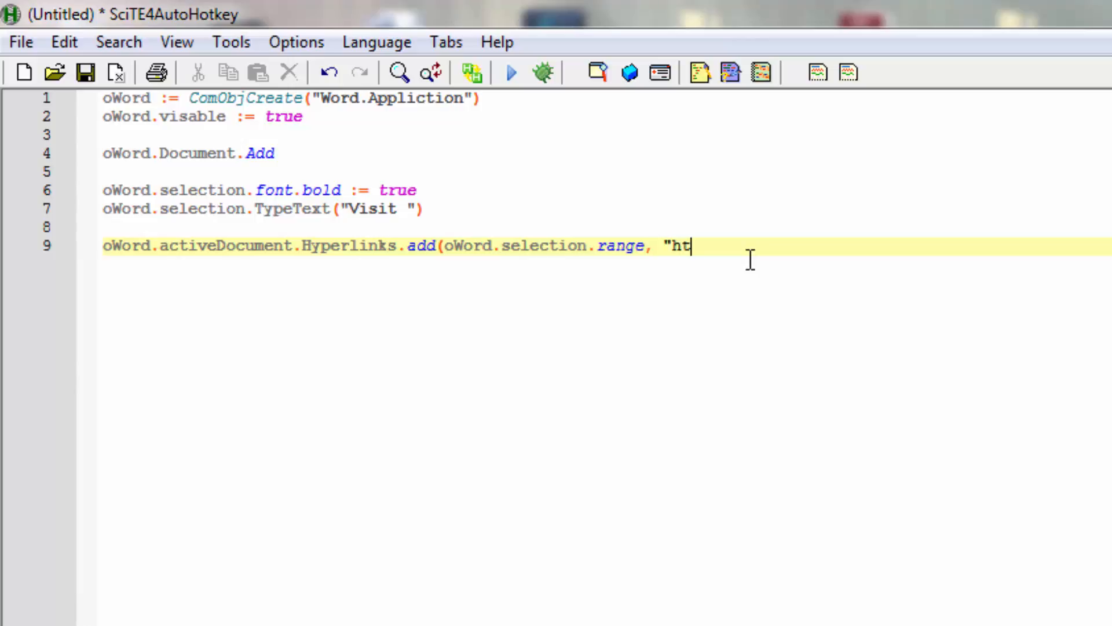
pyautogui.write('tps:')
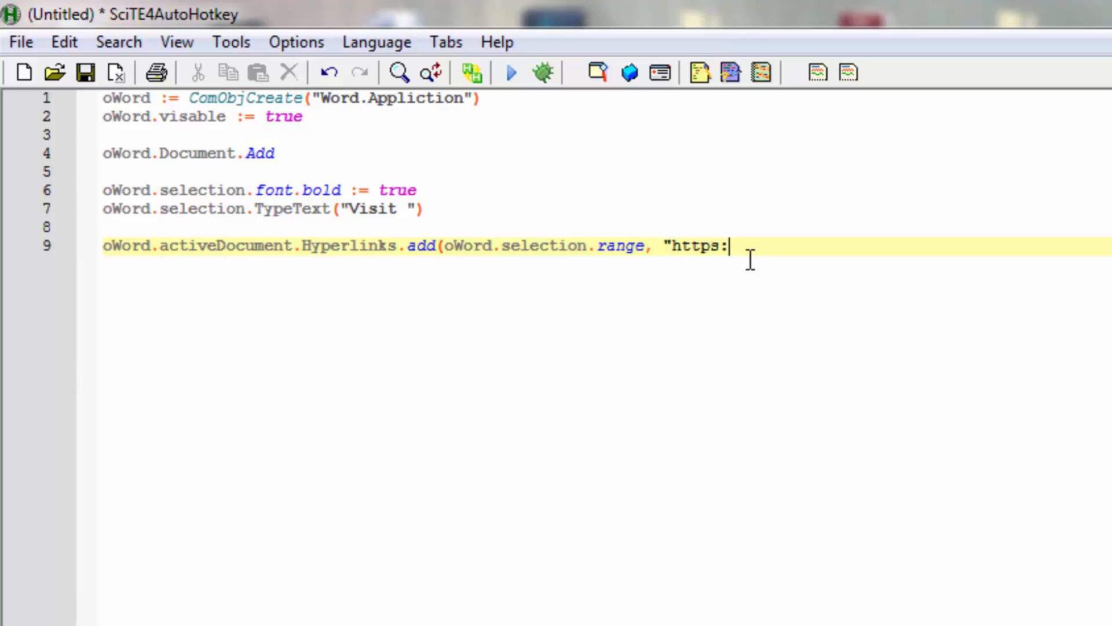
pyautogui.write('//')
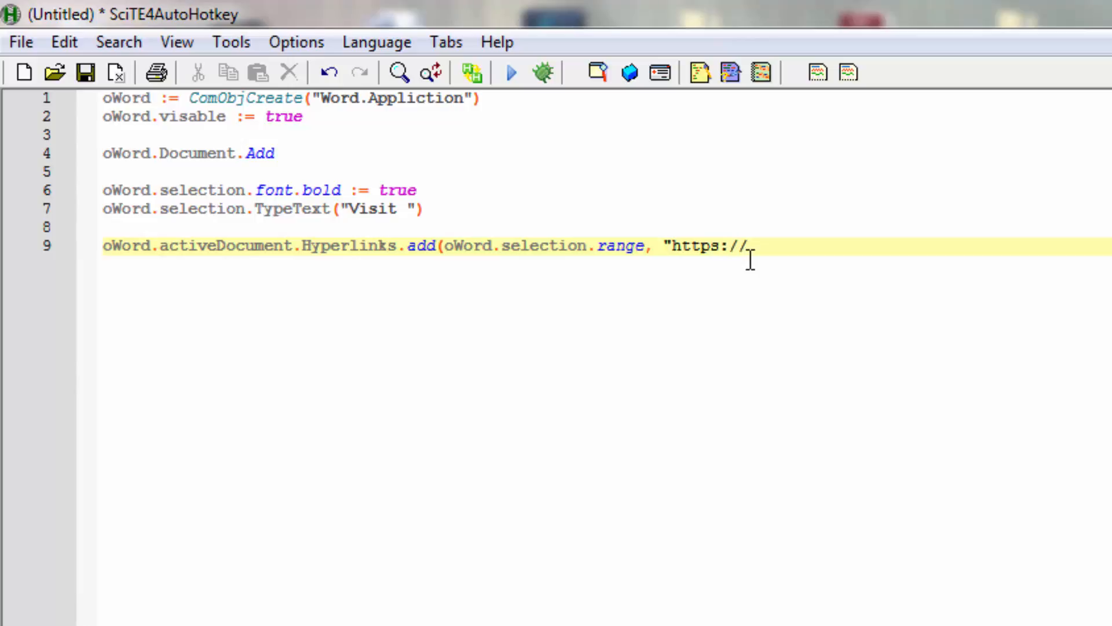
pyautogui.write('jszapp')
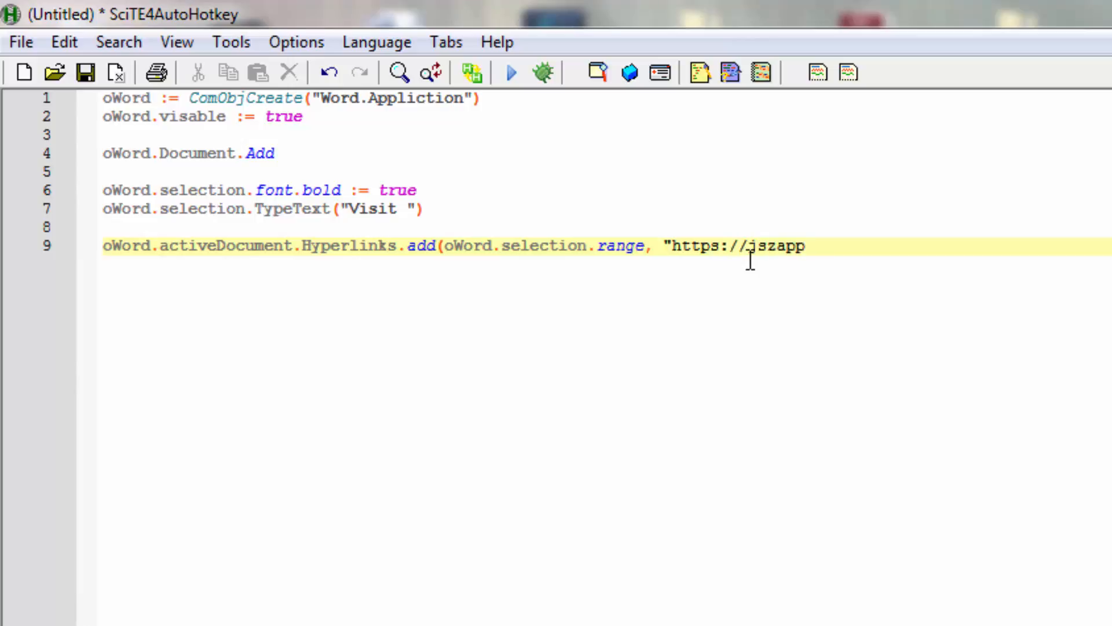
pyautogui.write('.com')
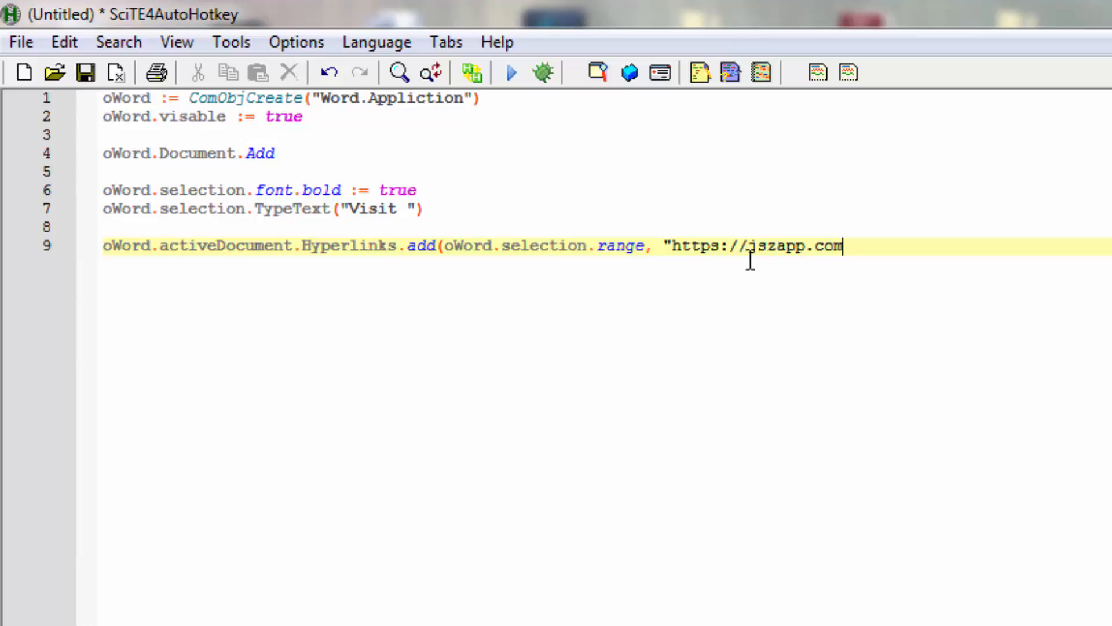
pyautogui.write('"')
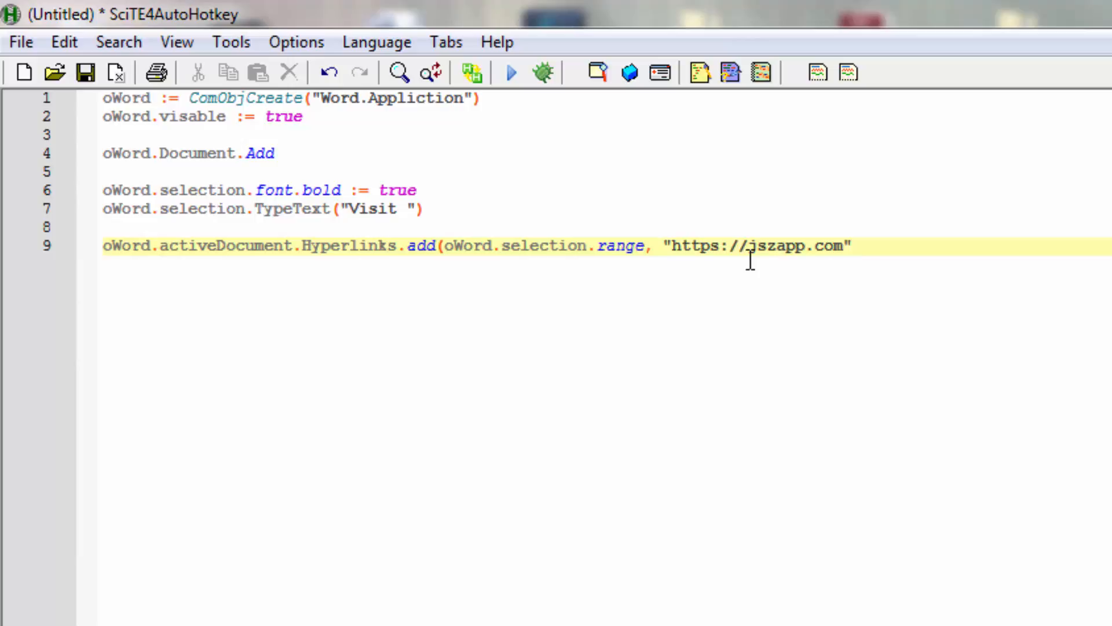
# Step: Add two empty-string arguments and display text "My Website", then close the call
pyautogui.write(',')
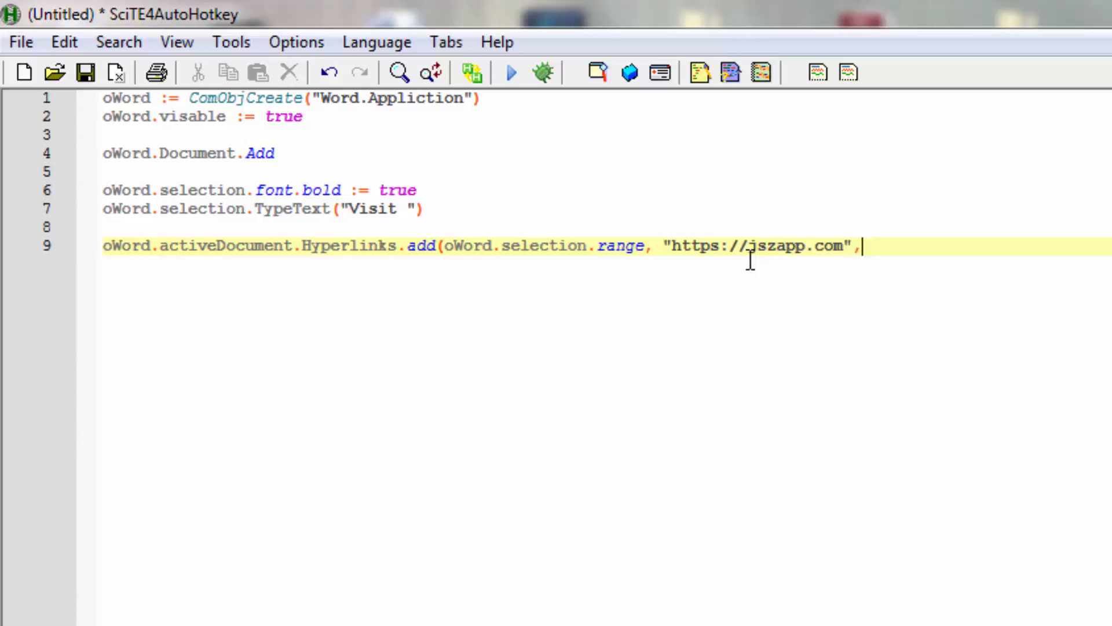
pyautogui.write('"",""')
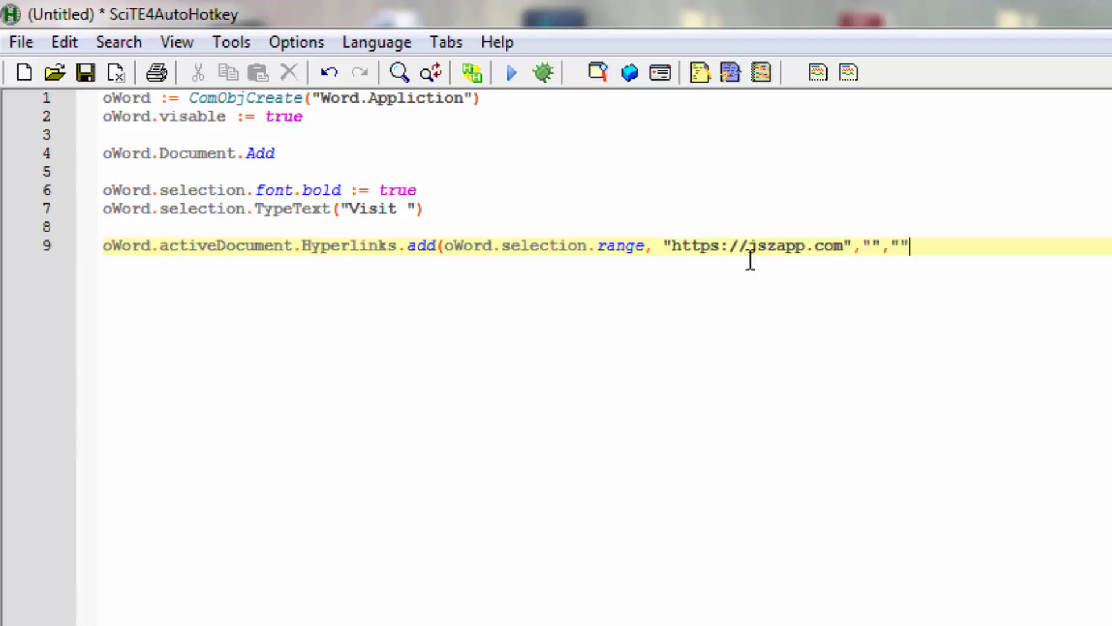
pyautogui.write(',')
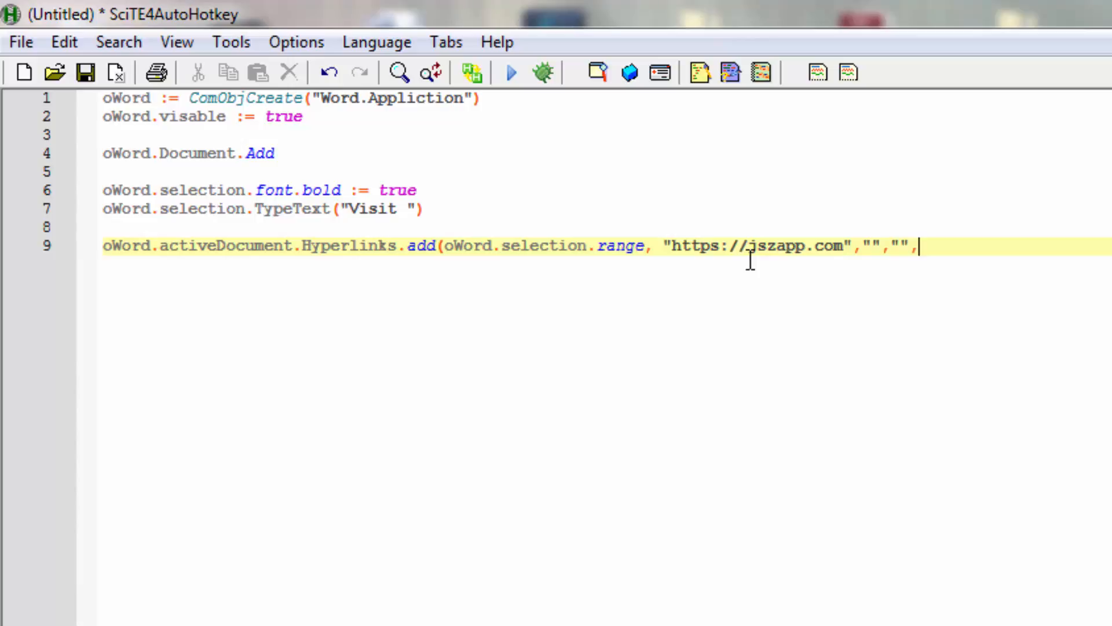
pyautogui.write('"')
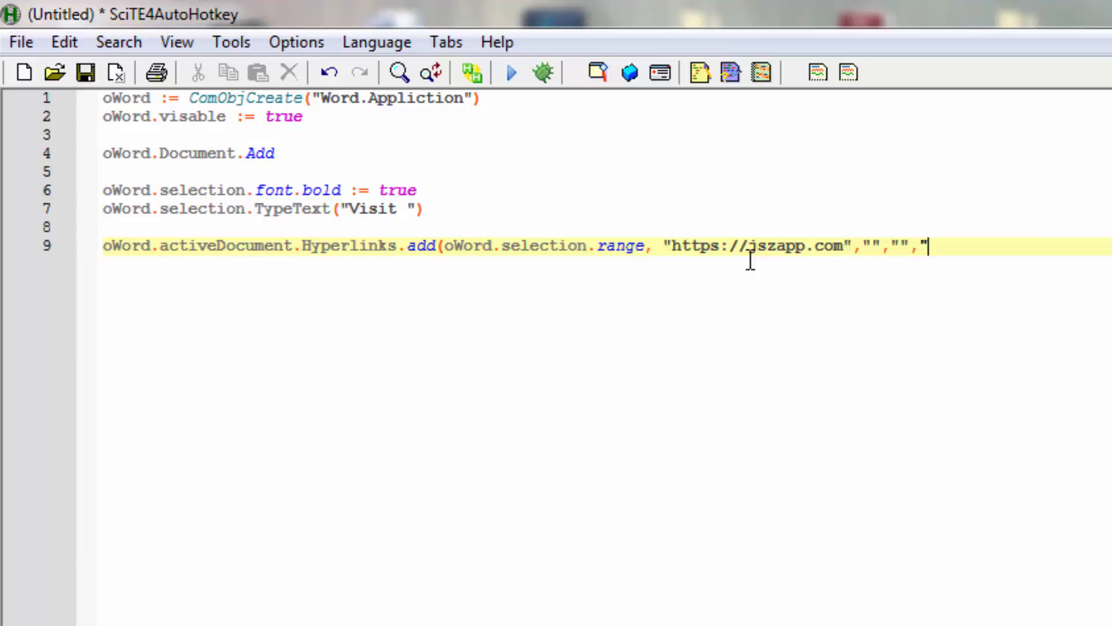
pyautogui.write('My')
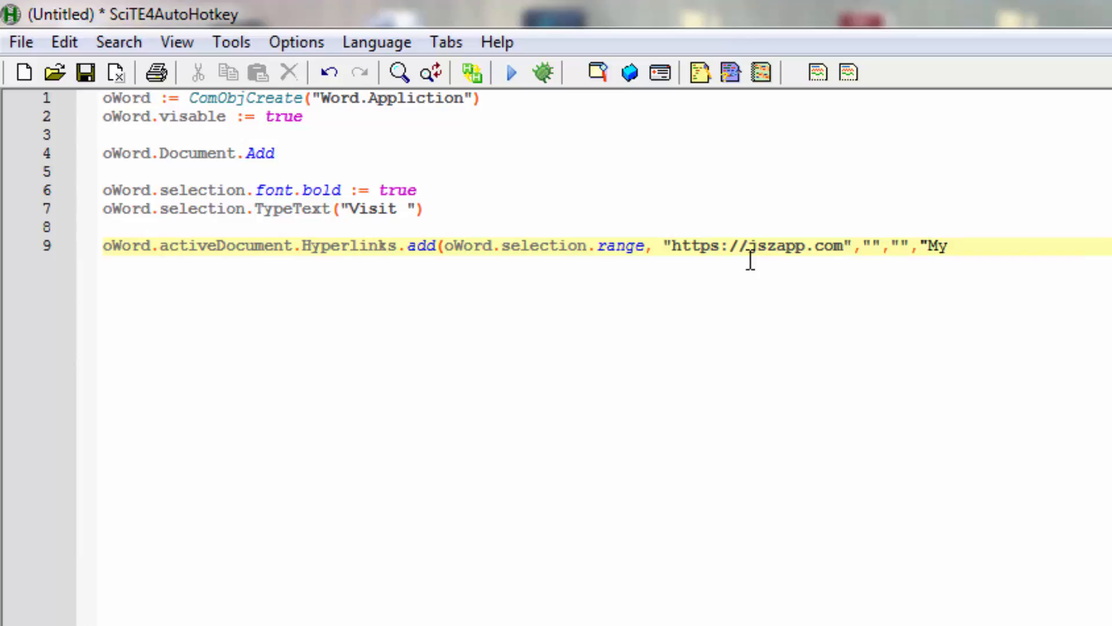
pyautogui.write('Web')
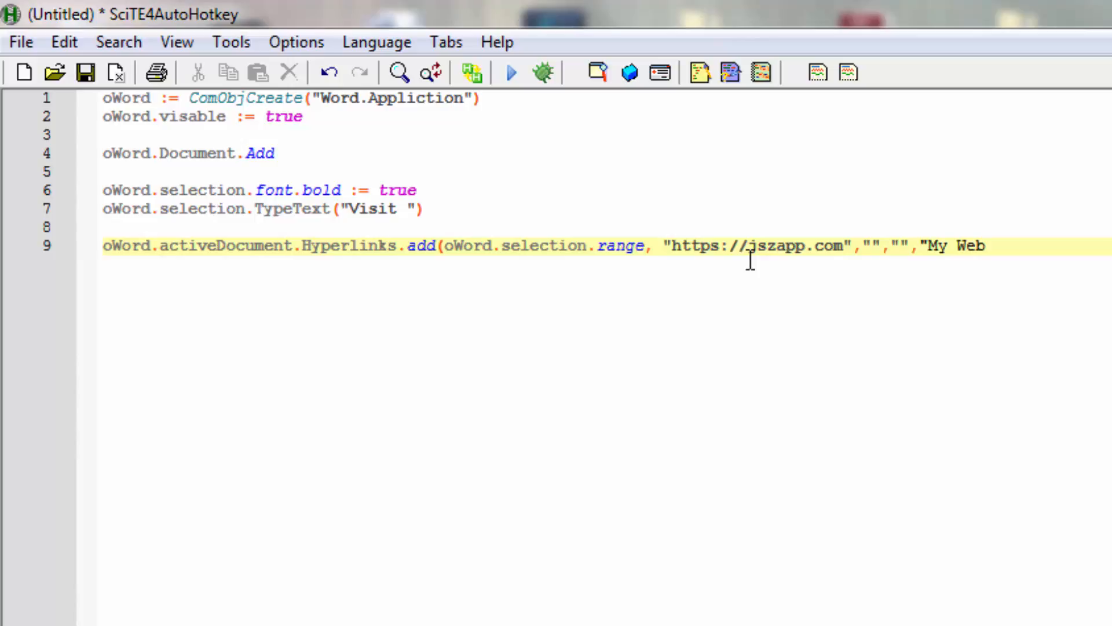
pyautogui.write('site')
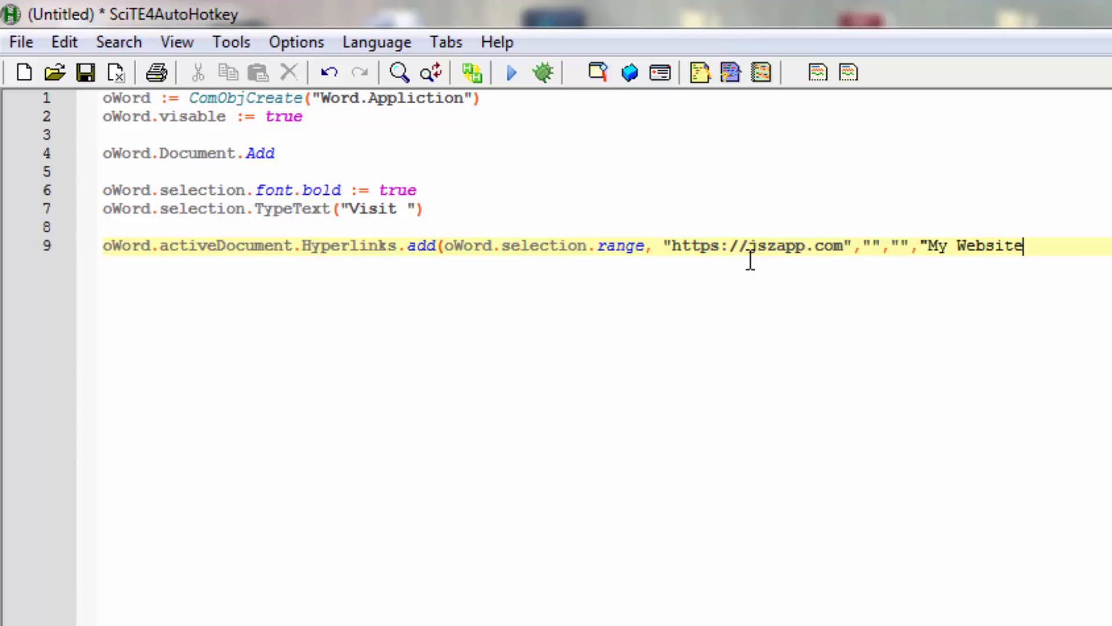
pyautogui.write('"')
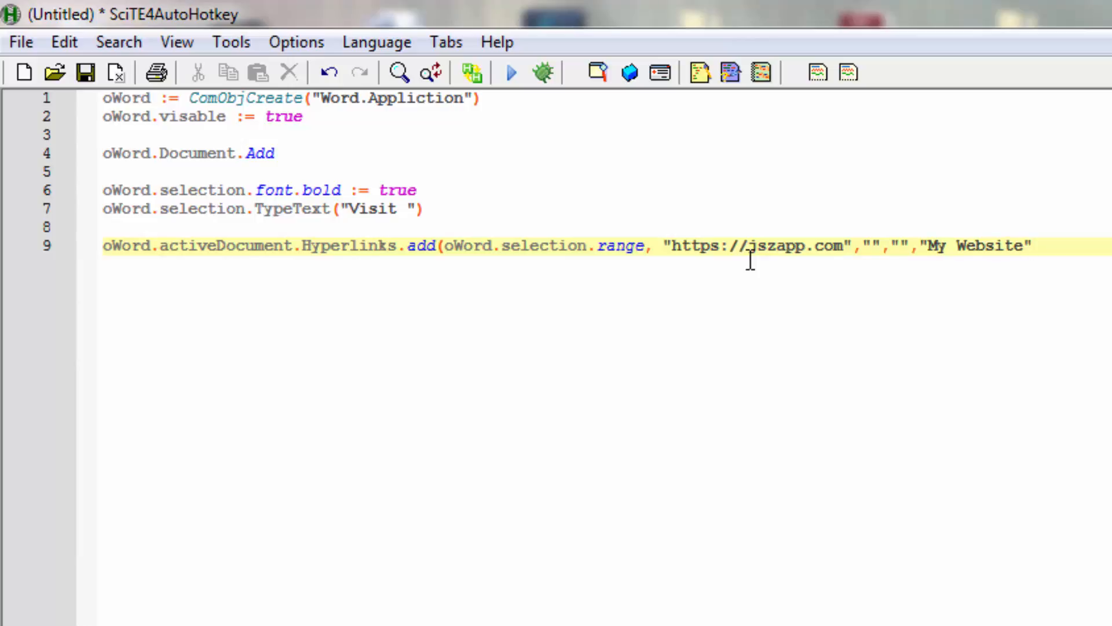
pyautogui.write(')')
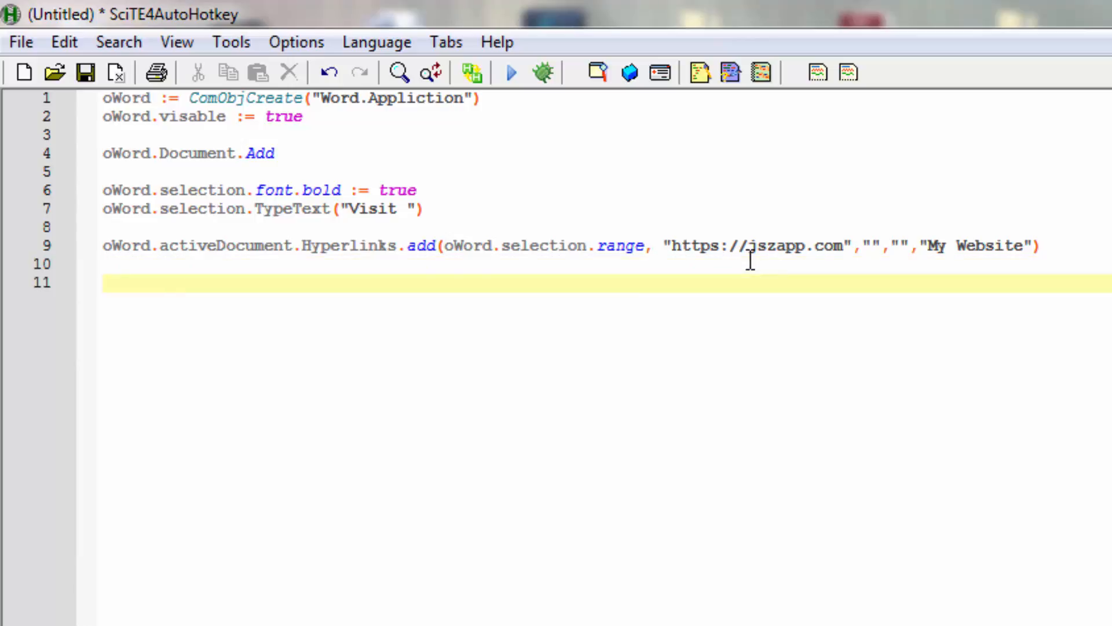
# Step: Begin line 11 with oWord.selection.TypeText(" to type the next phrase
pyautogui.write('oW')
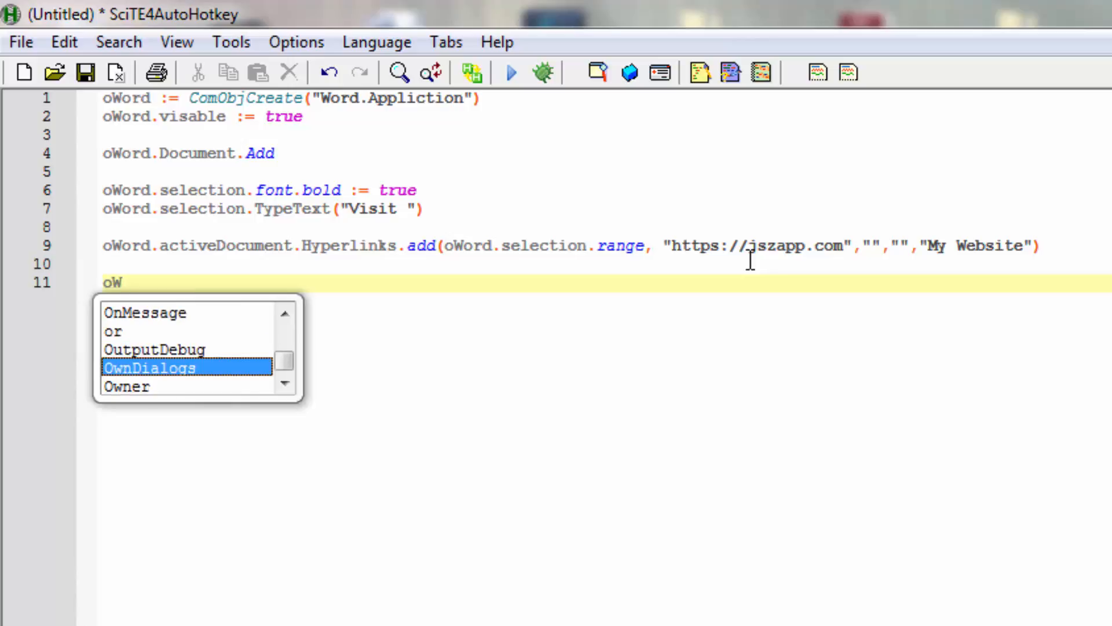
pyautogui.write('ord.sel')
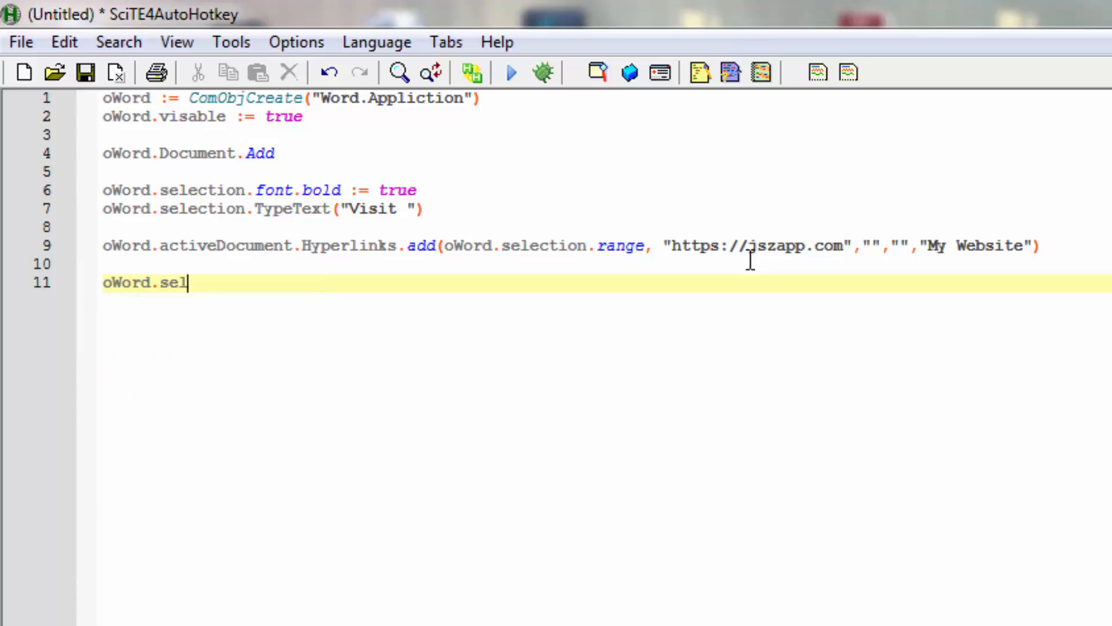
pyautogui.write('ection')
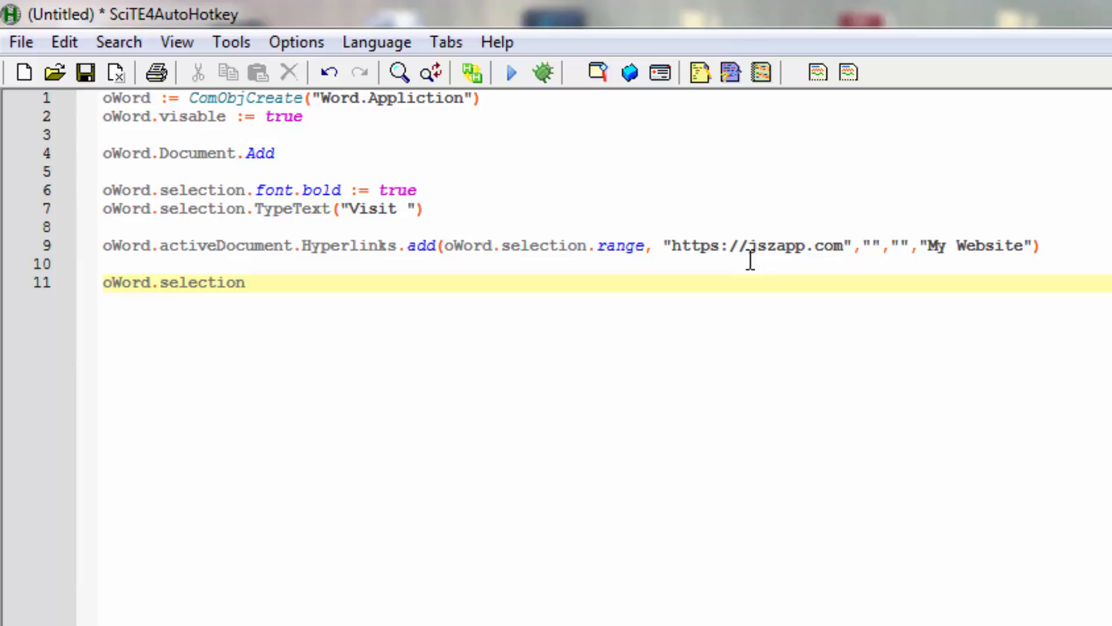
pyautogui.write('.Typ')
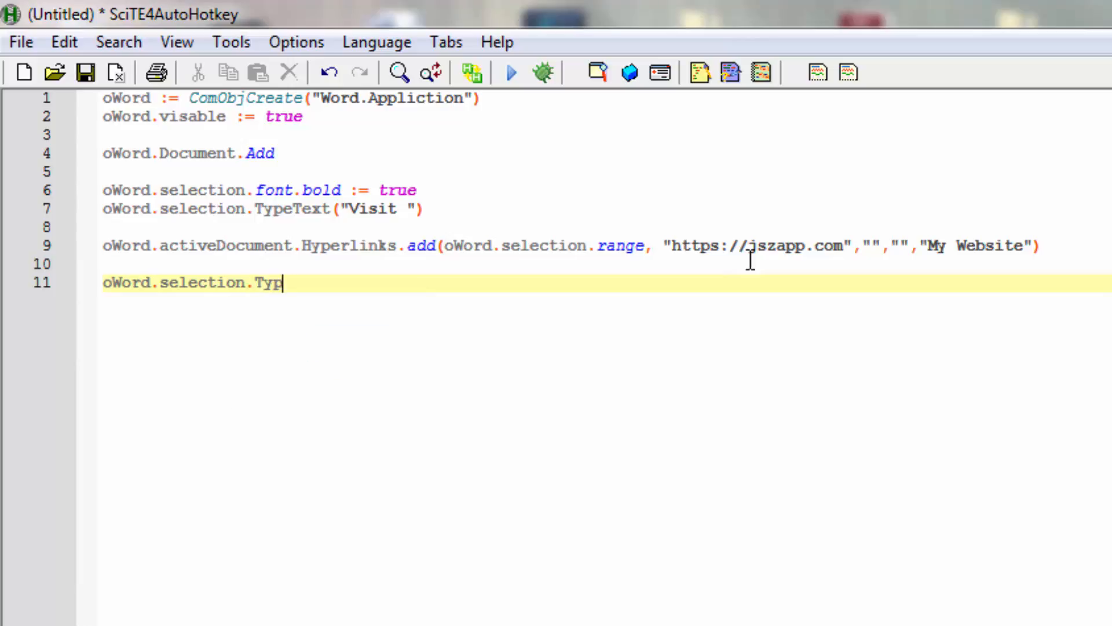
pyautogui.write('e')
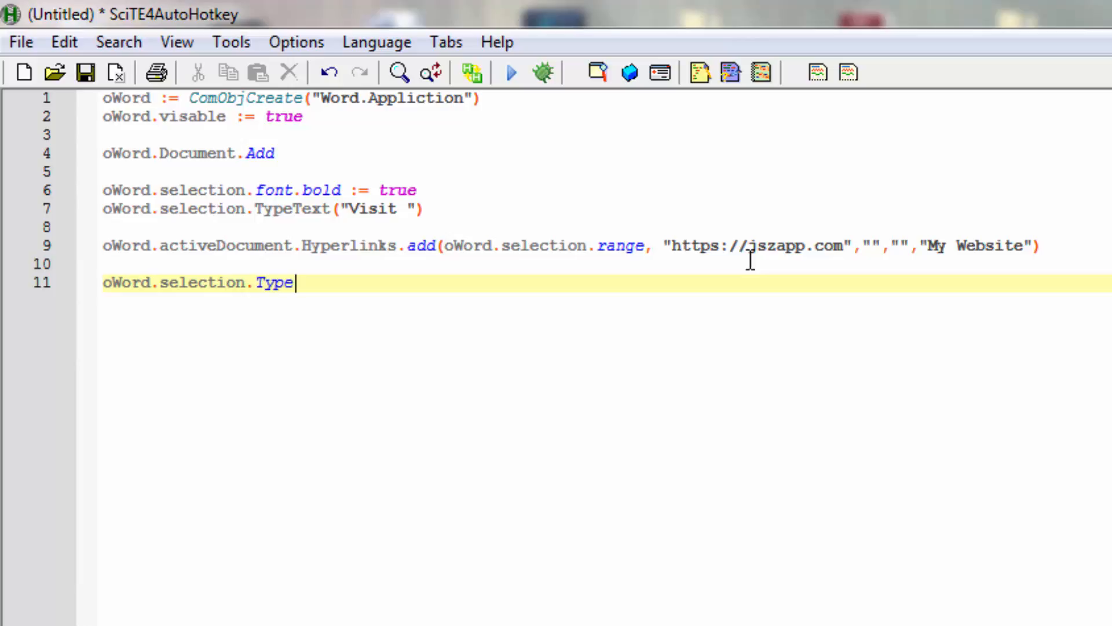
pyautogui.write('Text')
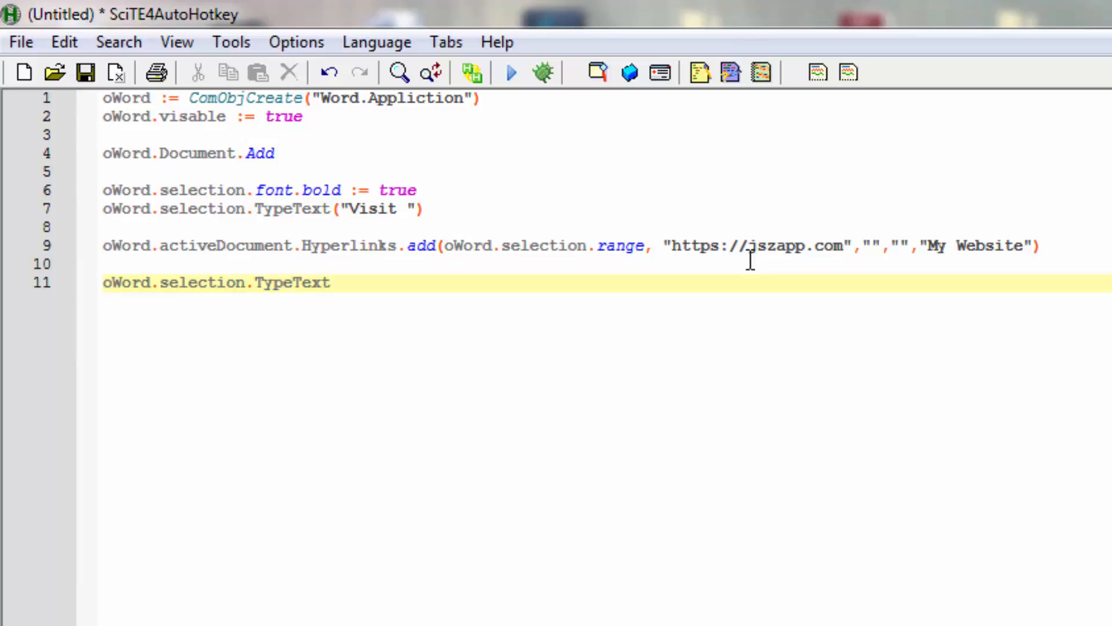
pyautogui.write('(')
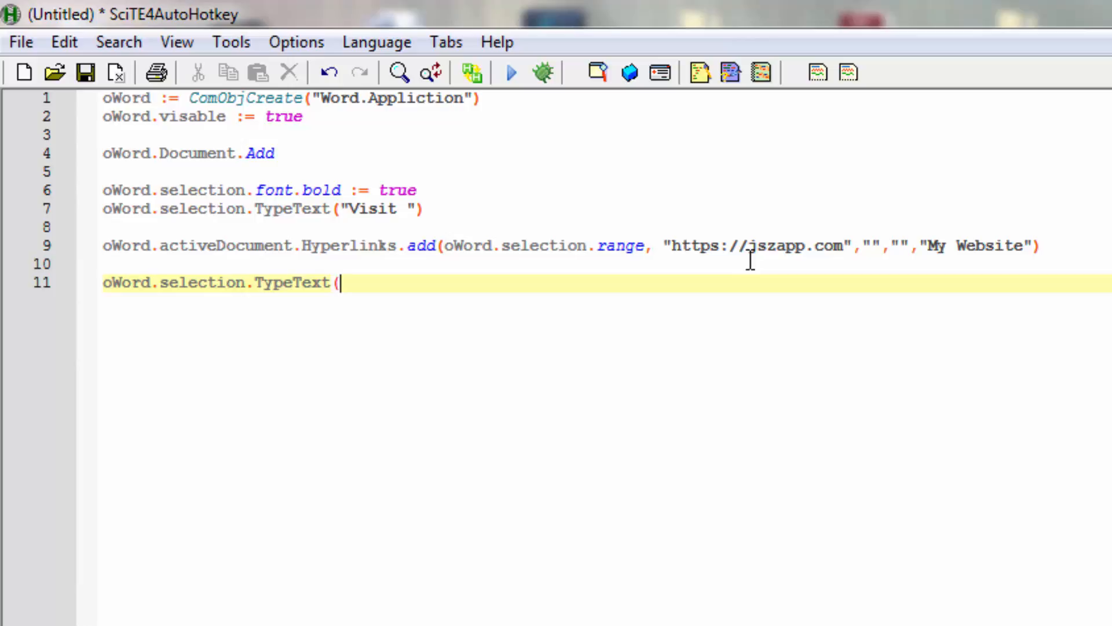
pyautogui.write('"')
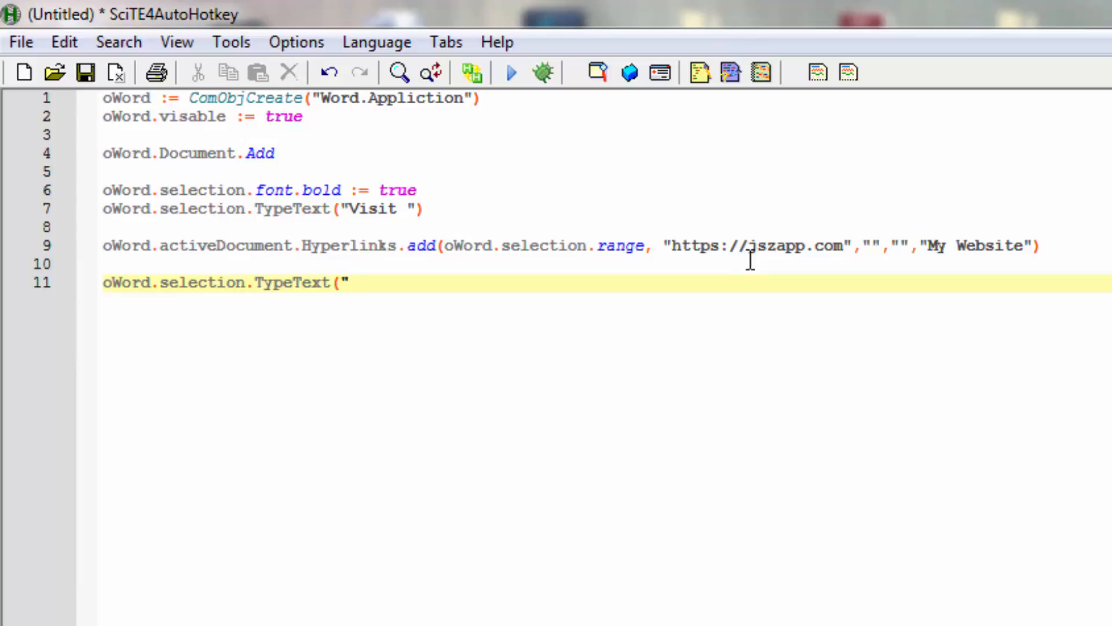
# Step: Enter "and learn how to work with ", close the call, and start line 12
pyautogui.write('and lea')
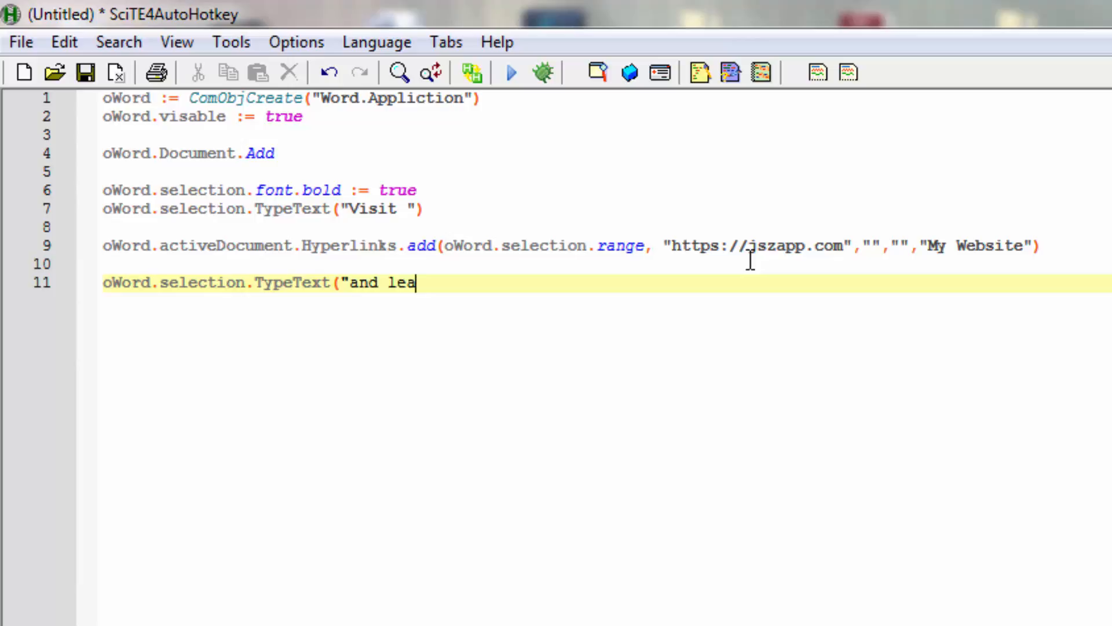
pyautogui.write('rn')
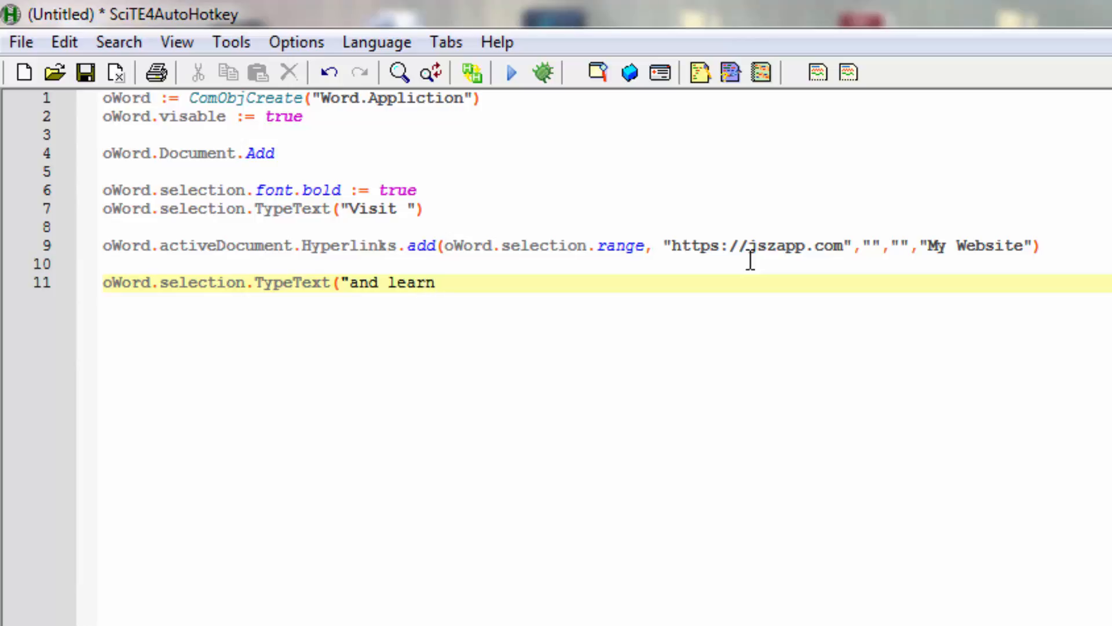
pyautogui.write('ho')
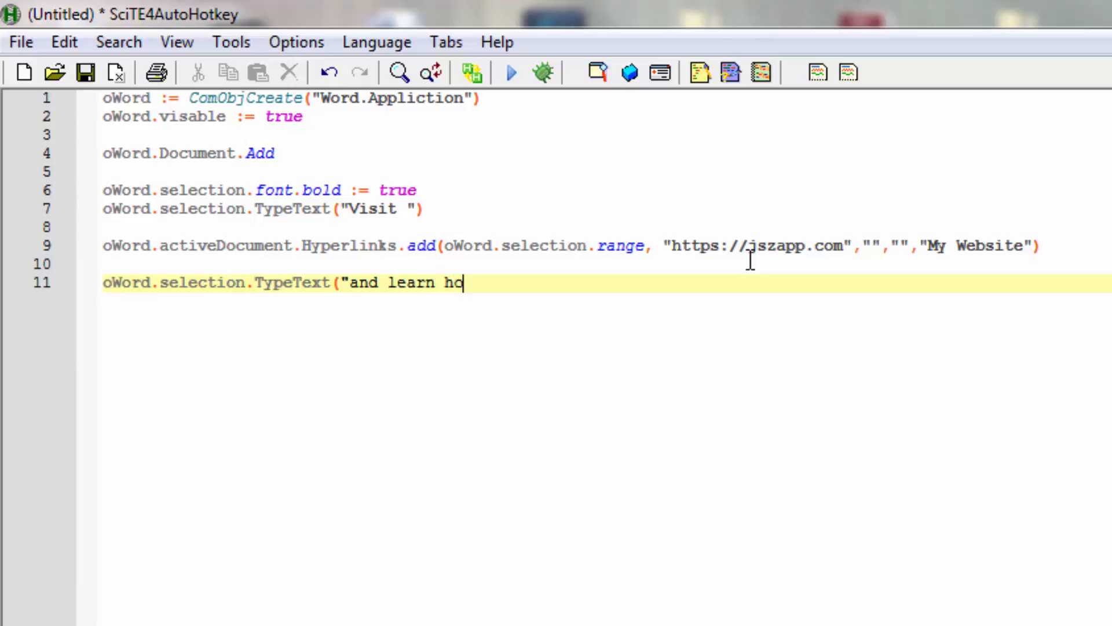
pyautogui.write('w to')
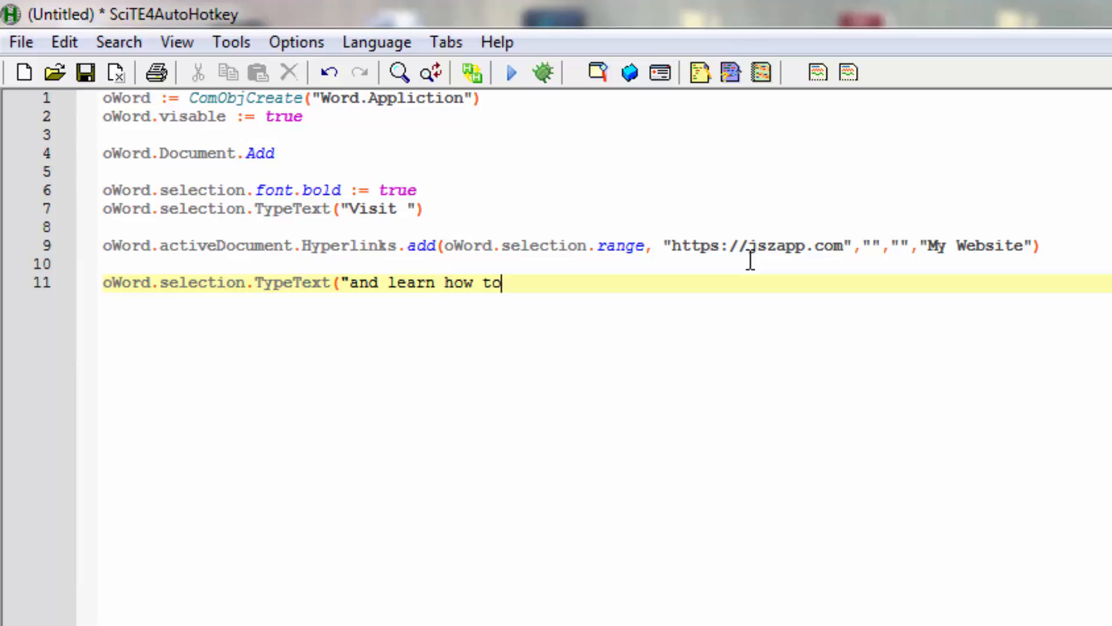
pyautogui.write('word')
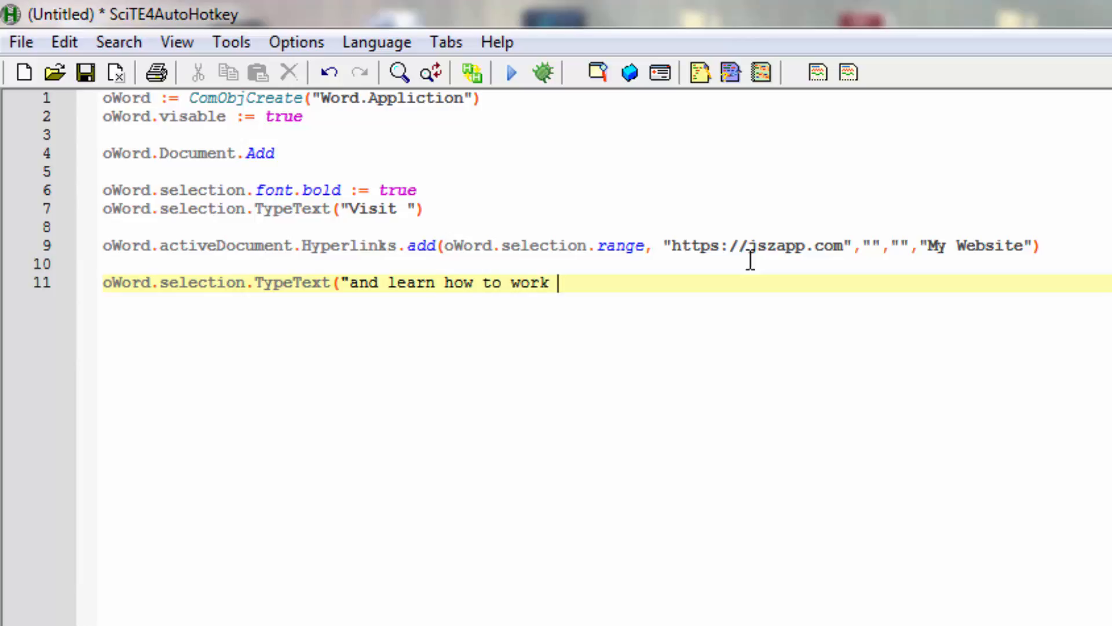
pyautogui.write('with')
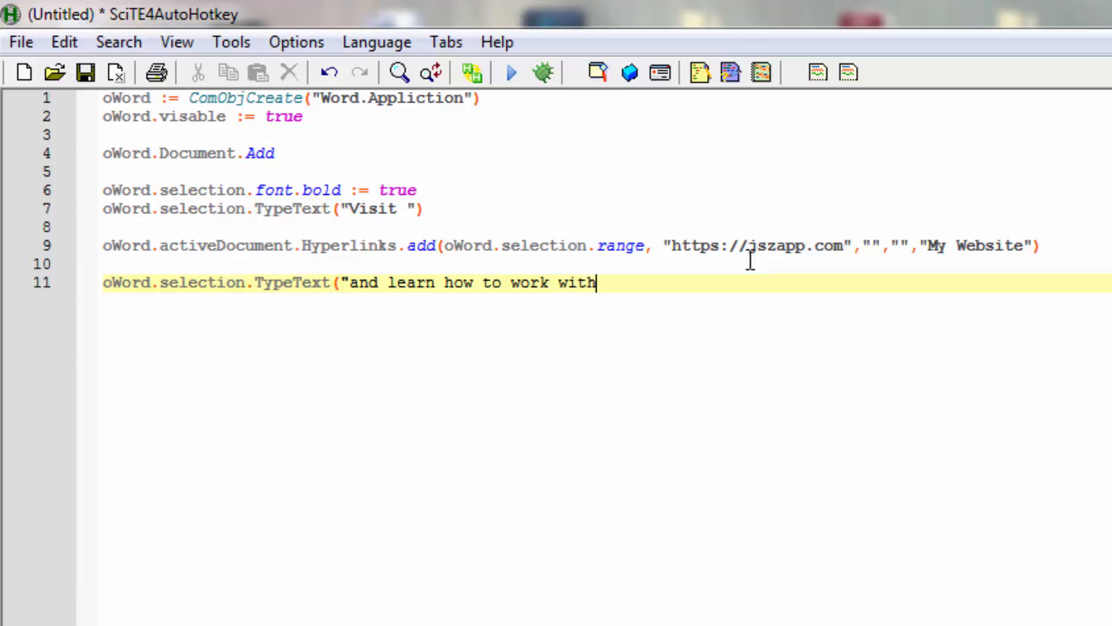
pyautogui.write('")')
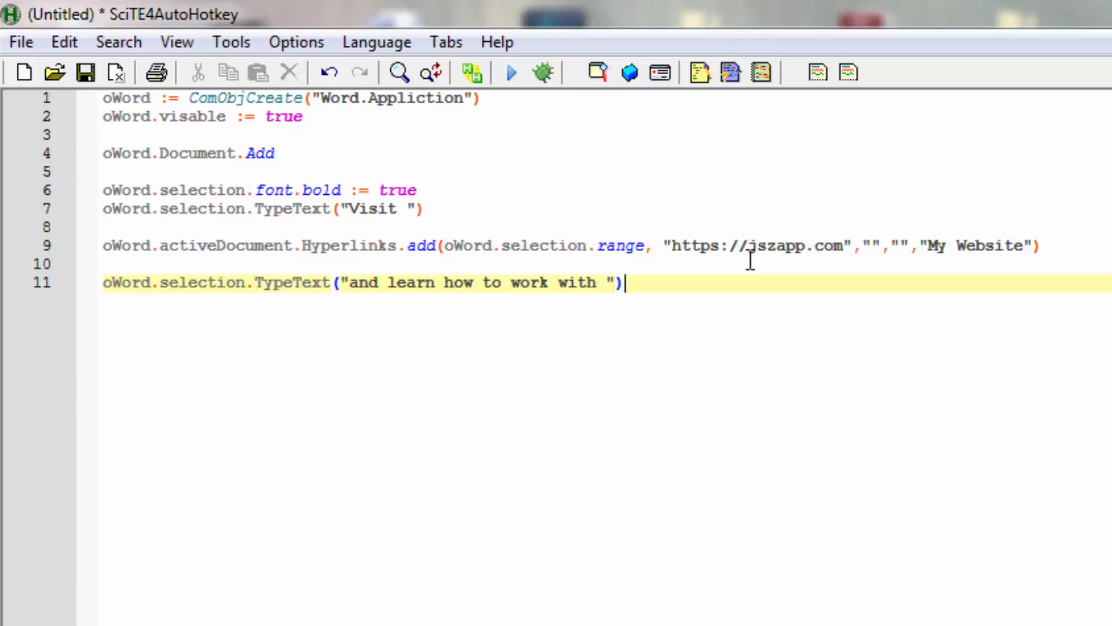
pyautogui.press('Return')
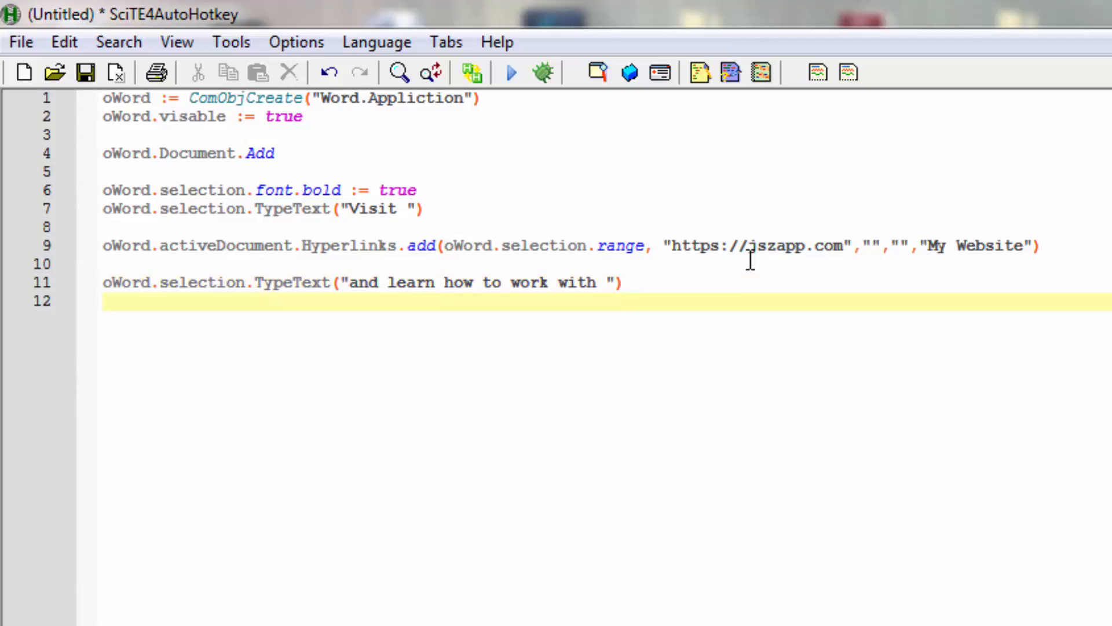
pyautogui.write('oWord')
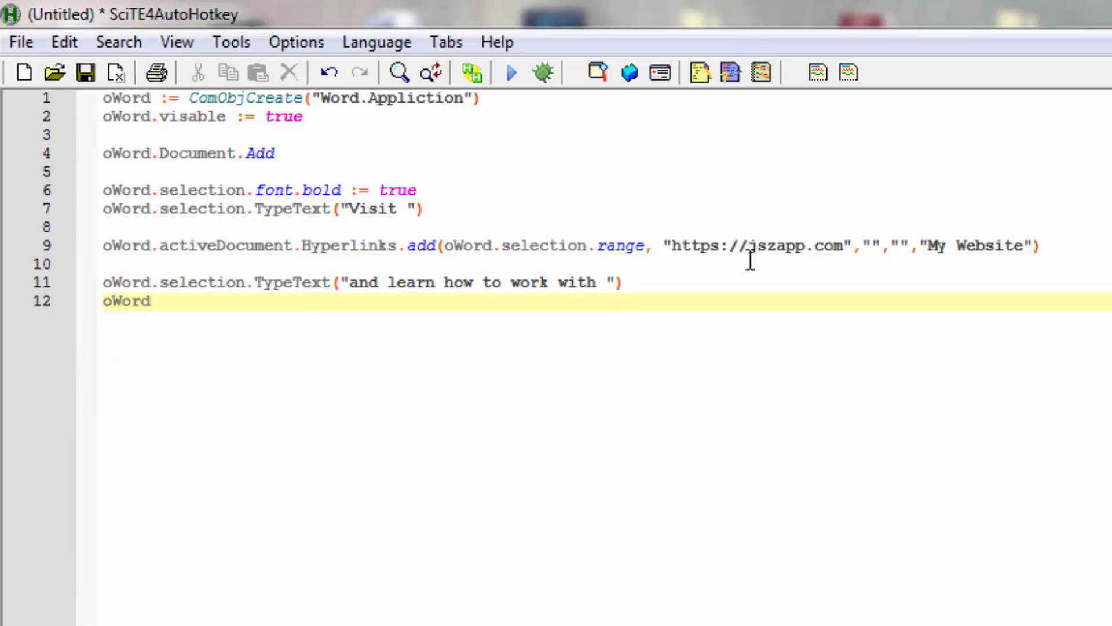
# Step: Complete line 12 as oWord.selection.font.Italic := true and begin the next line with oW
pyautogui.write('.sele')
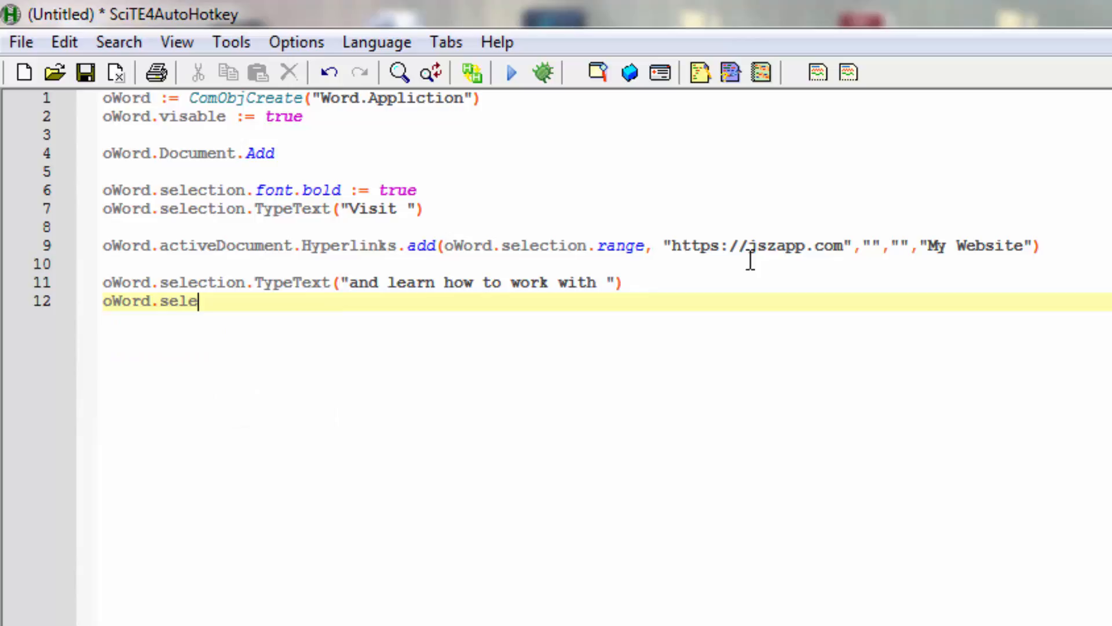
pyautogui.write('ct')
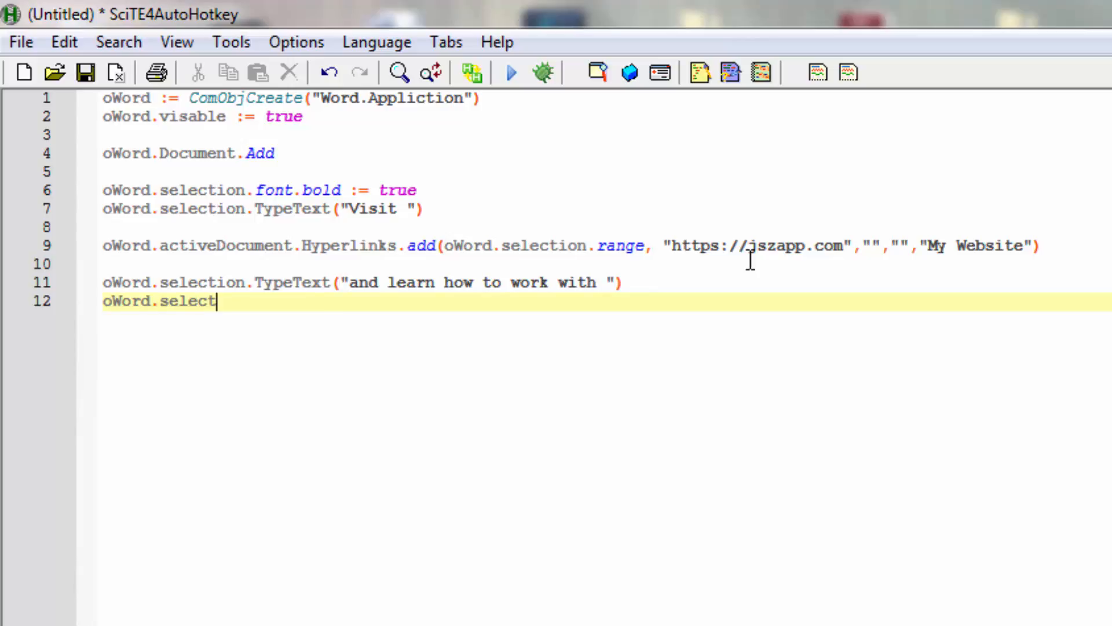
pyautogui.write('ion')
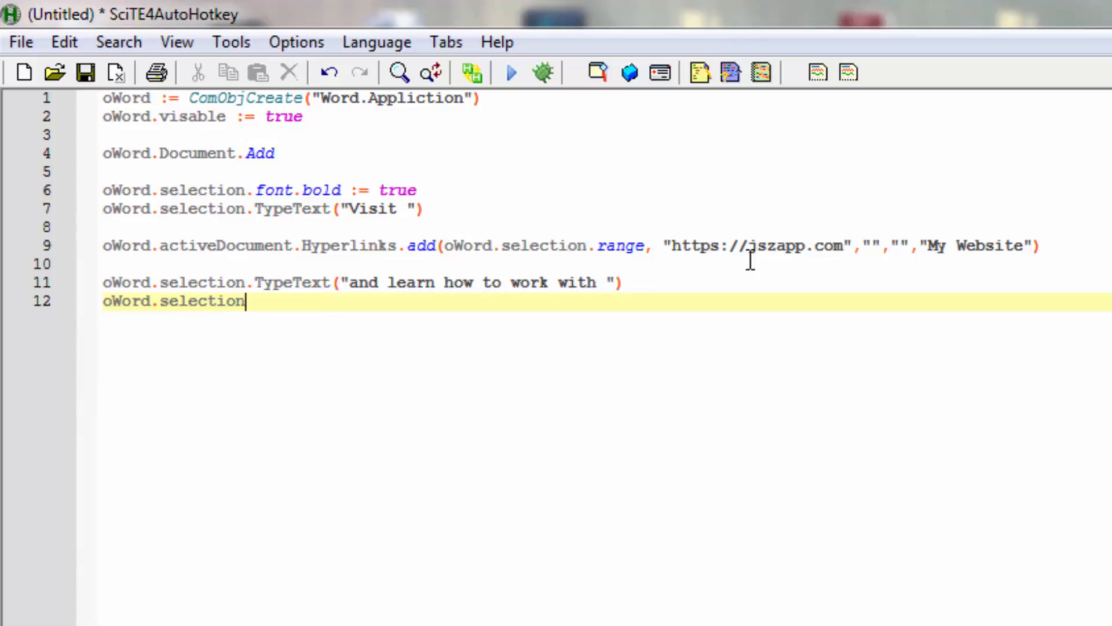
pyautogui.write('.')
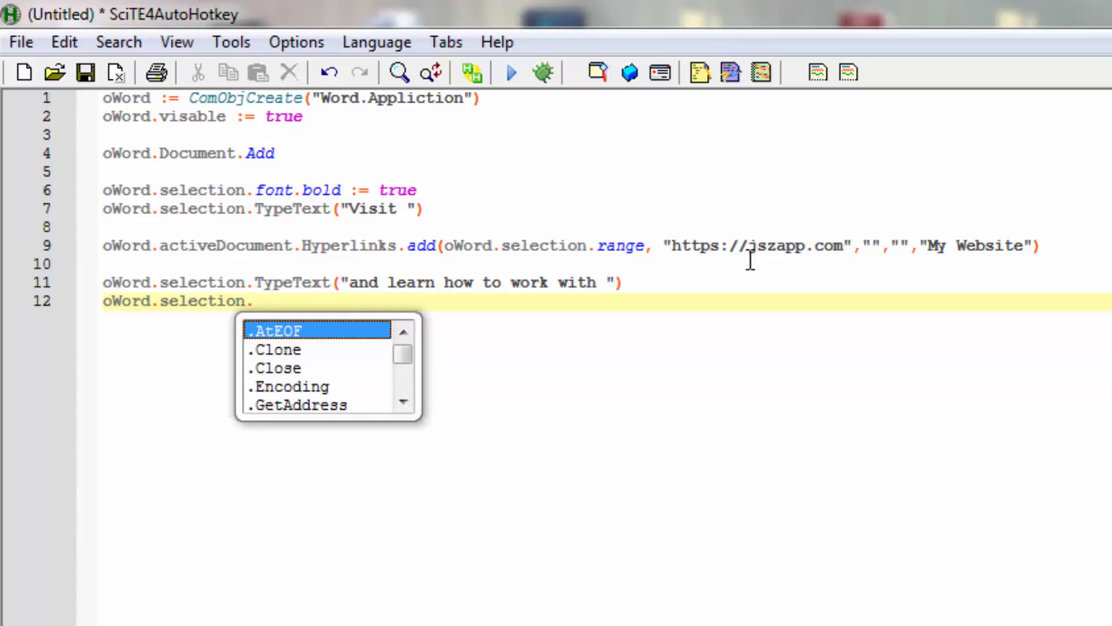
pyautogui.write('font')
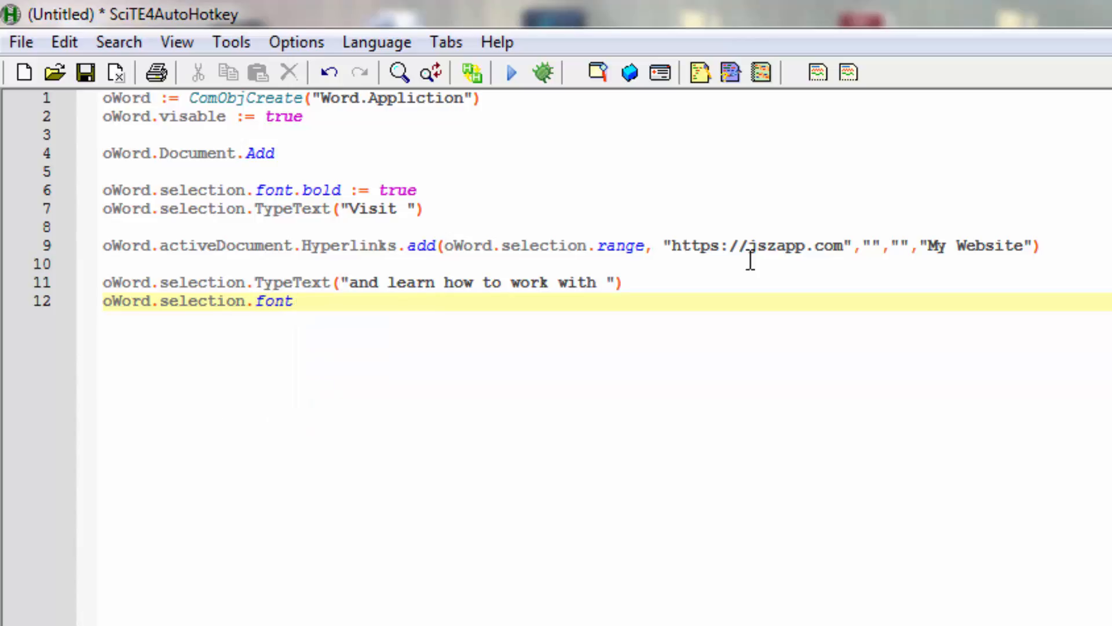
pyautogui.write('.')
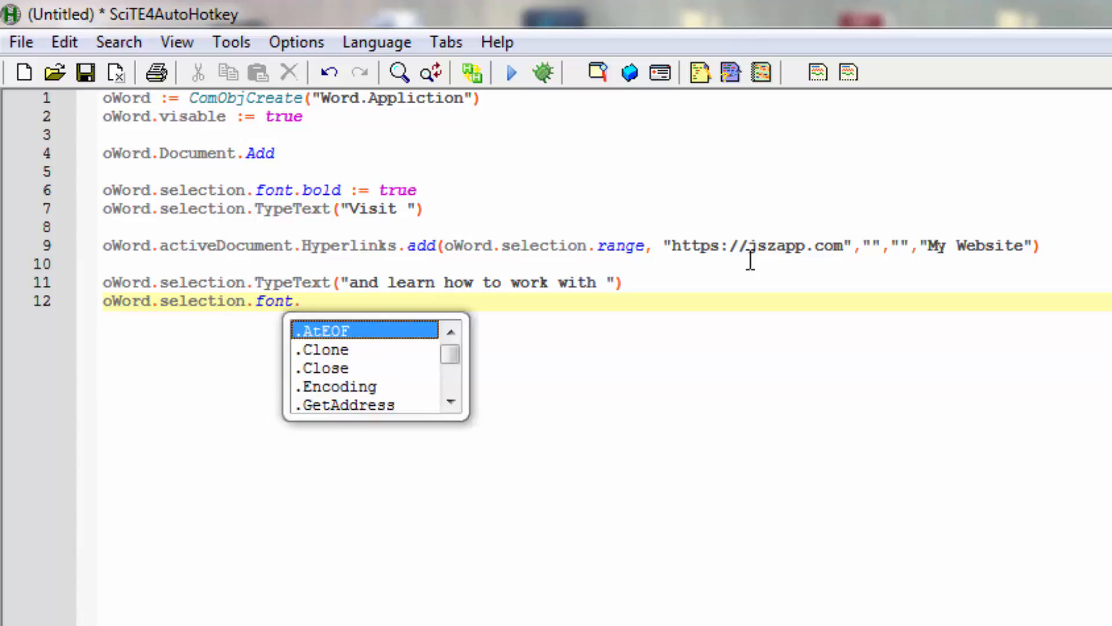
pyautogui.write('It')
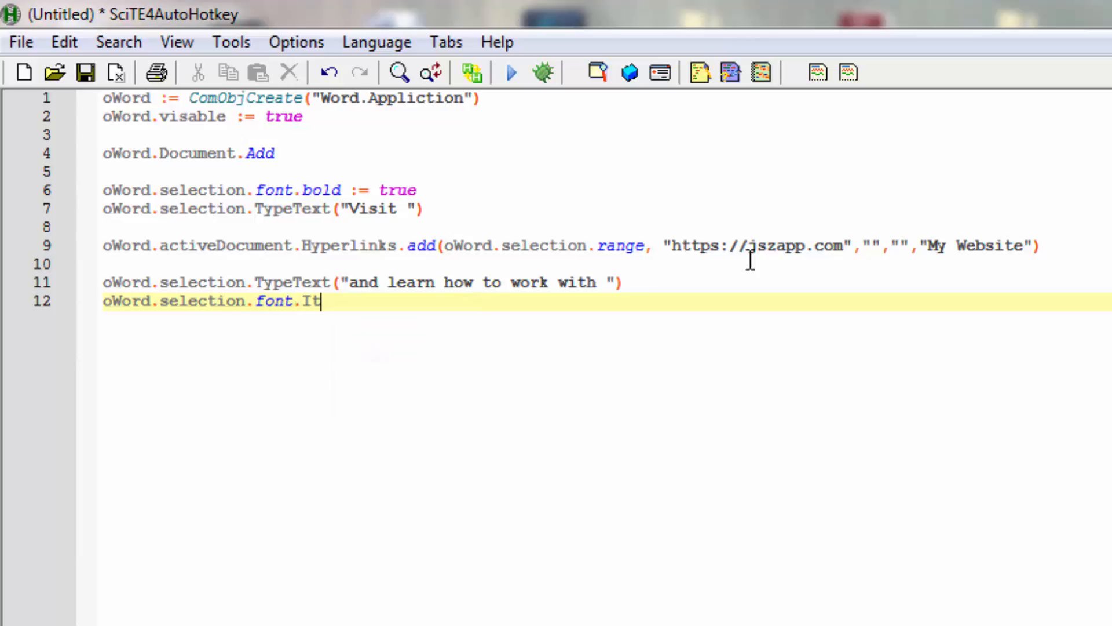
pyautogui.write('a')
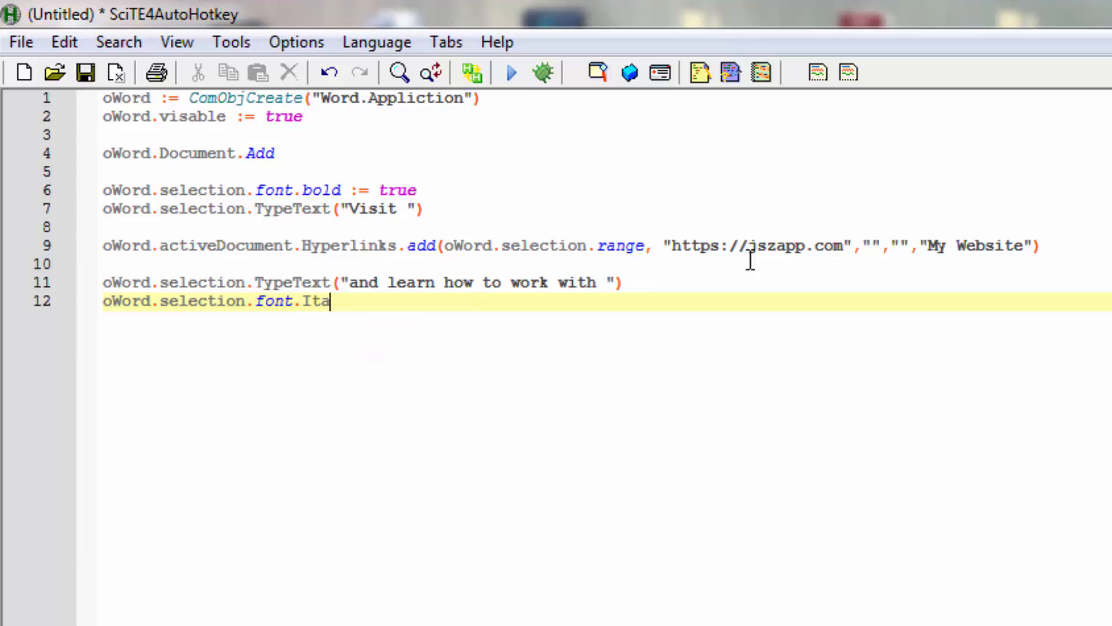
pyautogui.write('lic :=')
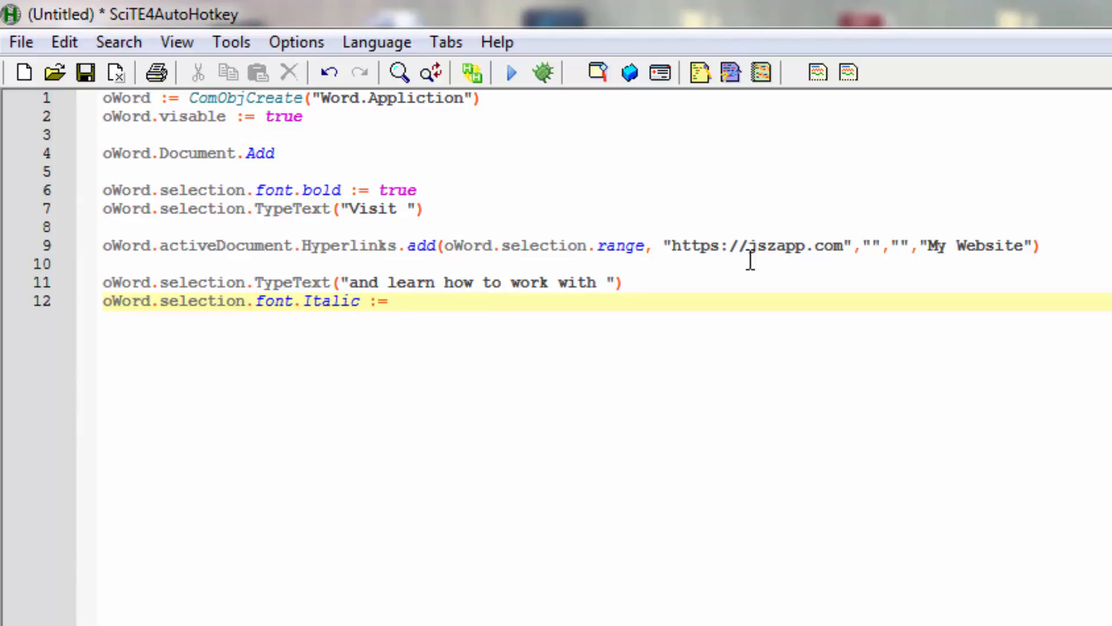
pyautogui.write('true')
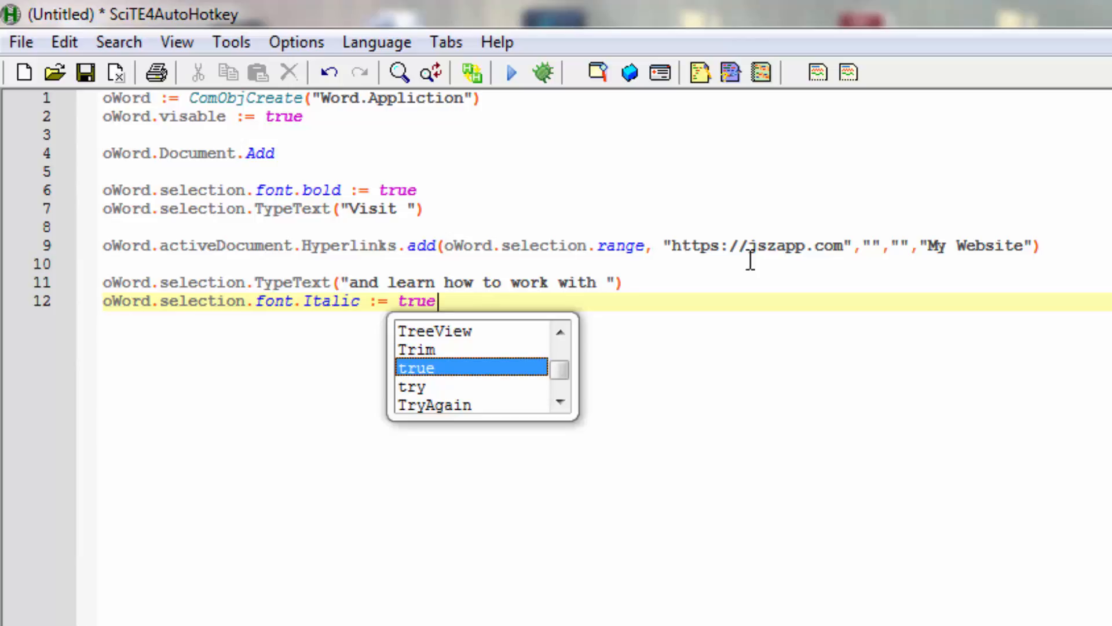
pyautogui.press('Return')
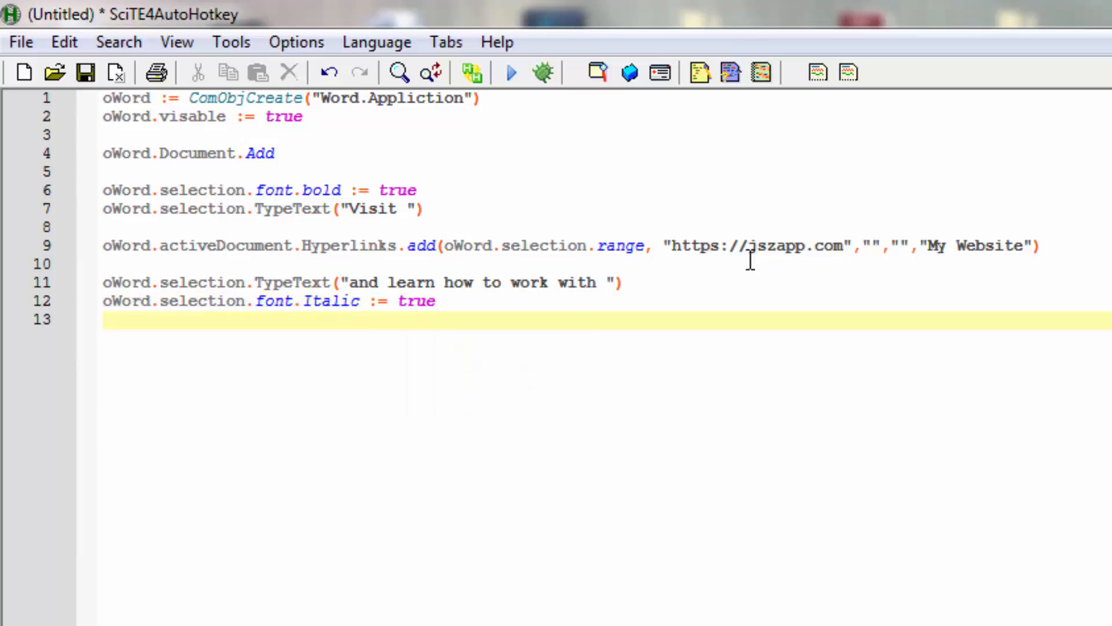
pyautogui.write('oWord')
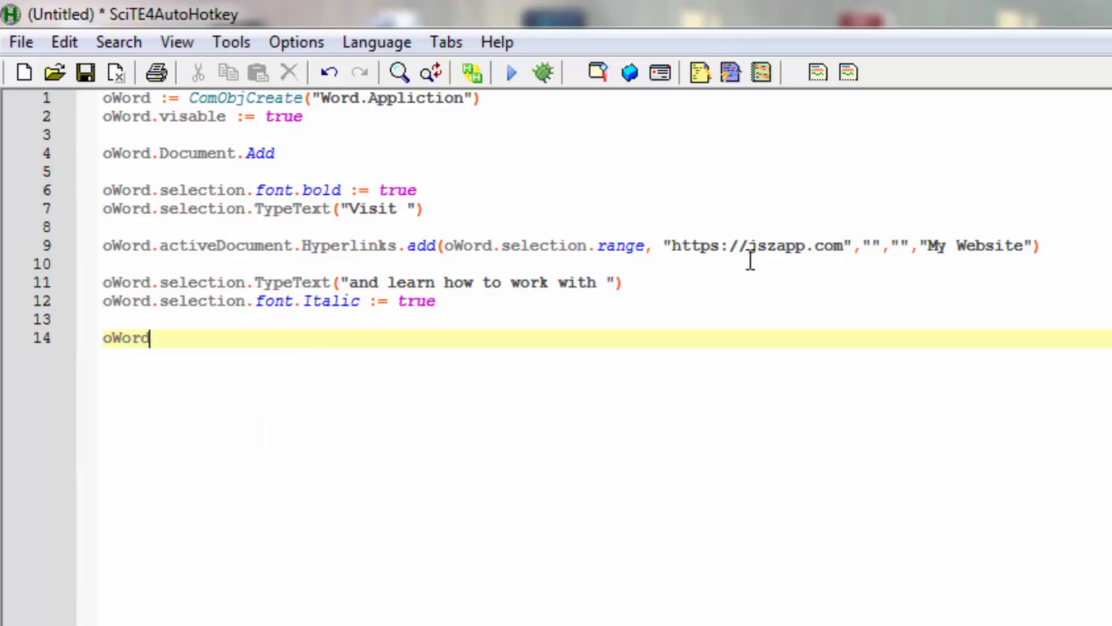
# Step: Complete line 14 as oWord.selection.TypeText("Autohotkey") and open line 15
pyautogui.write('.')
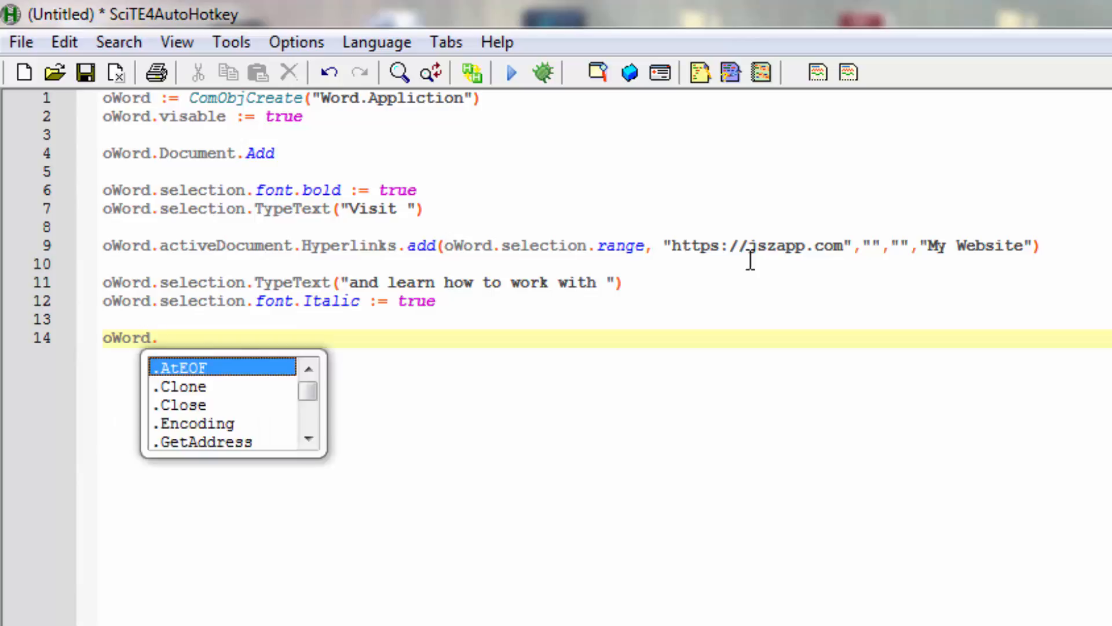
pyautogui.write('sele')
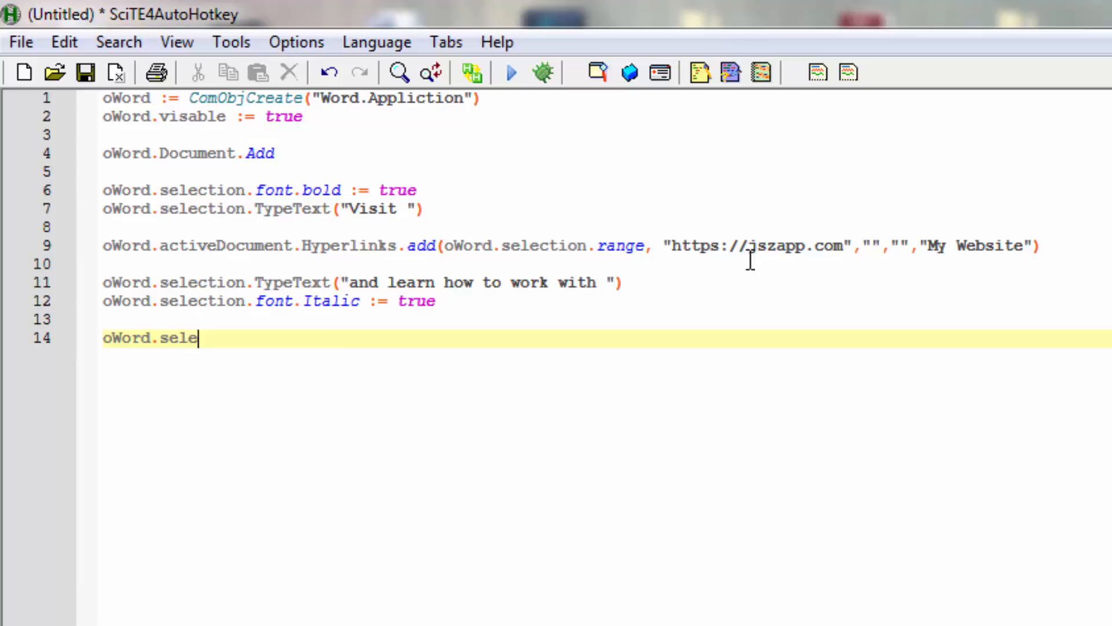
pyautogui.write('ction')
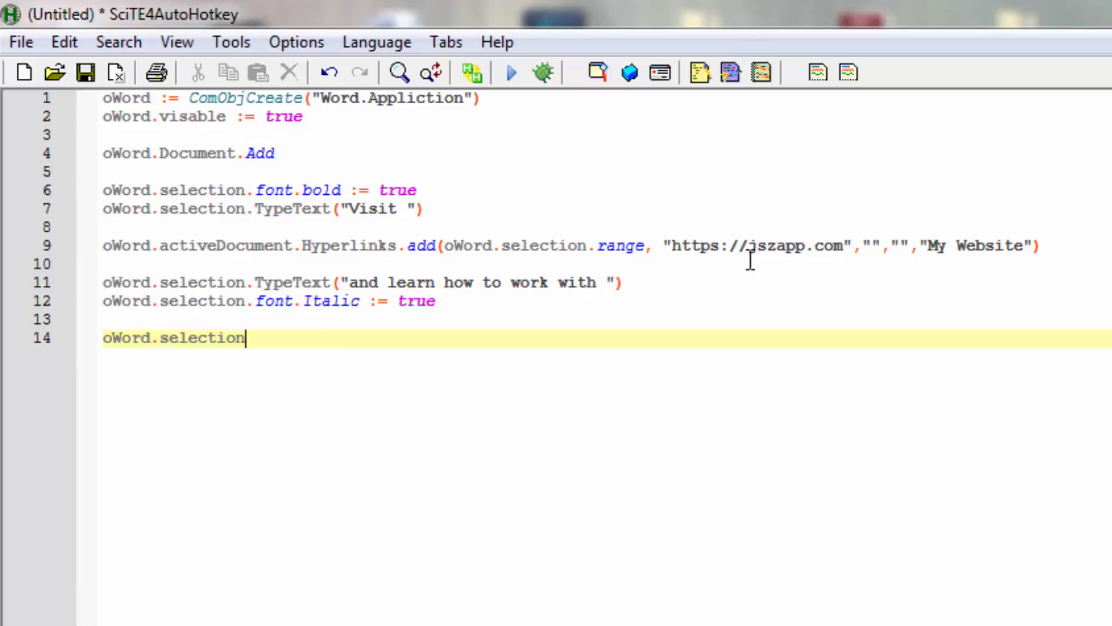
pyautogui.write('.T')
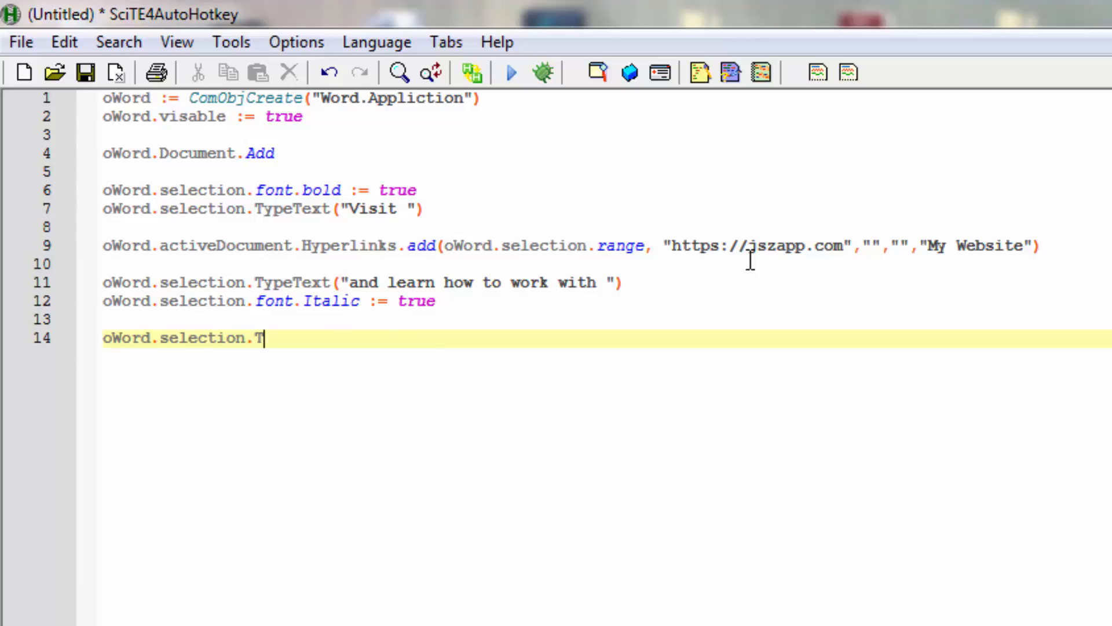
pyautogui.write('ypeText')
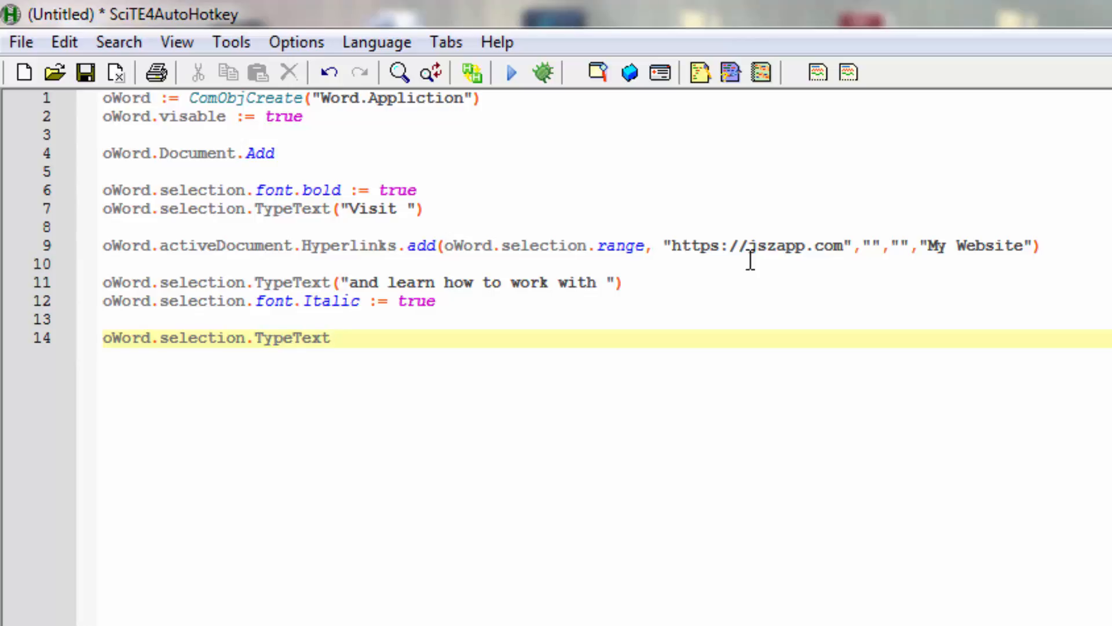
pyautogui.write('"')
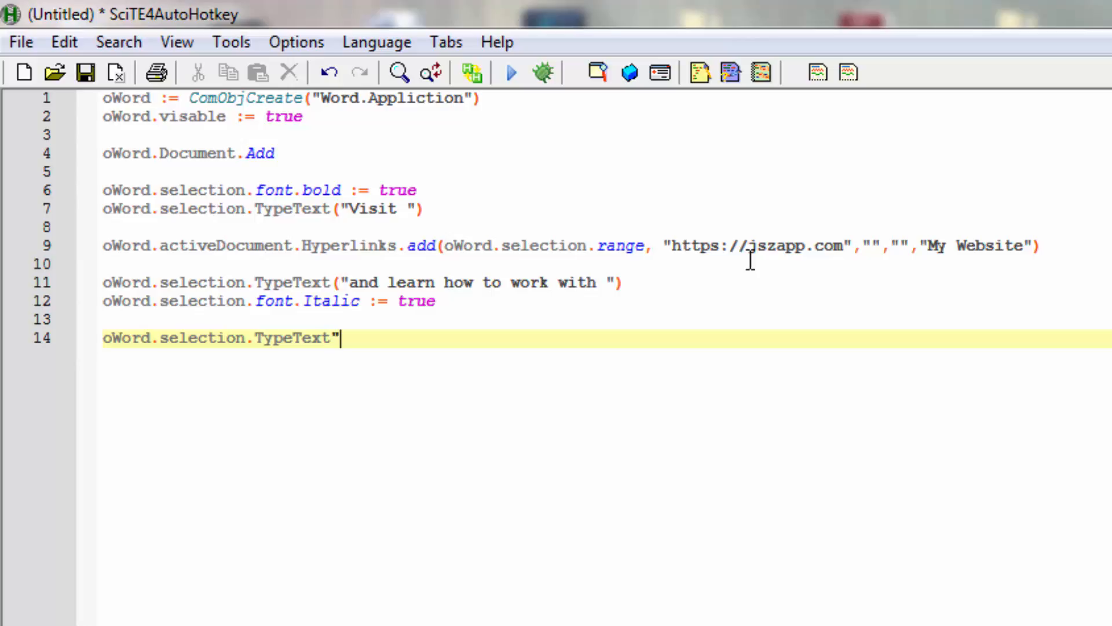
pyautogui.write('(')
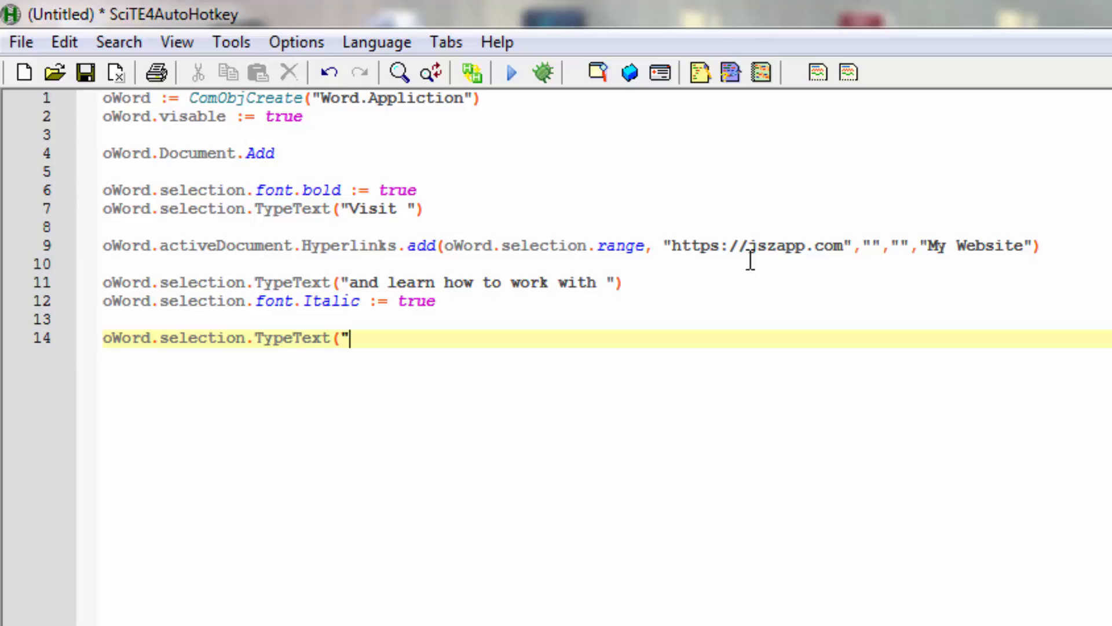
pyautogui.write('Auto')
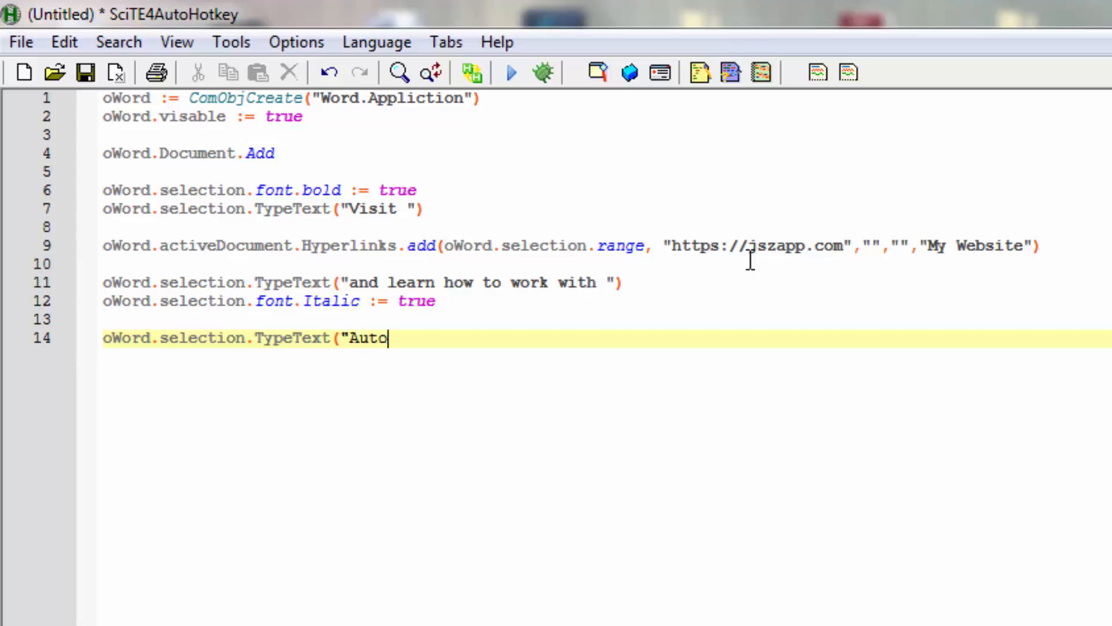
pyautogui.write('hotkey')
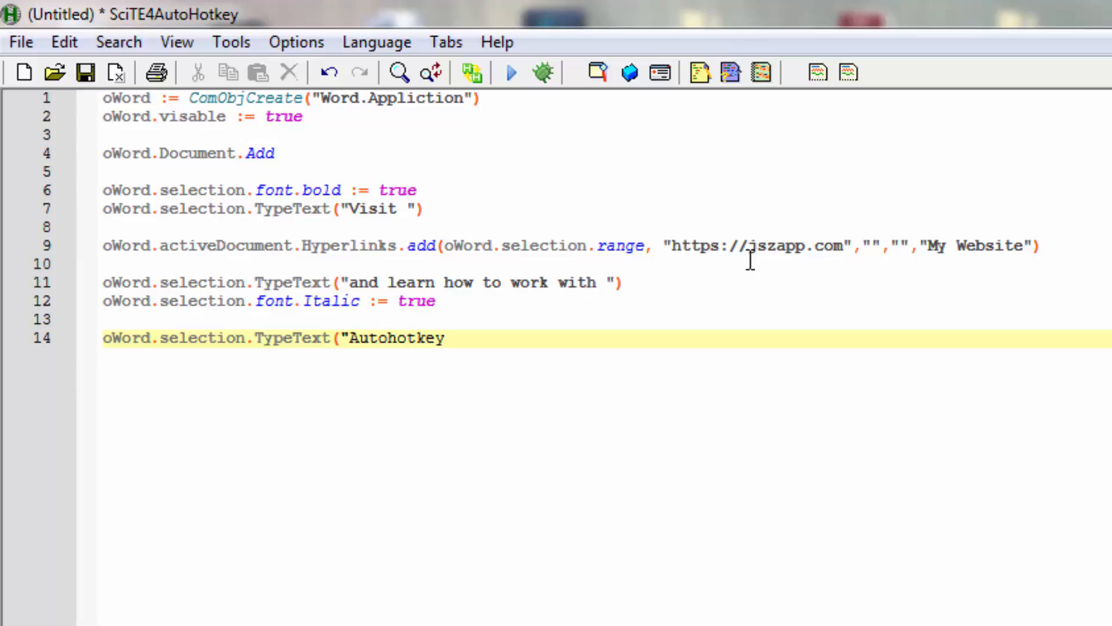
pyautogui.write(')')
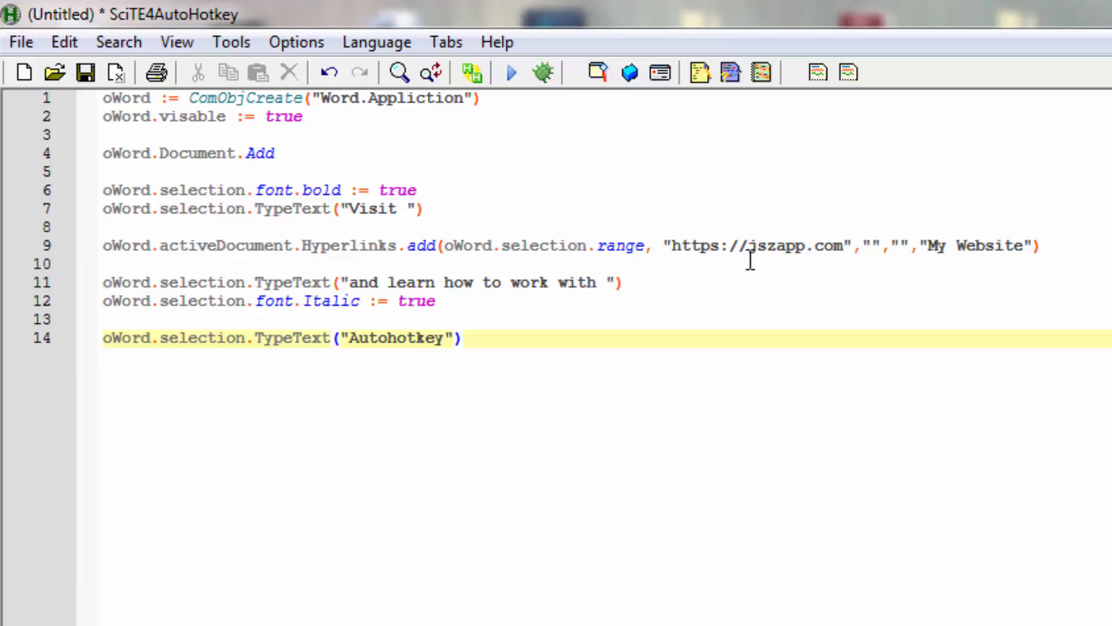
pyautogui.press('Return')
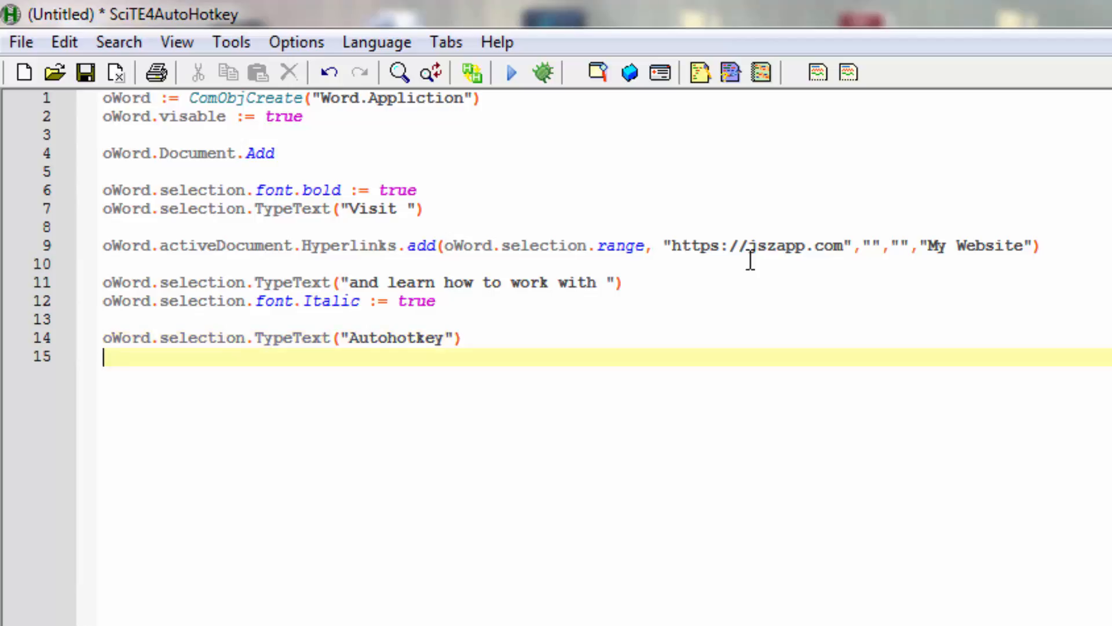
# Step: Add the line oWord.selection.font.bold := false after the Autohotkey text
pyautogui.write('o')
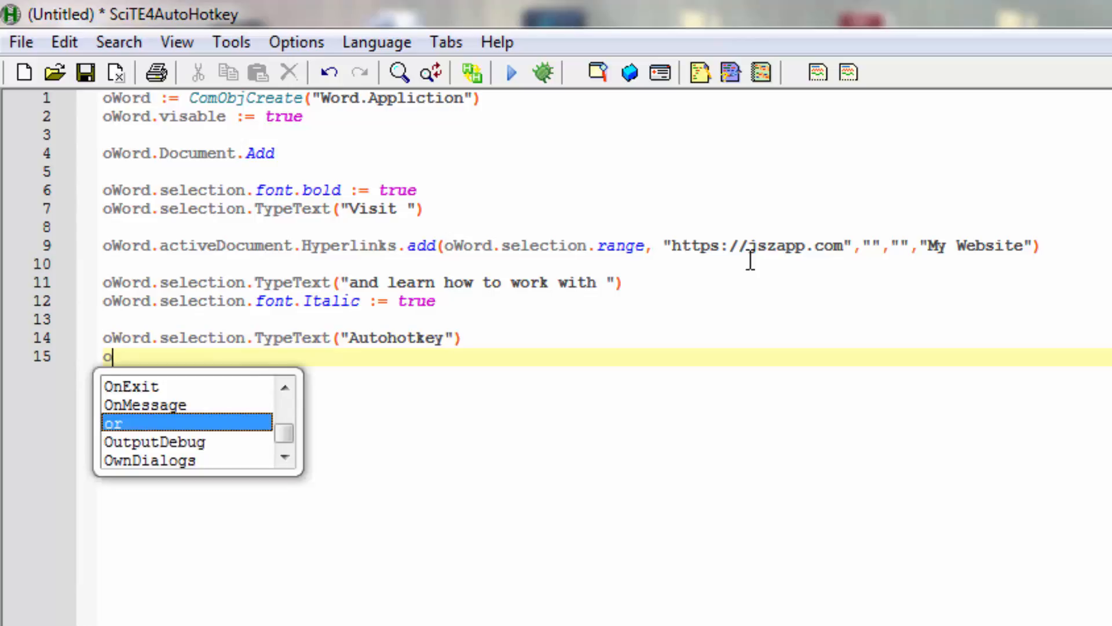
pyautogui.write('Word')
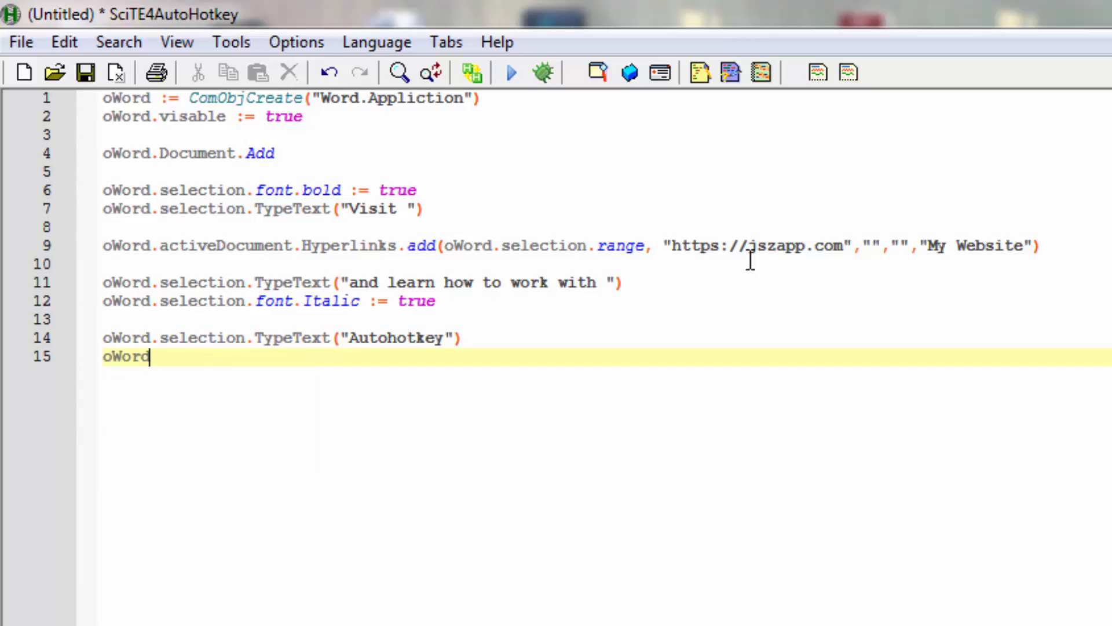
pyautogui.write('.selection')
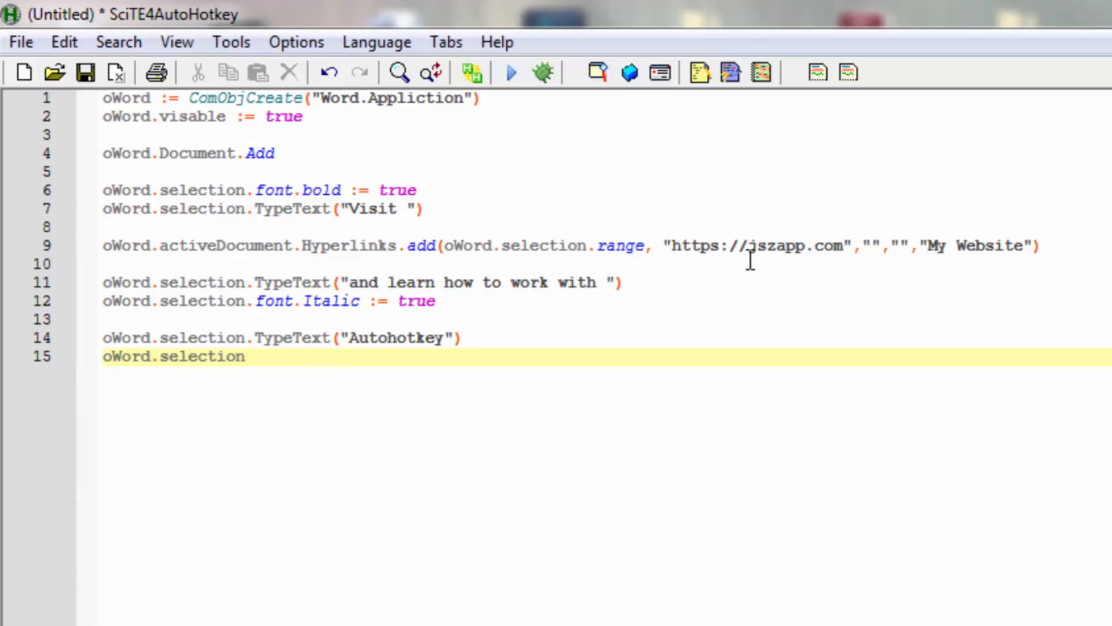
pyautogui.write('.font.bold')
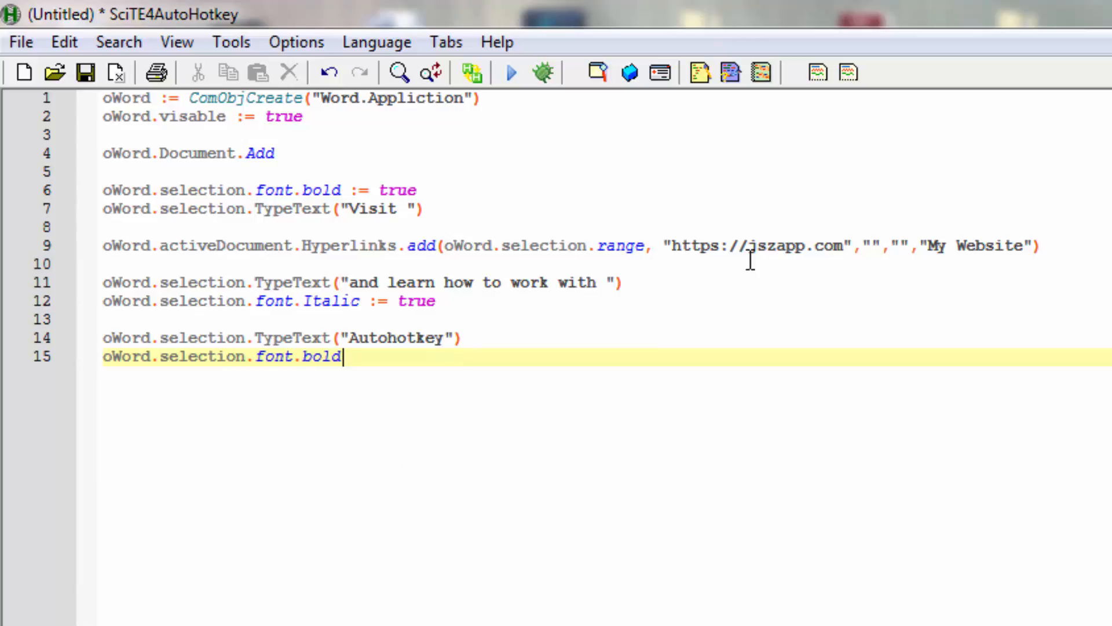
pyautogui.write(':= false')
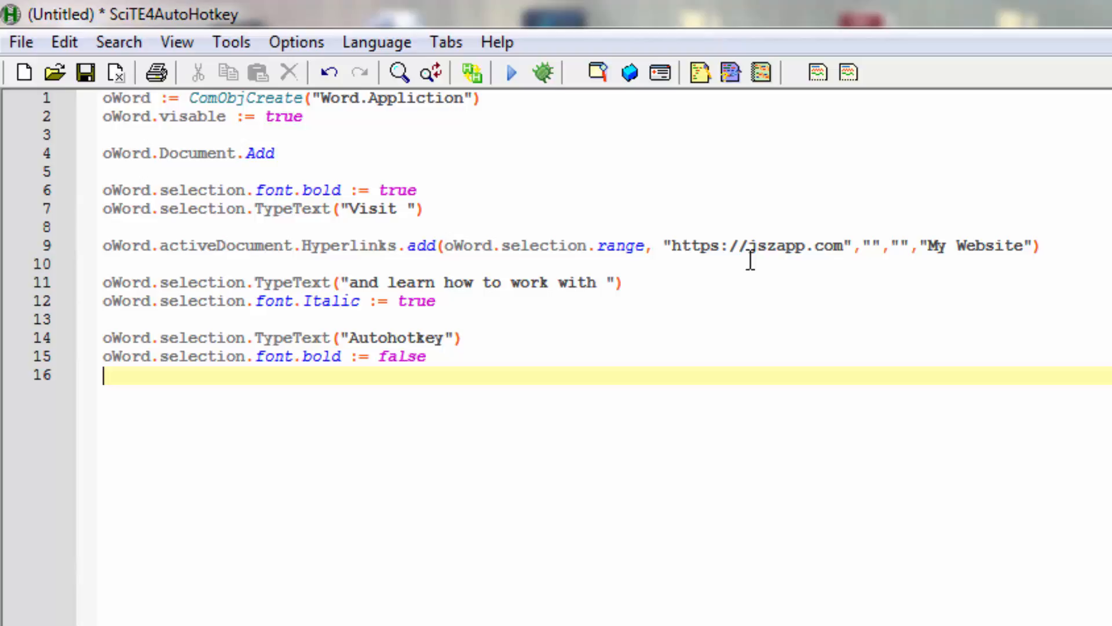
# Step: Add oWord.selection.font.italic := false, correcting the 'flase' typo, and open a new line
pyautogui.write('oWord')
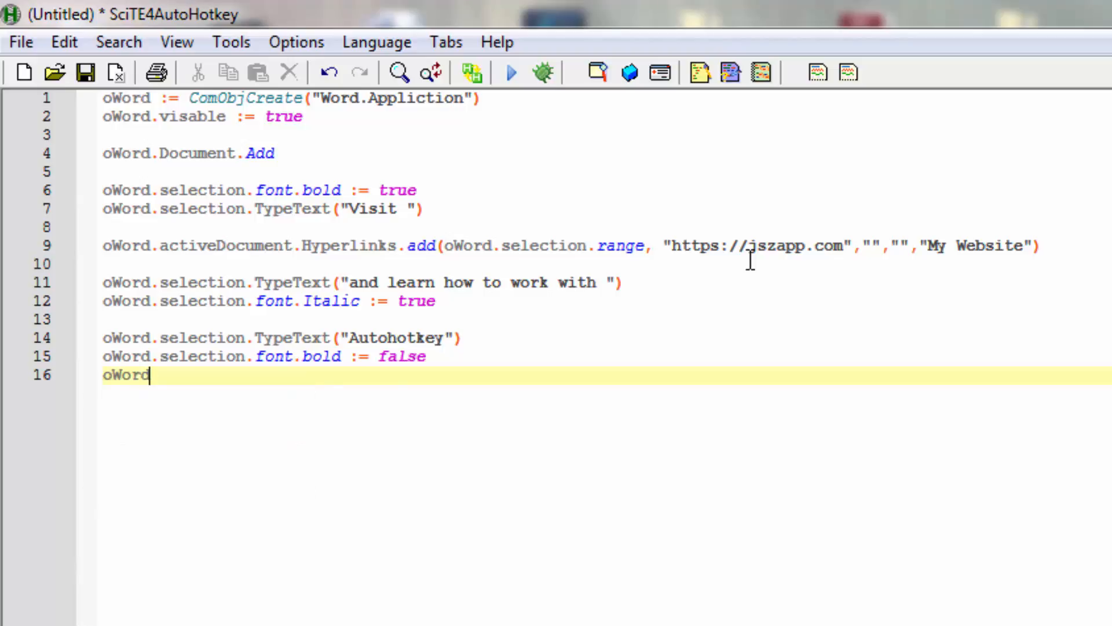
pyautogui.write('.sel')
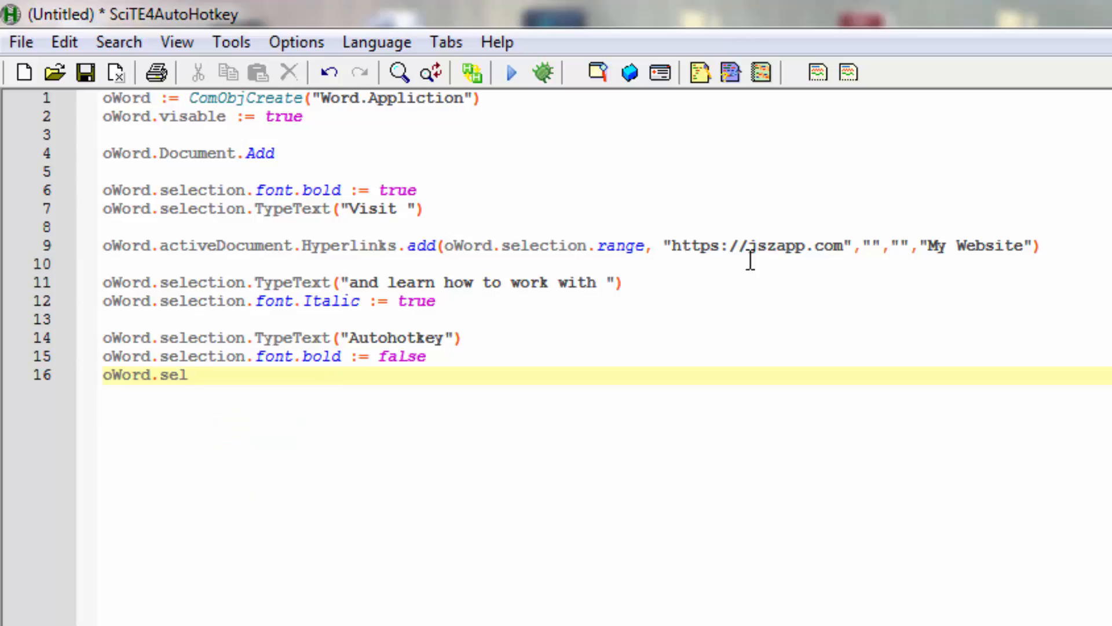
pyautogui.write('ection')
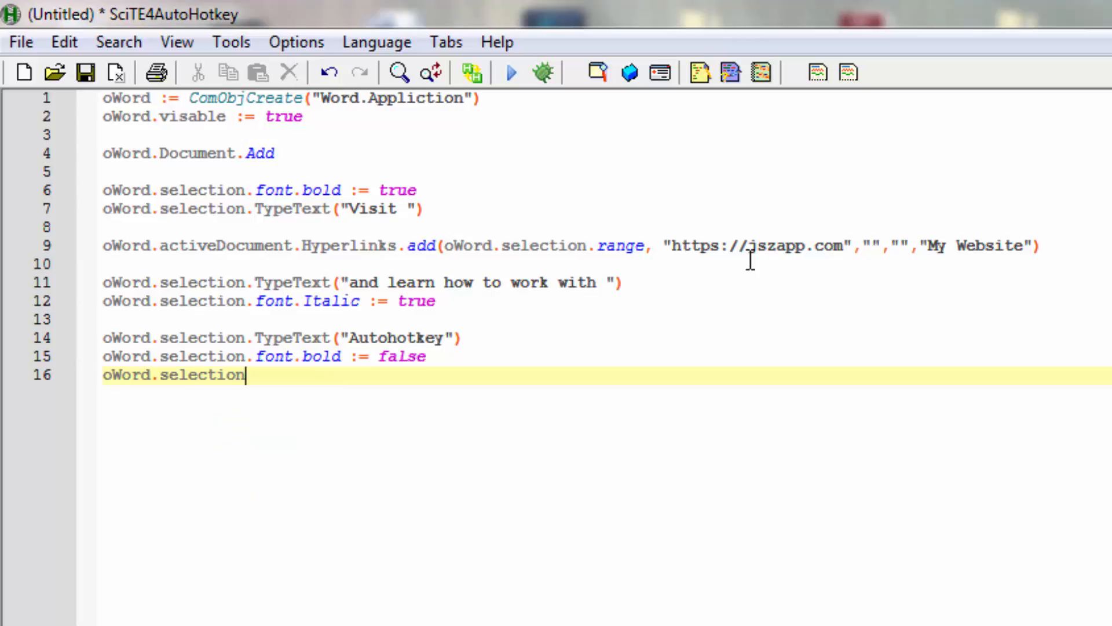
pyautogui.write('.font')
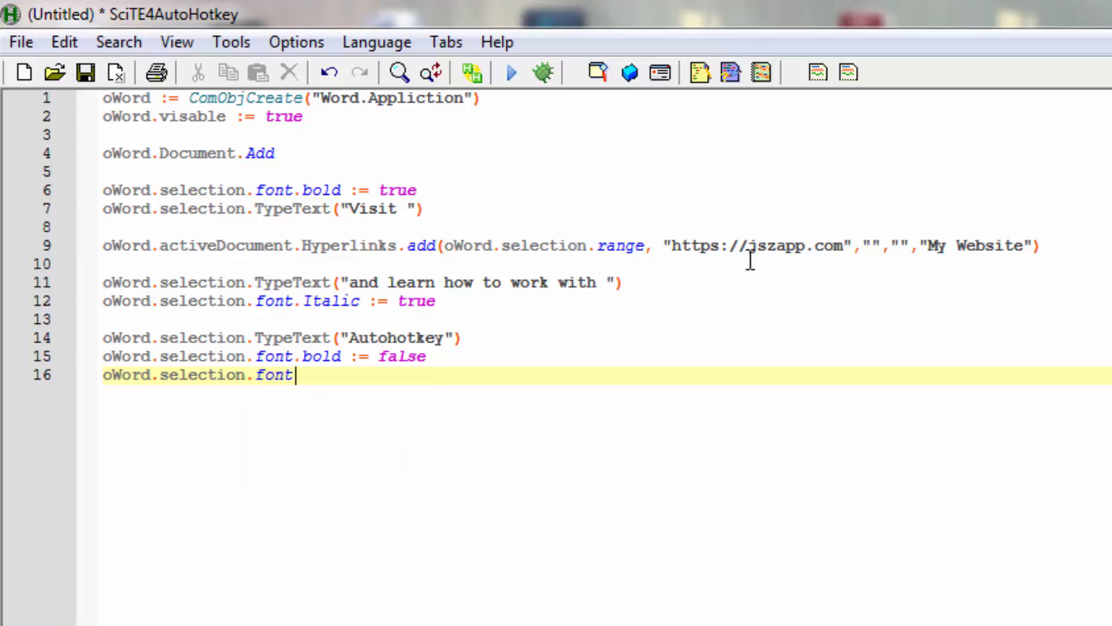
pyautogui.write('.')
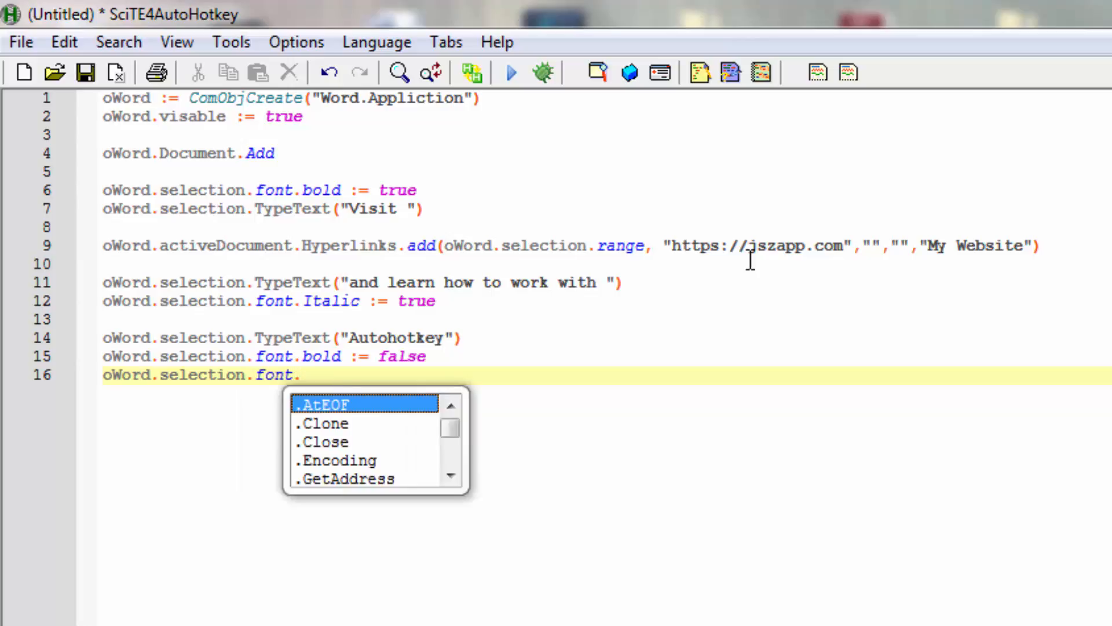
pyautogui.write('i')
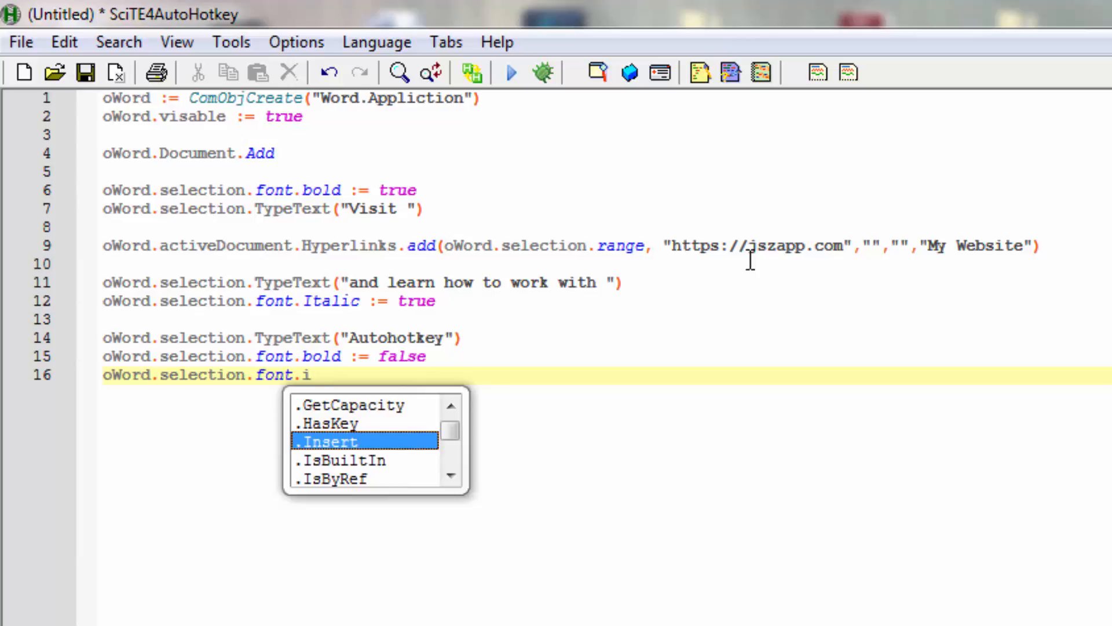
pyautogui.write('ta')
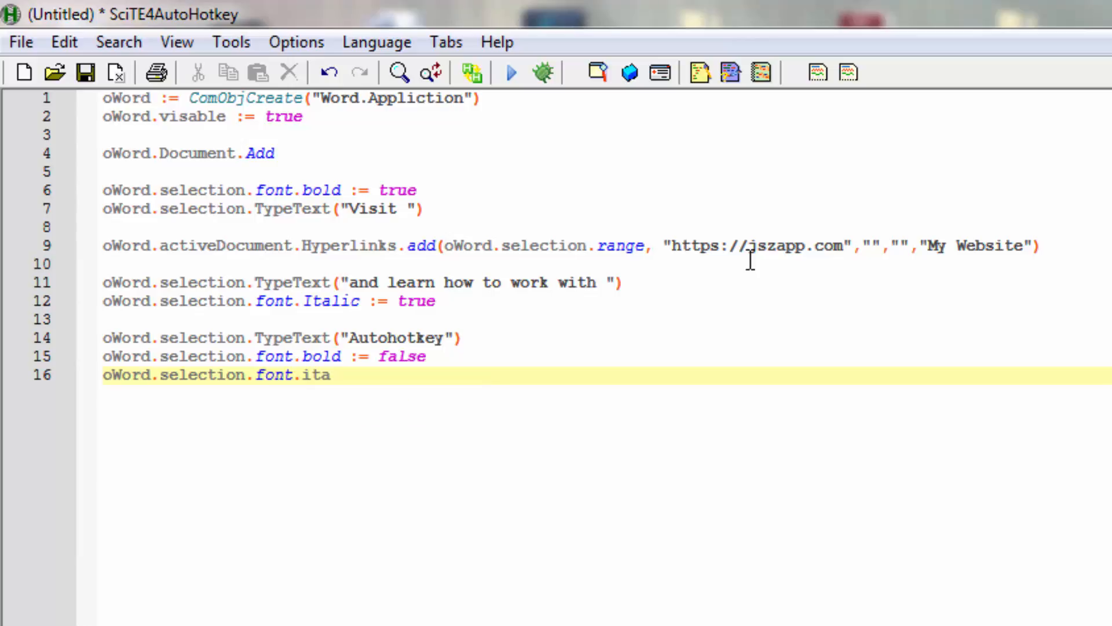
pyautogui.write('lic :=')
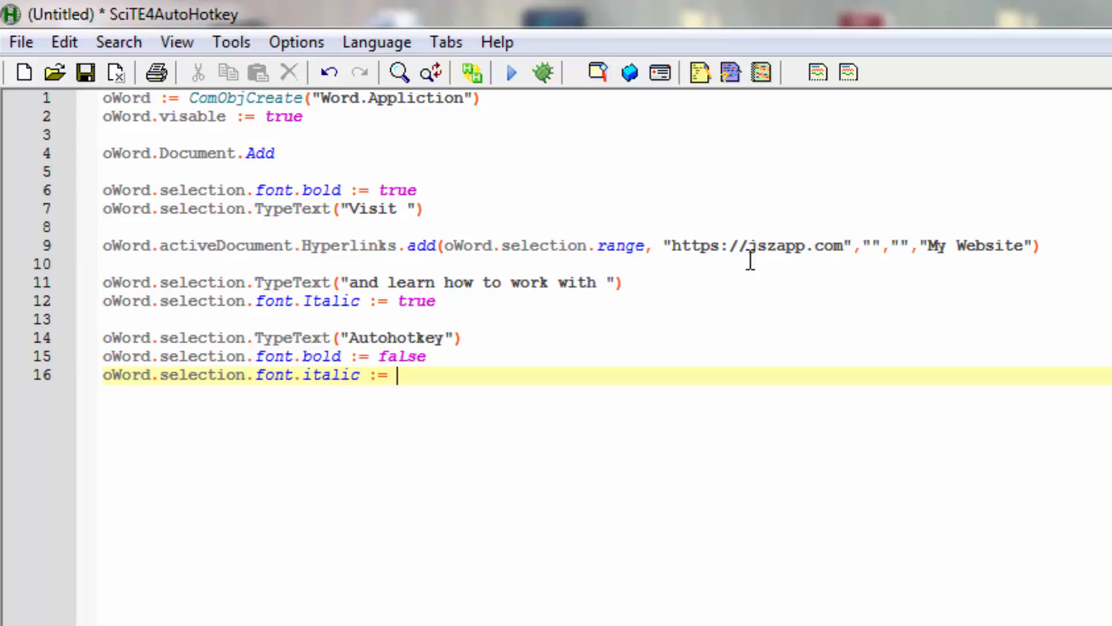
pyautogui.write('flase')
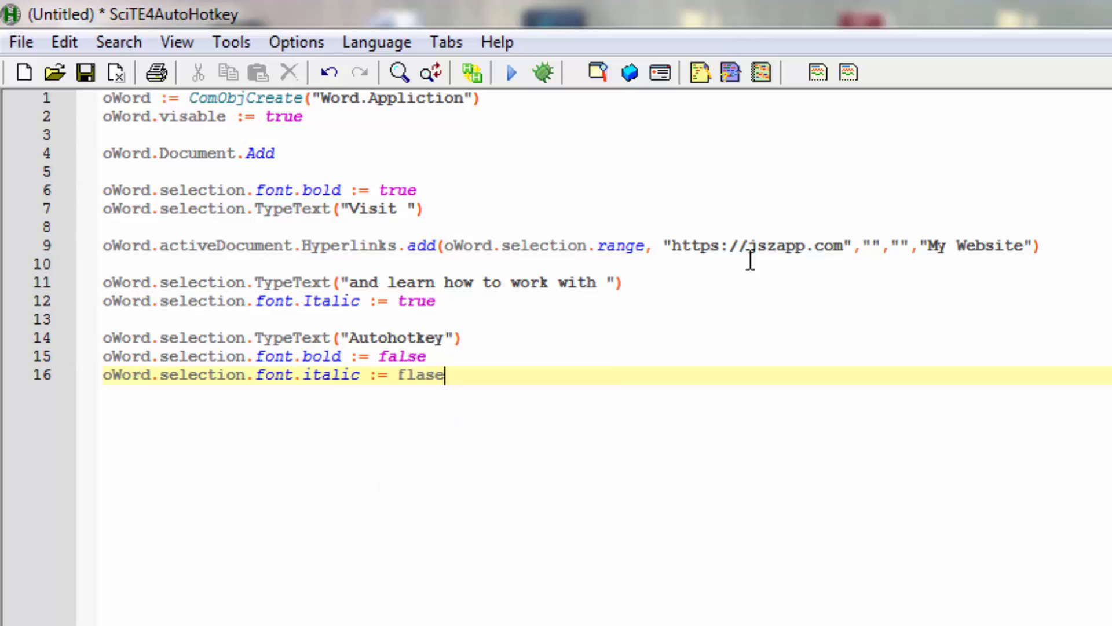
pyautogui.press('BackSpace')
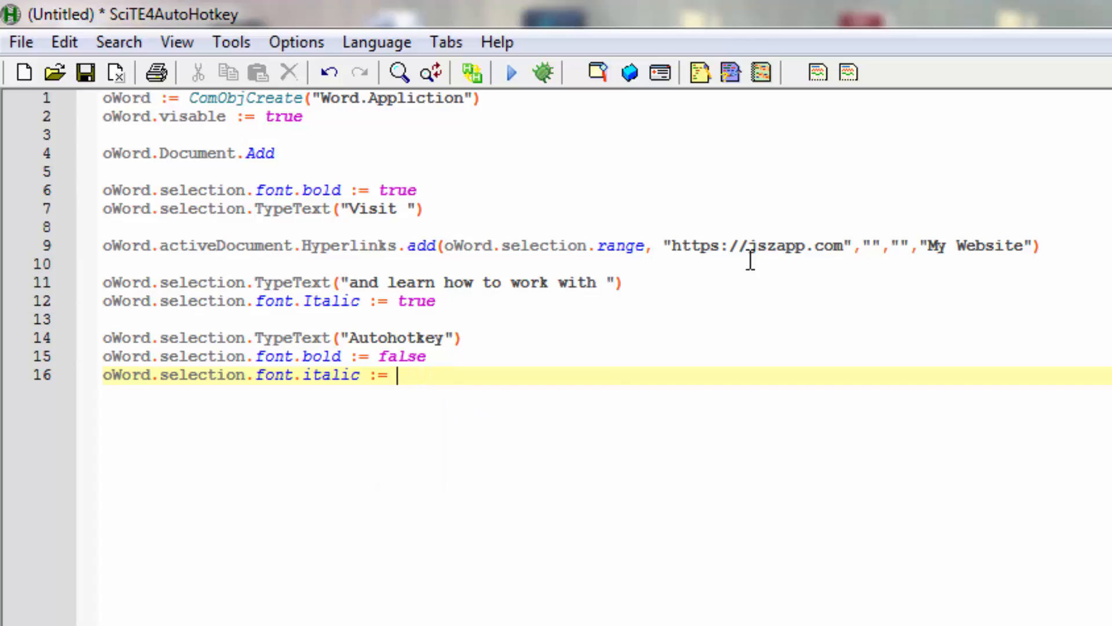
pyautogui.write('fa')
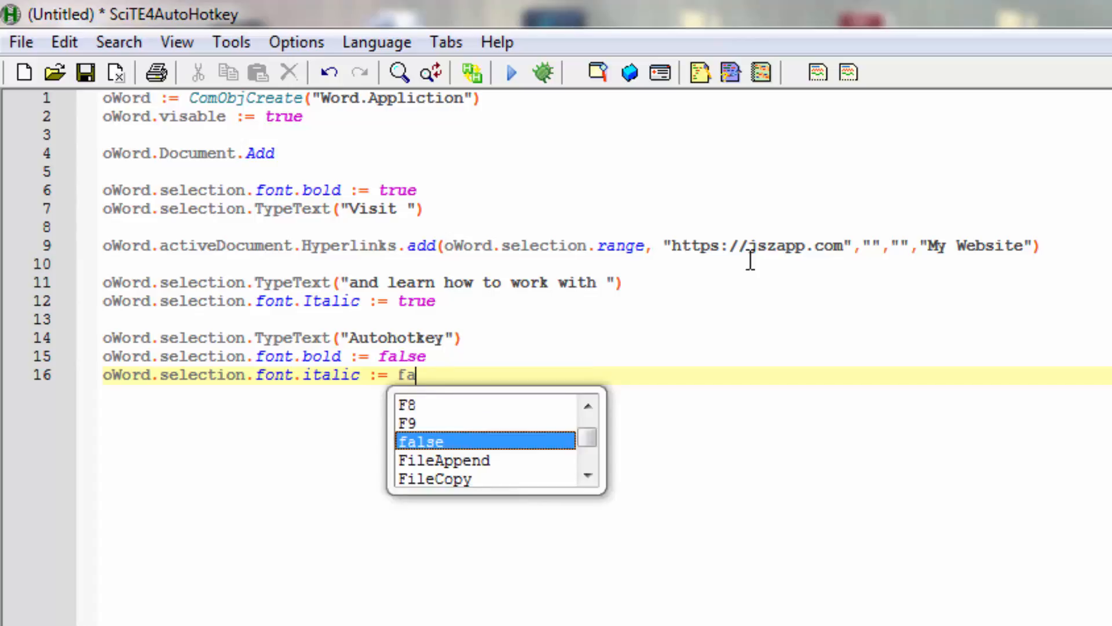
pyautogui.write('lse')
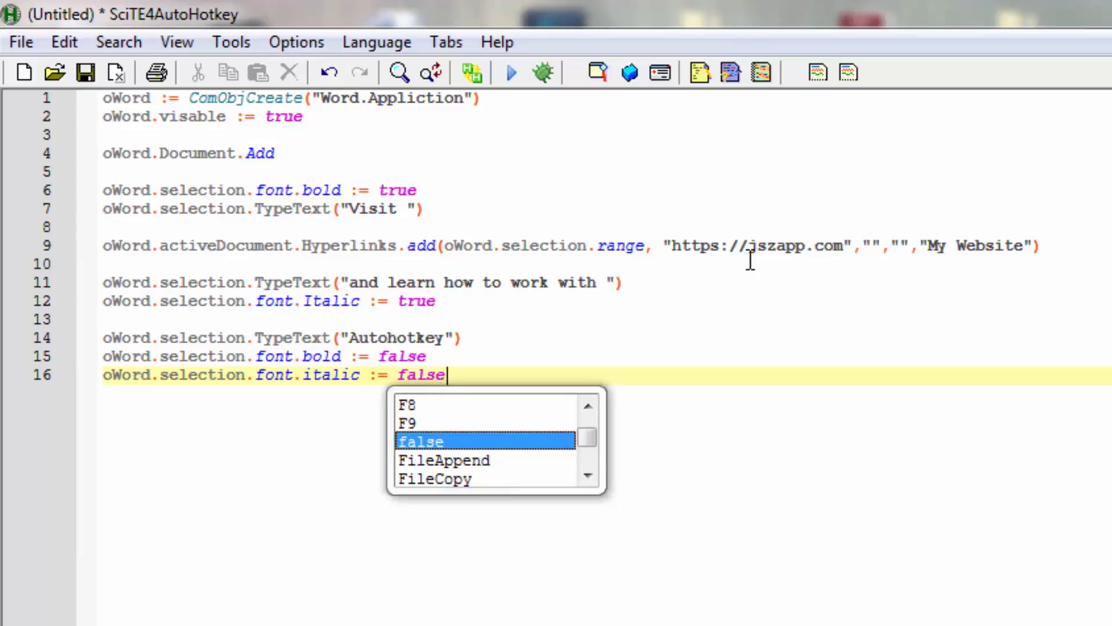
pyautogui.moveTo(538, 375)
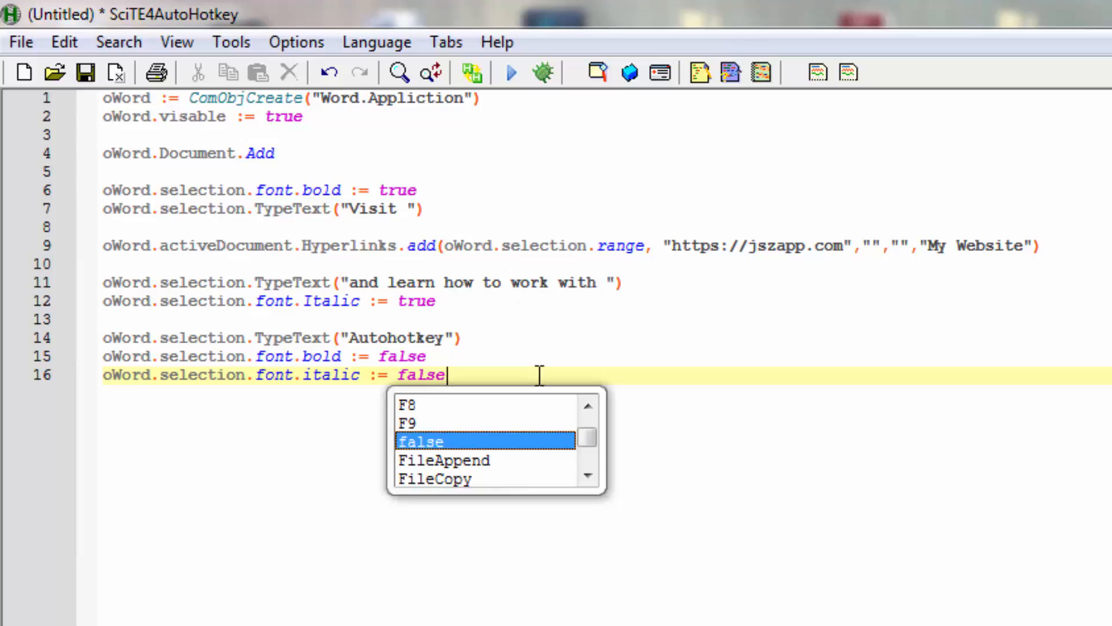
pyautogui.press('Return')
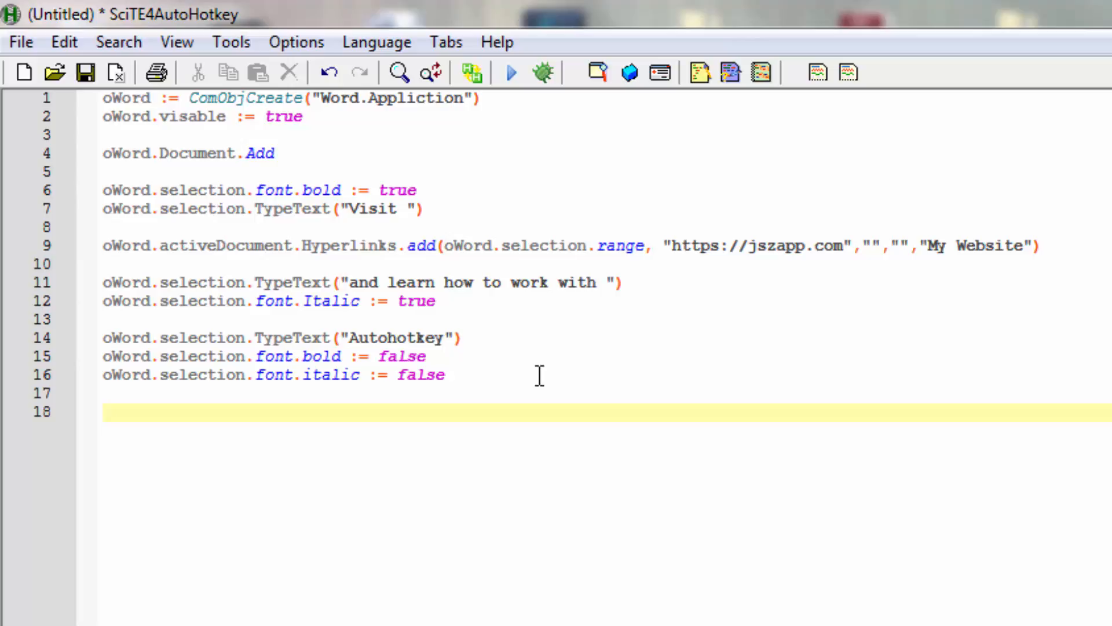
# Step: Add the line oWord.selection.TypeText(".") to type the closing period
pyautogui.write('oWord.s')
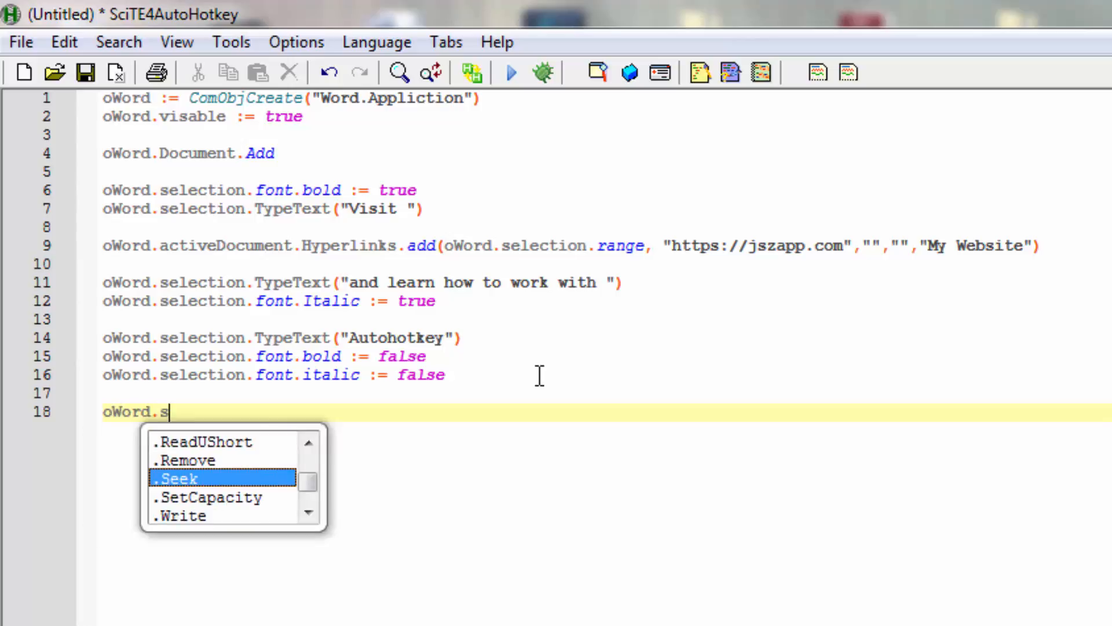
pyautogui.write('elect')
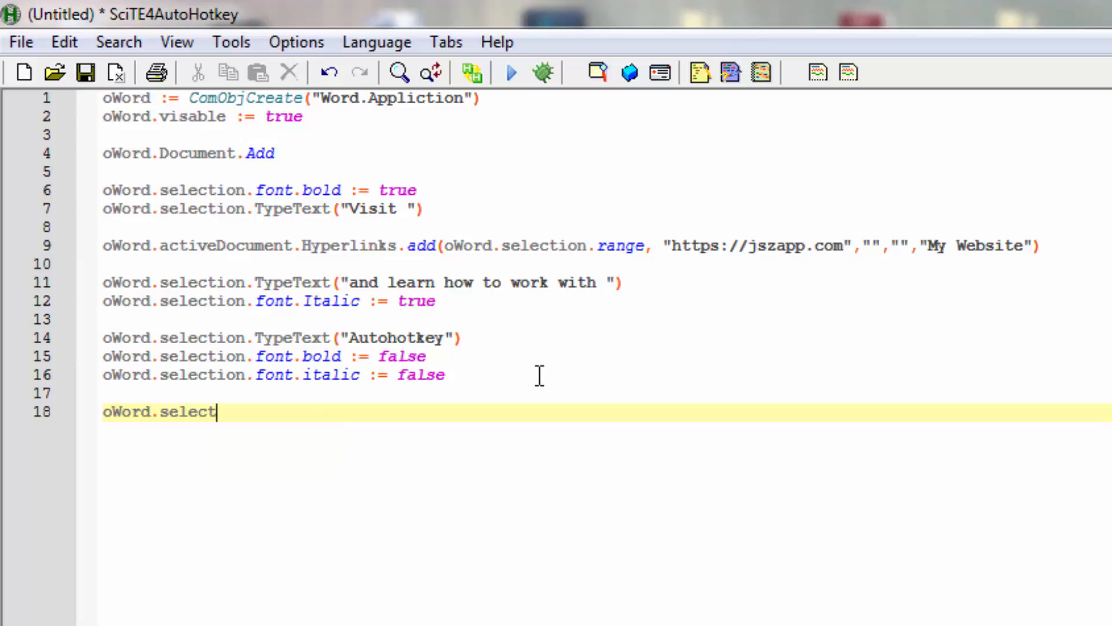
pyautogui.write('ion.')
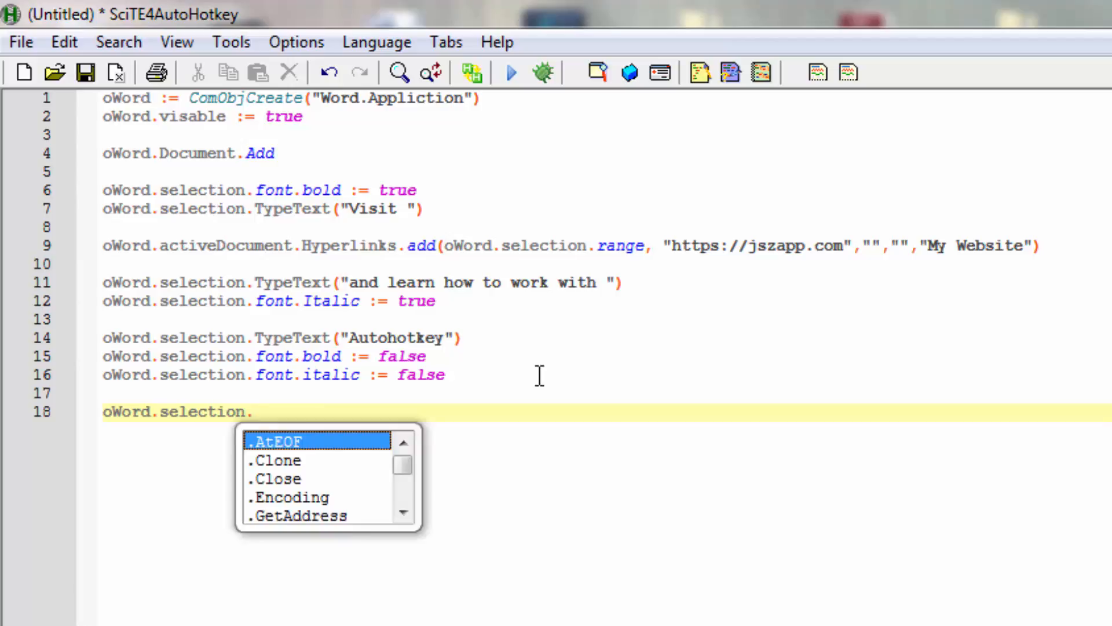
pyautogui.write('TypeT')
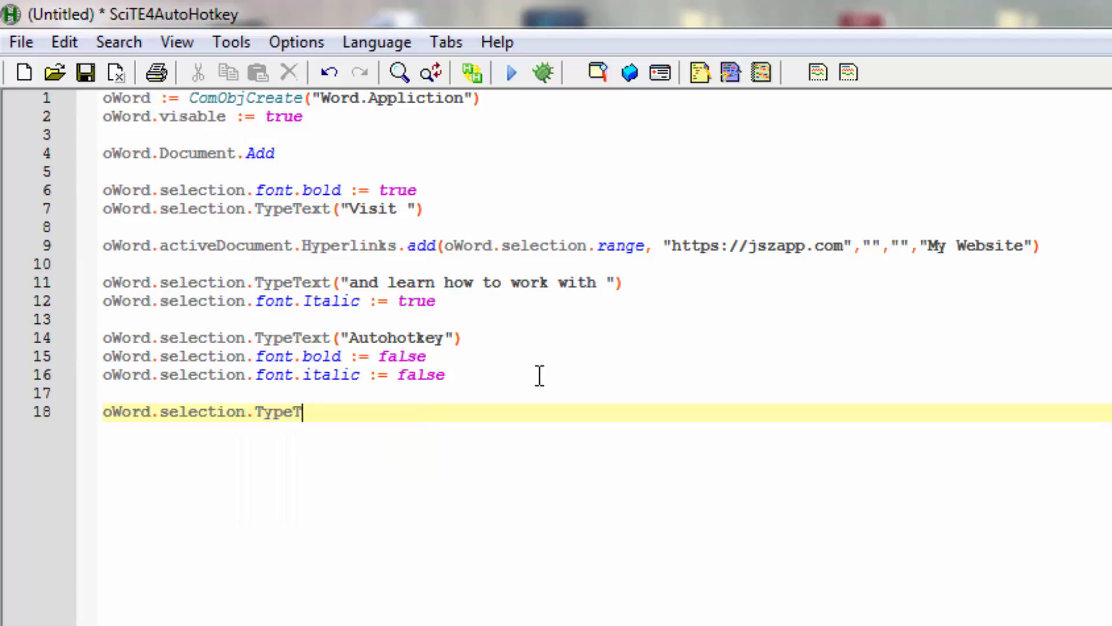
pyautogui.write('ext')
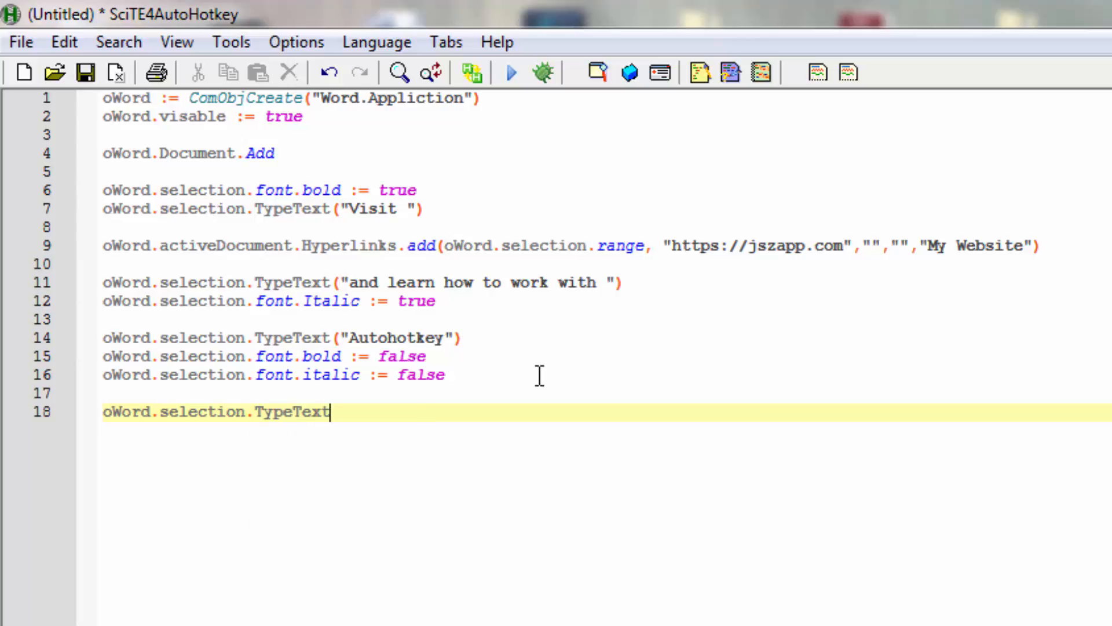
pyautogui.write('("')
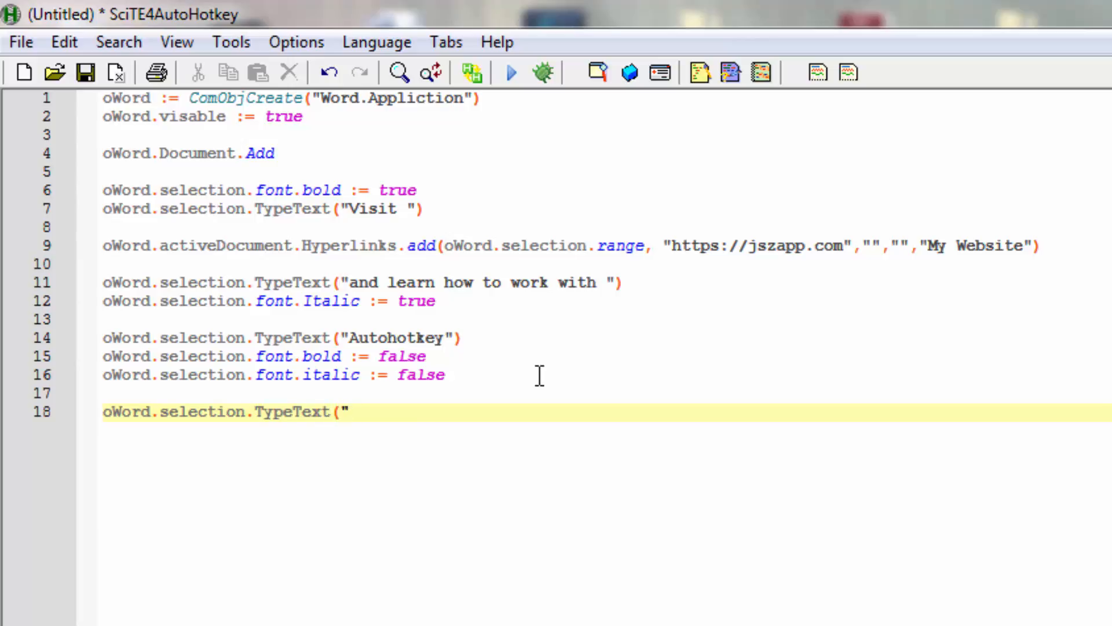
pyautogui.write('.")')
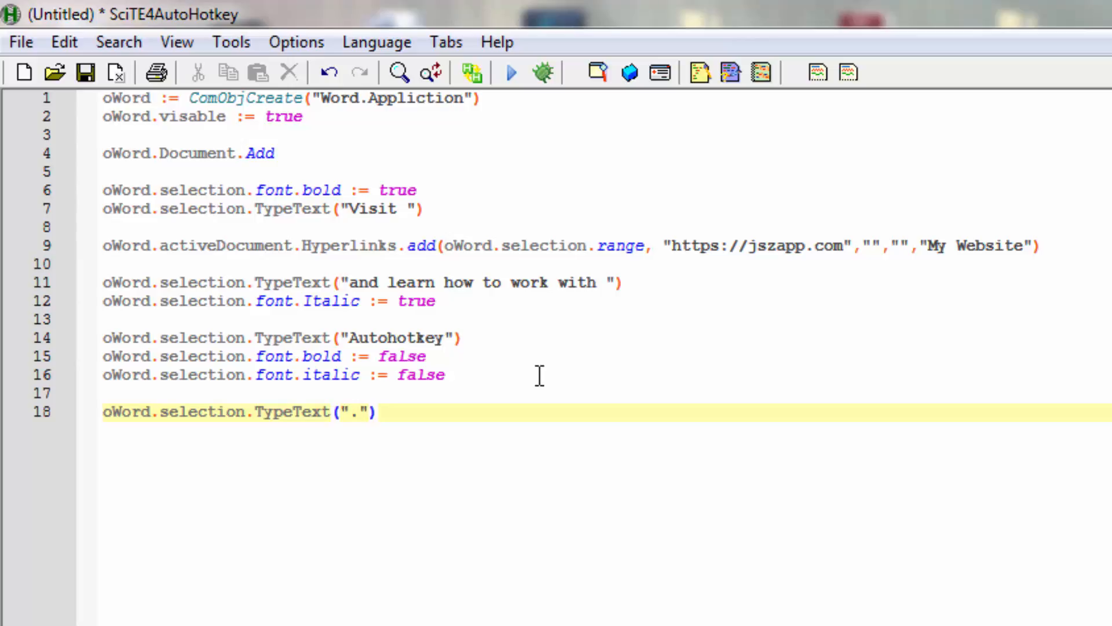
pyautogui.press('Return')
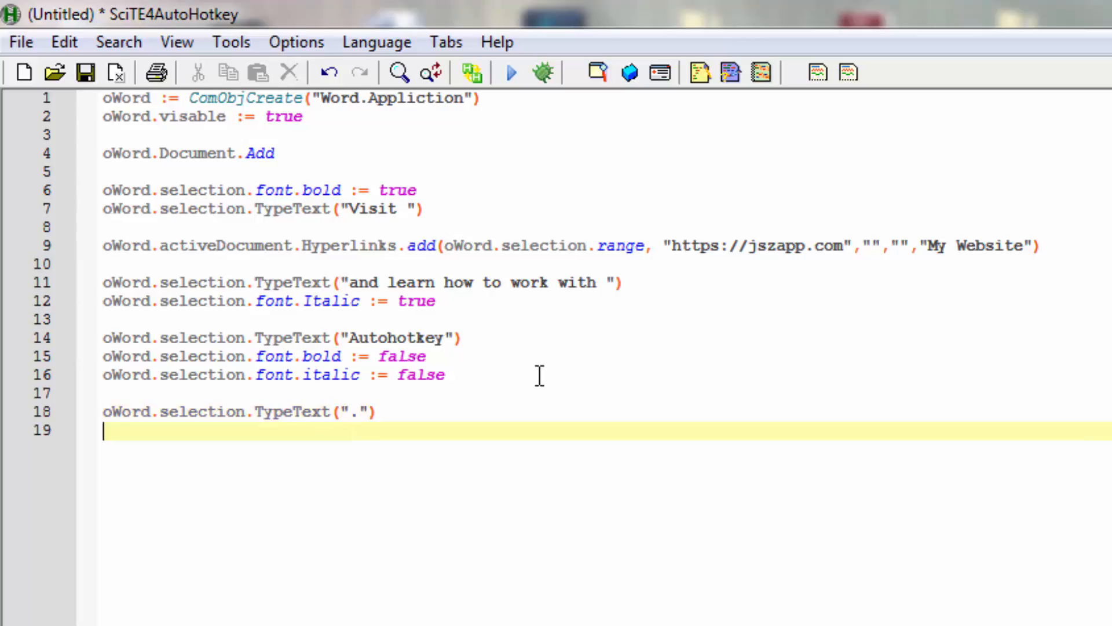
# Step: Add oWord.selection.TypeParagraph on the next line to start a new paragraph
pyautogui.write('oWord')
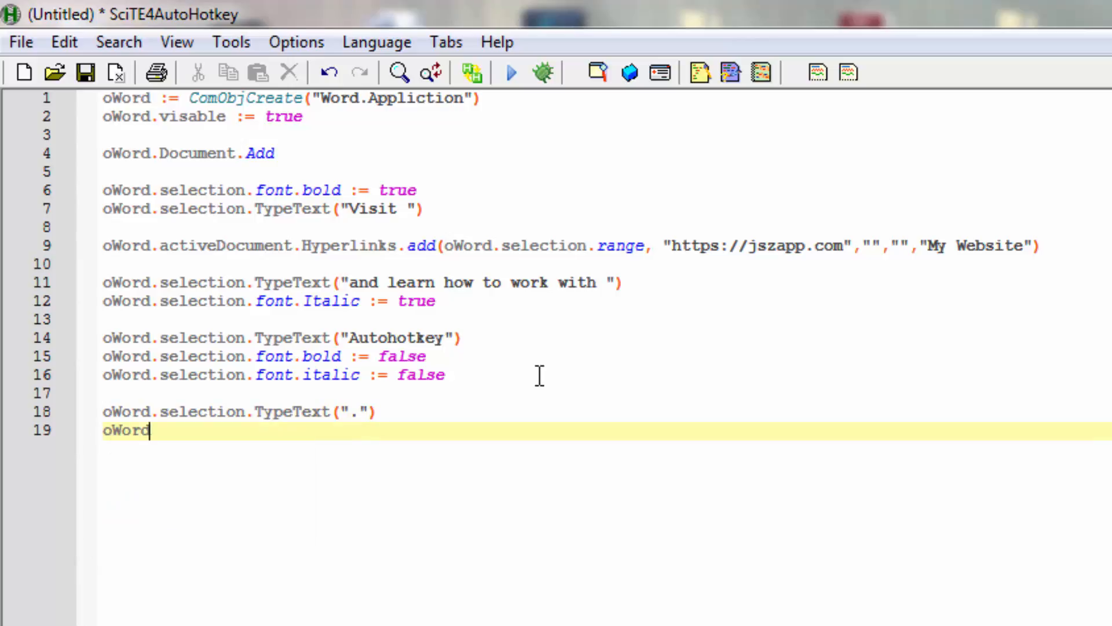
pyautogui.write('.')
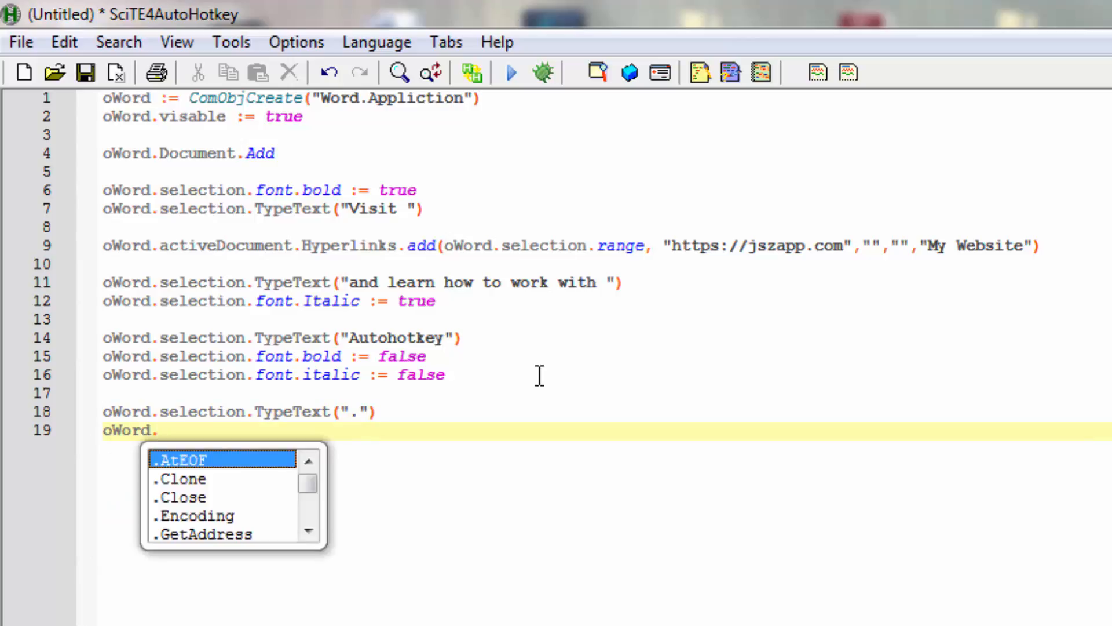
pyautogui.write('selecti')
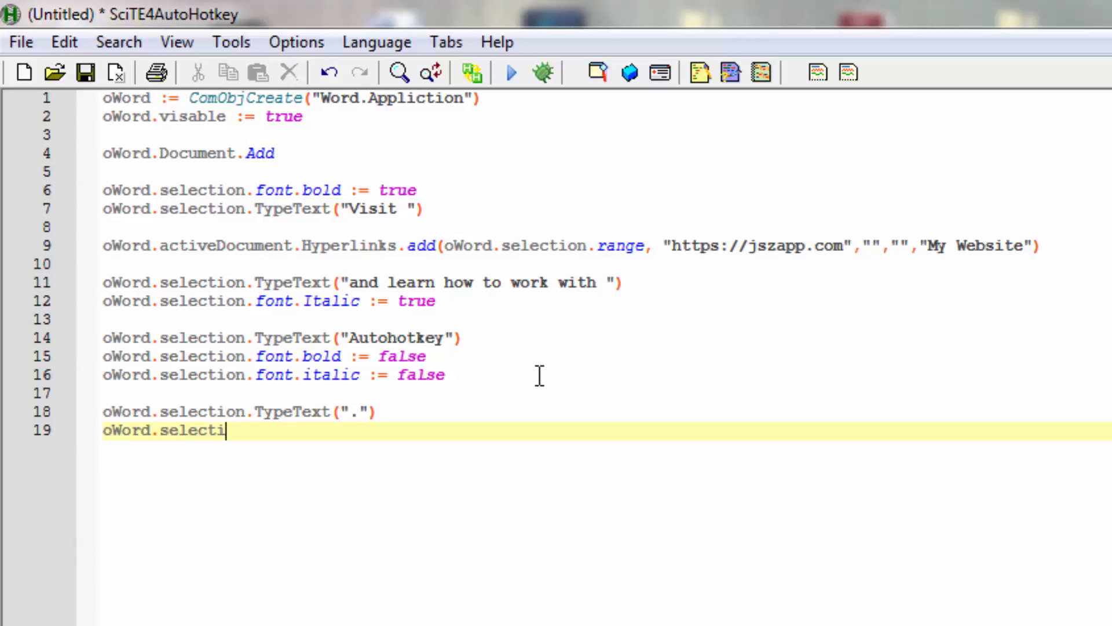
pyautogui.write('on.')
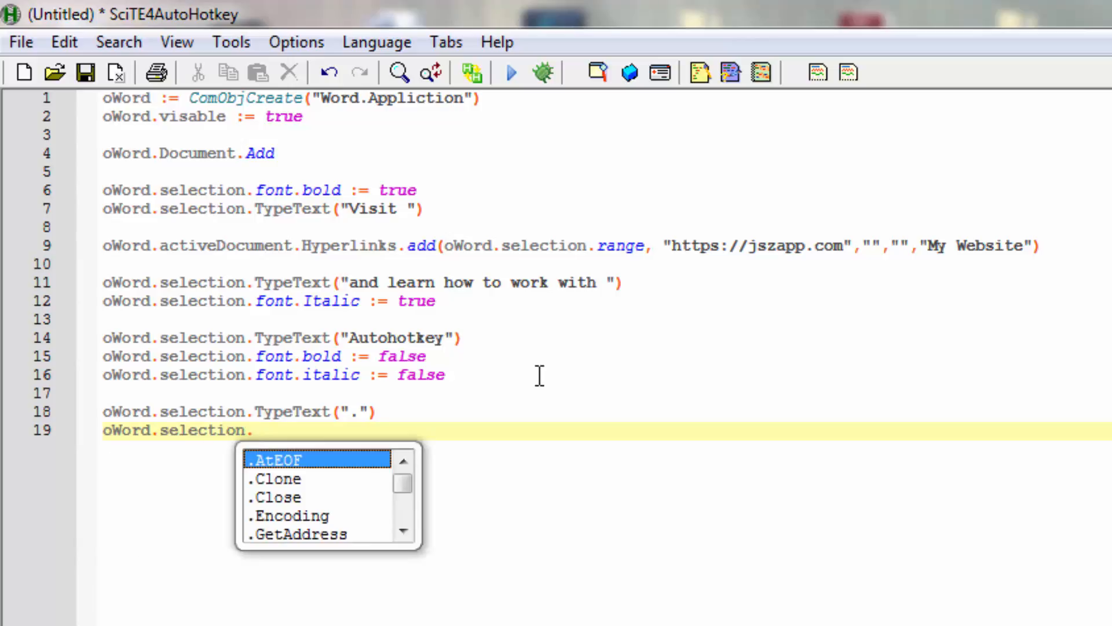
pyautogui.write('T')
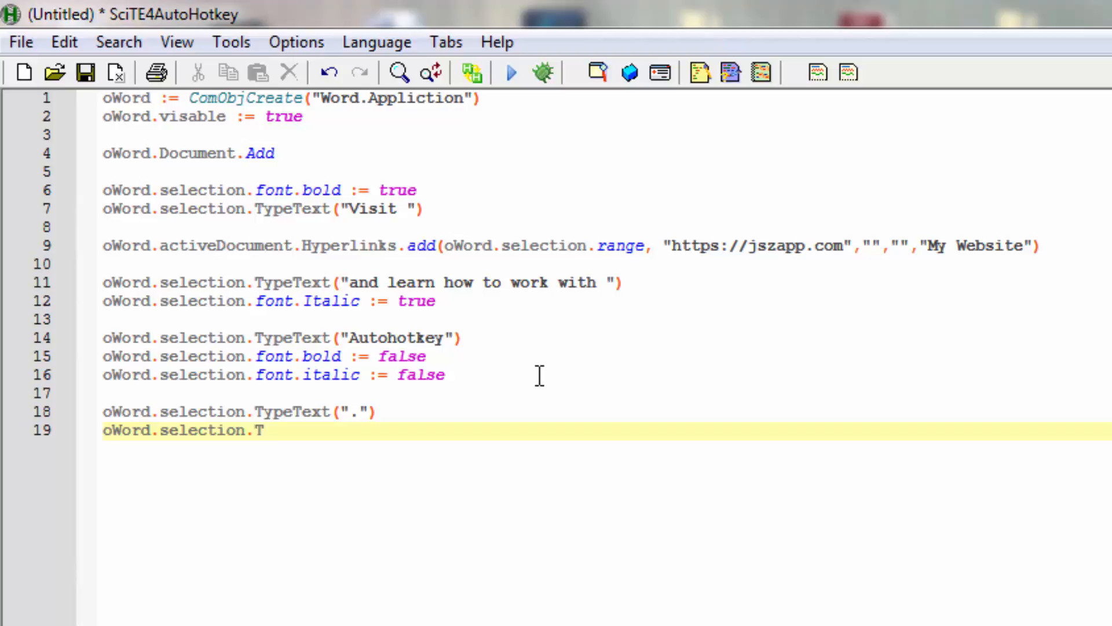
pyautogui.write('ype')
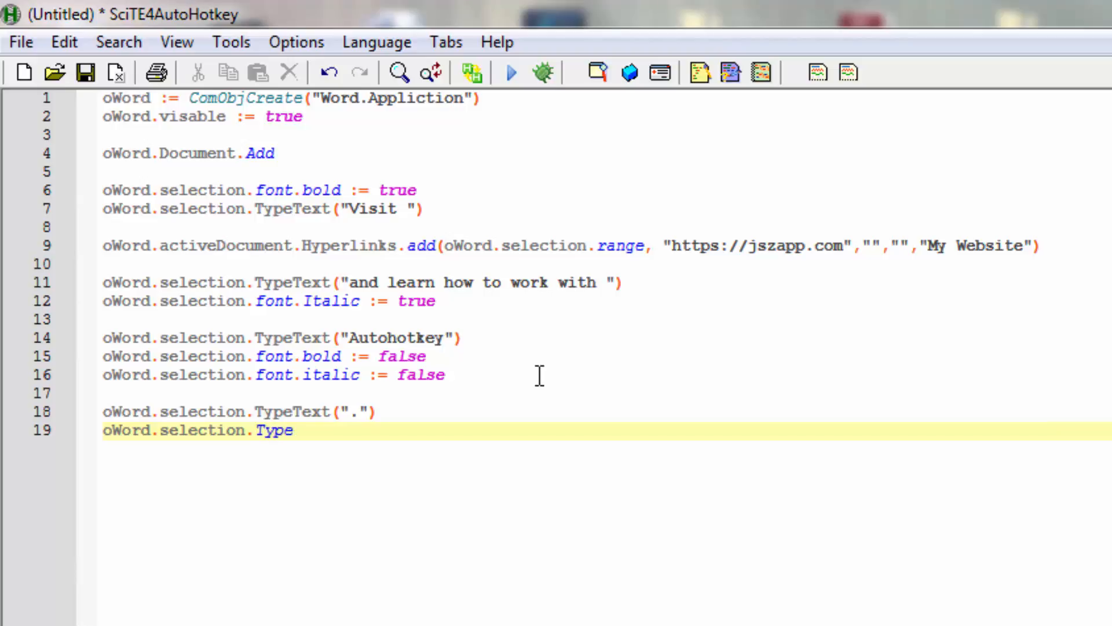
pyautogui.write('Para')
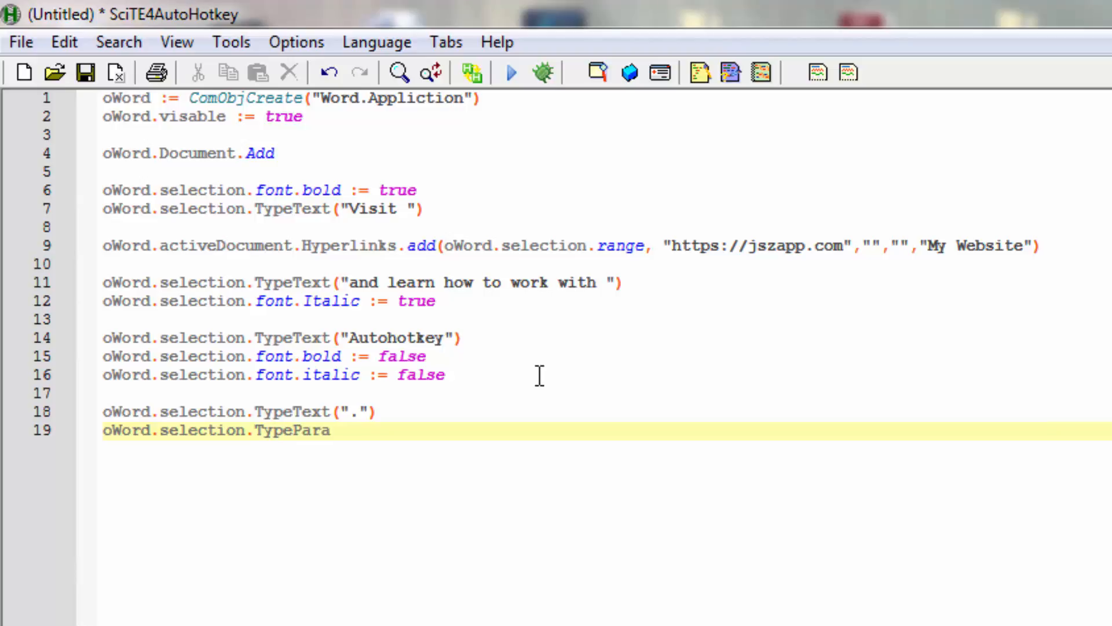
pyautogui.write('gr')
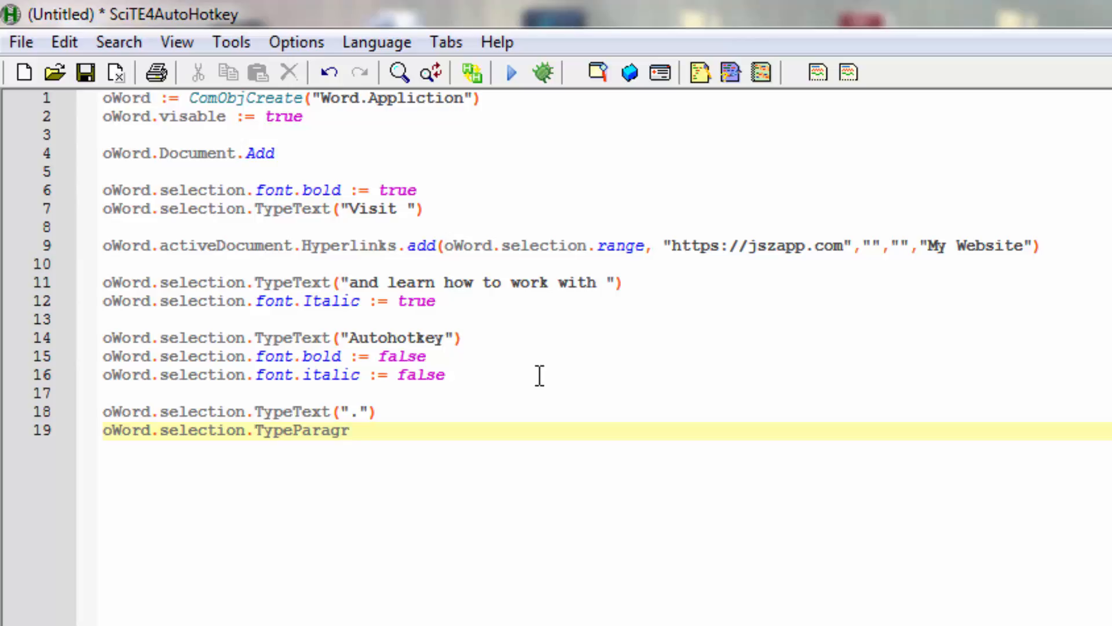
pyautogui.write('aph')
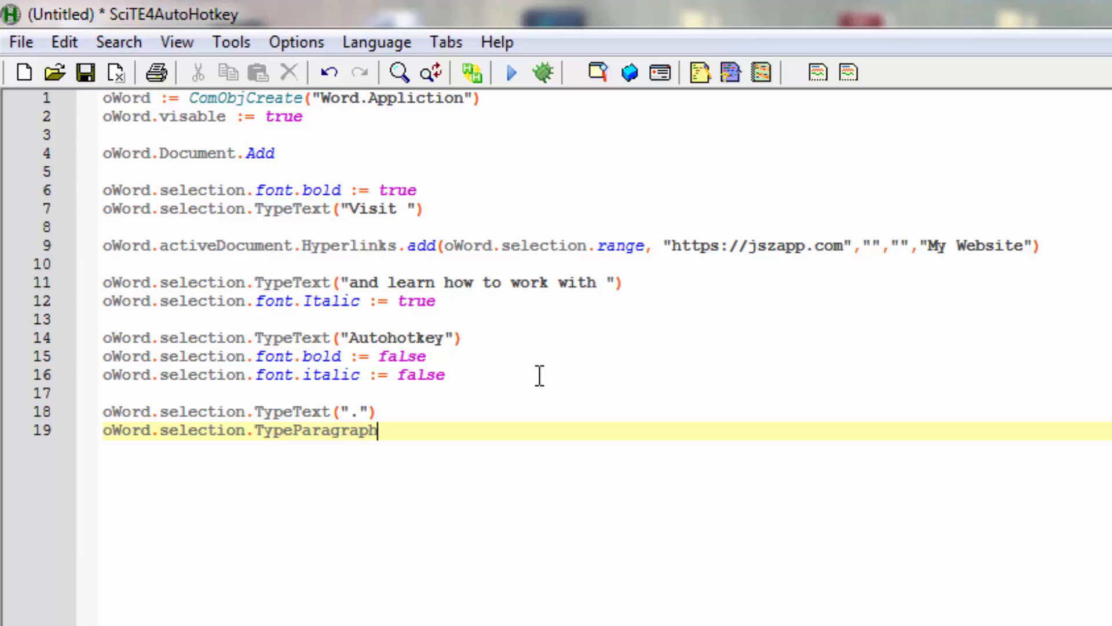
pyautogui.click(104, 393)
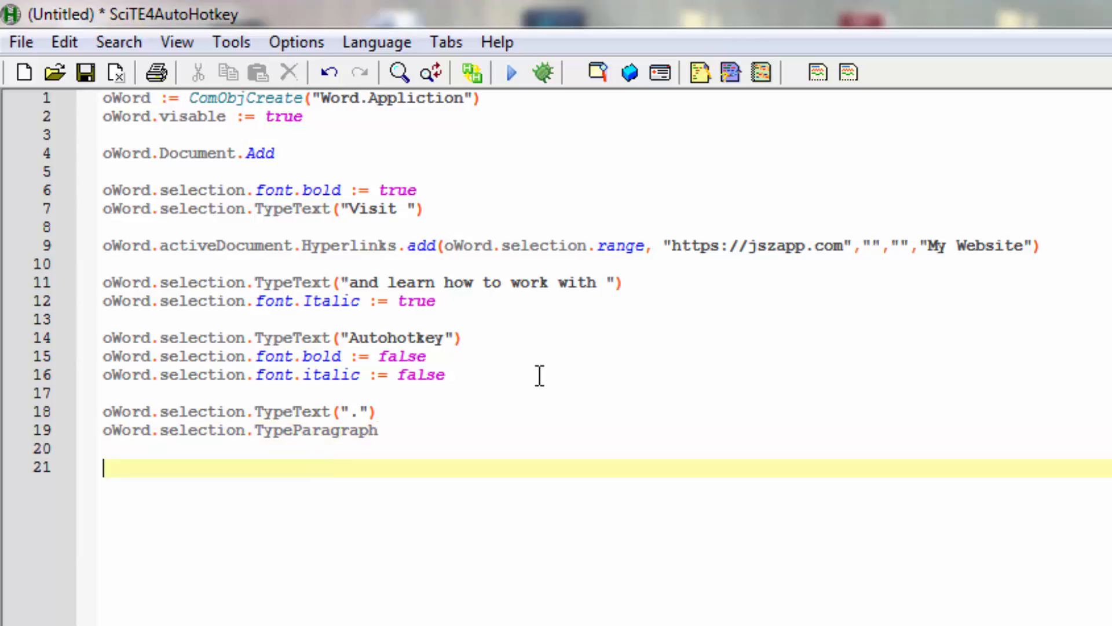
# Step: Write oWord.Activate on line 21 and start line 22 for return
pyautogui.write('oWord')
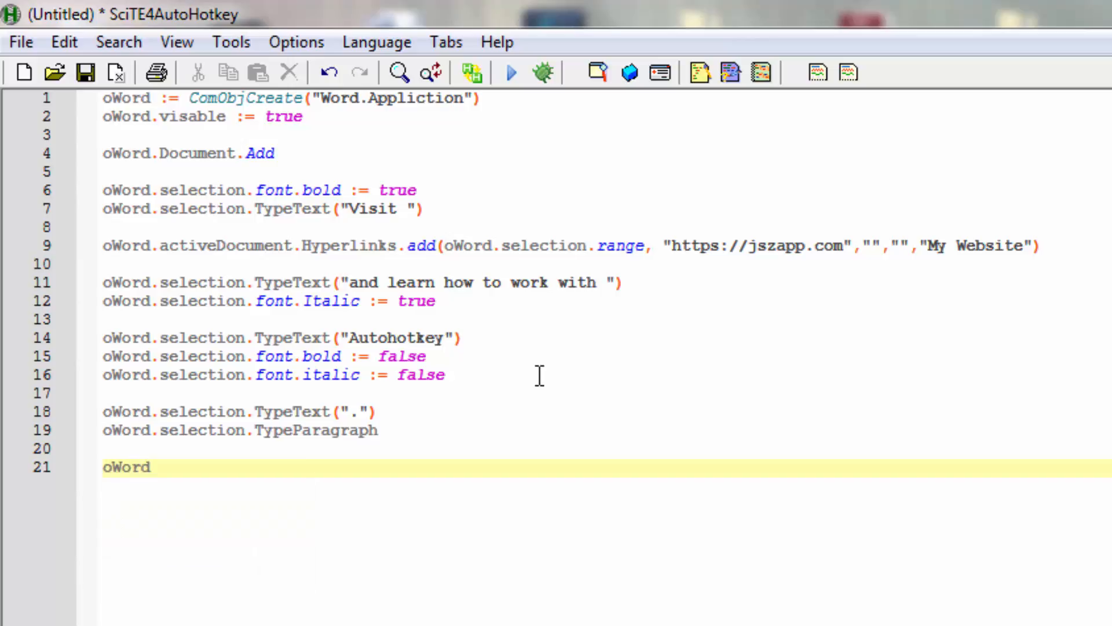
pyautogui.write('.')
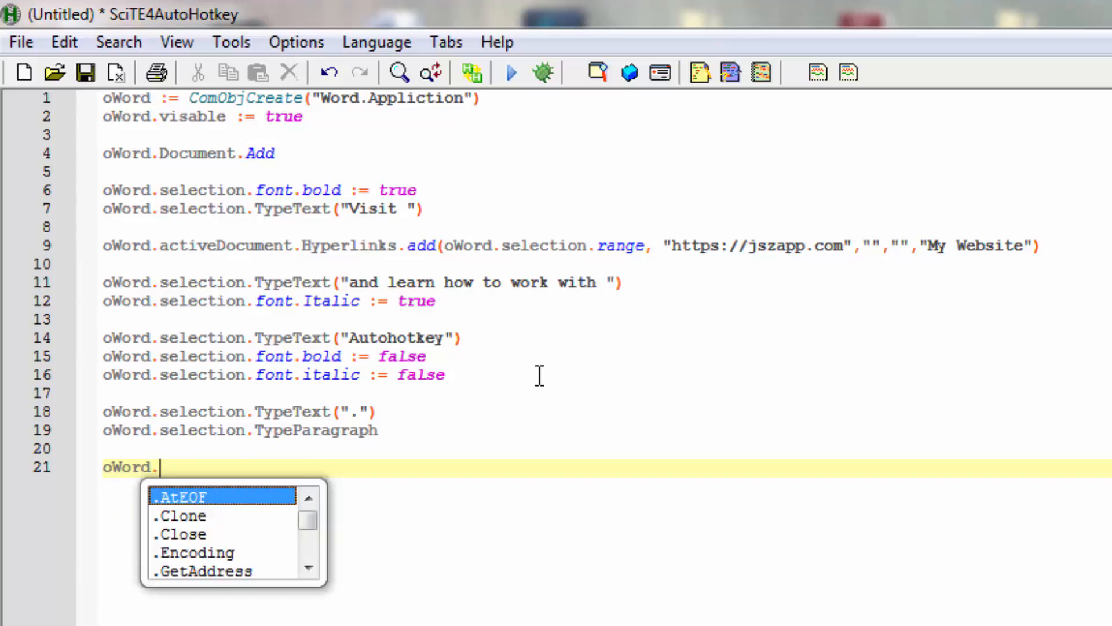
pyautogui.write('Activ')
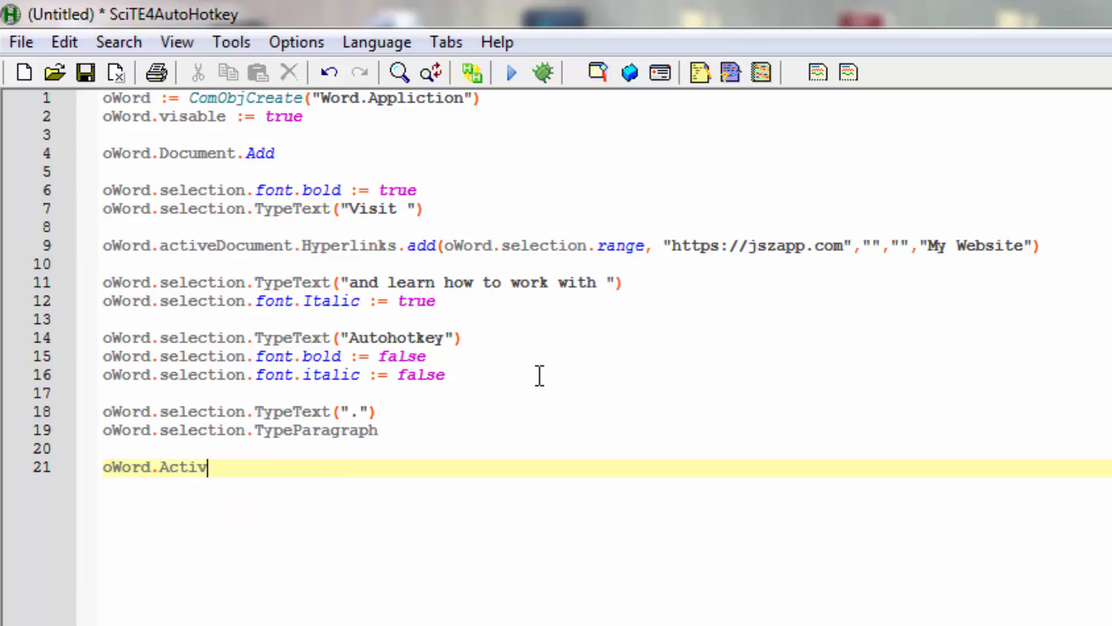
pyautogui.write('ate')
pyautogui.write('return')
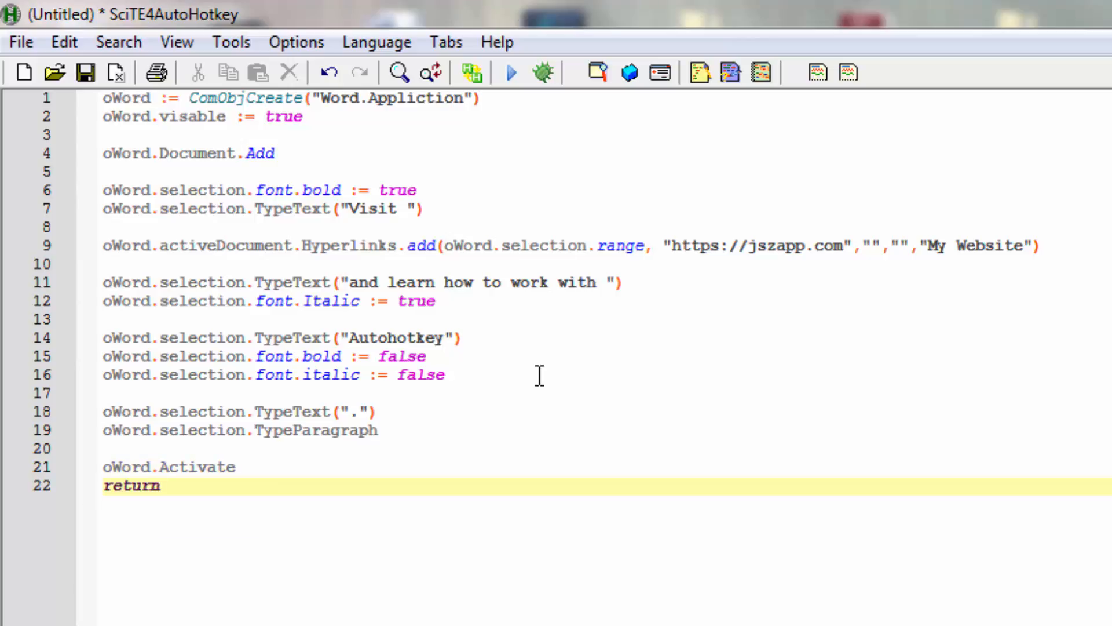
pyautogui.press('Return')
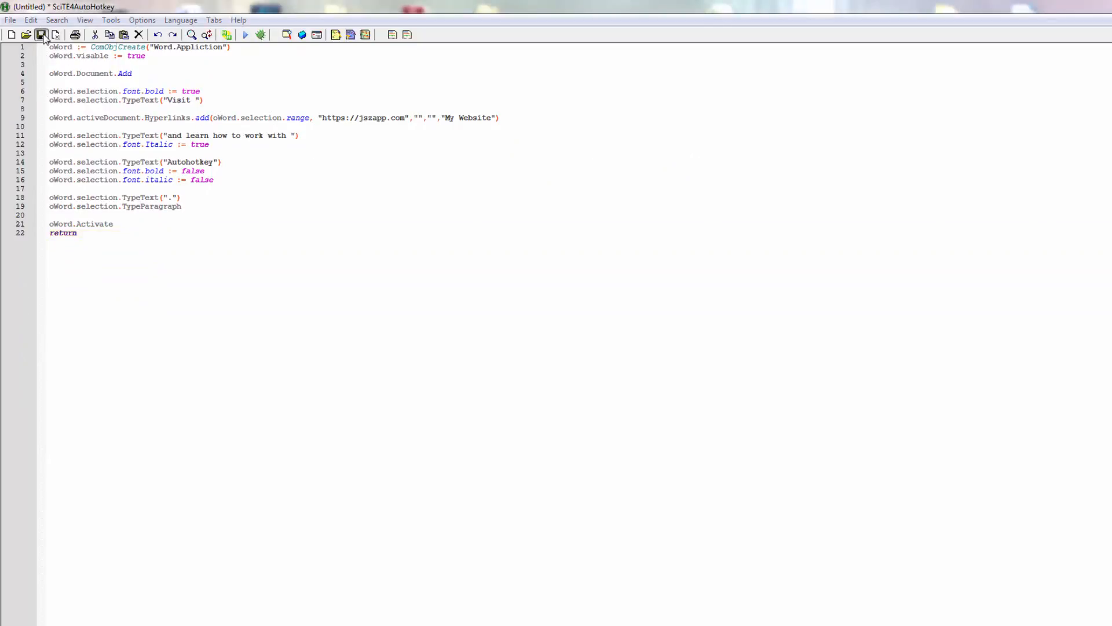
# Step: Save the untitled script as 'basic Word Com Autohotkey Demo.ahk'
pyautogui.click(41, 34)
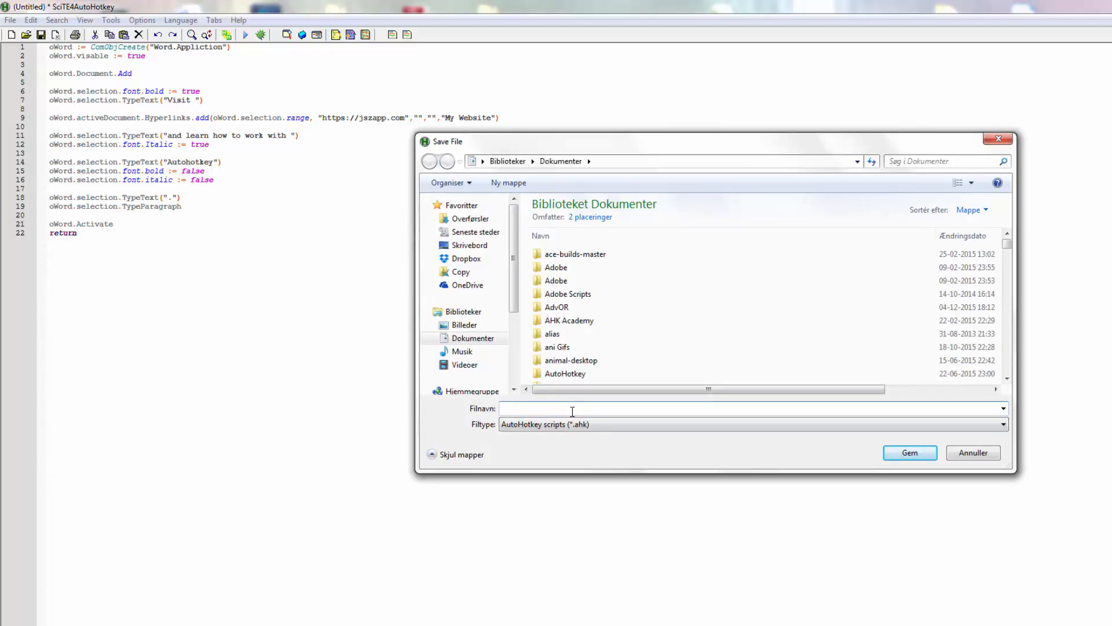
pyautogui.write('Word')
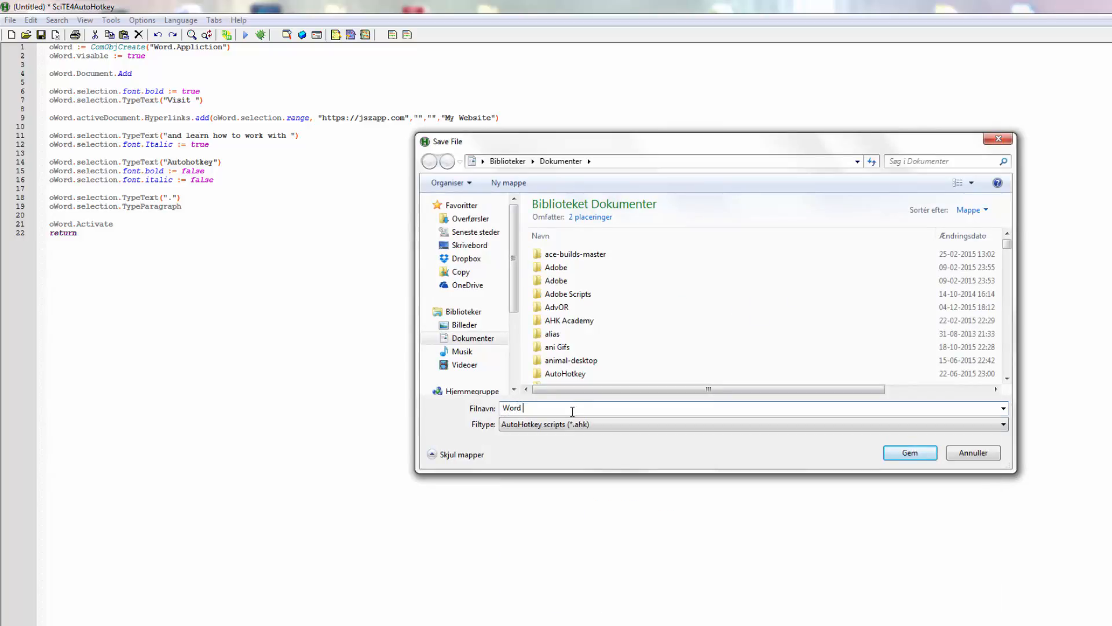
pyautogui.write('Com')
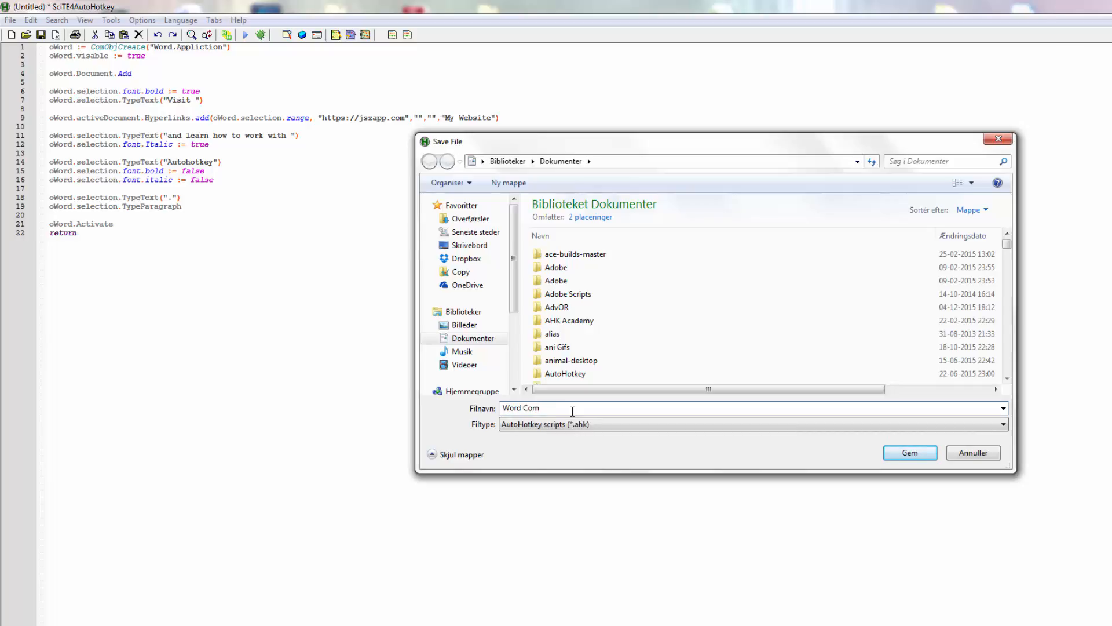
pyautogui.write('Auto')
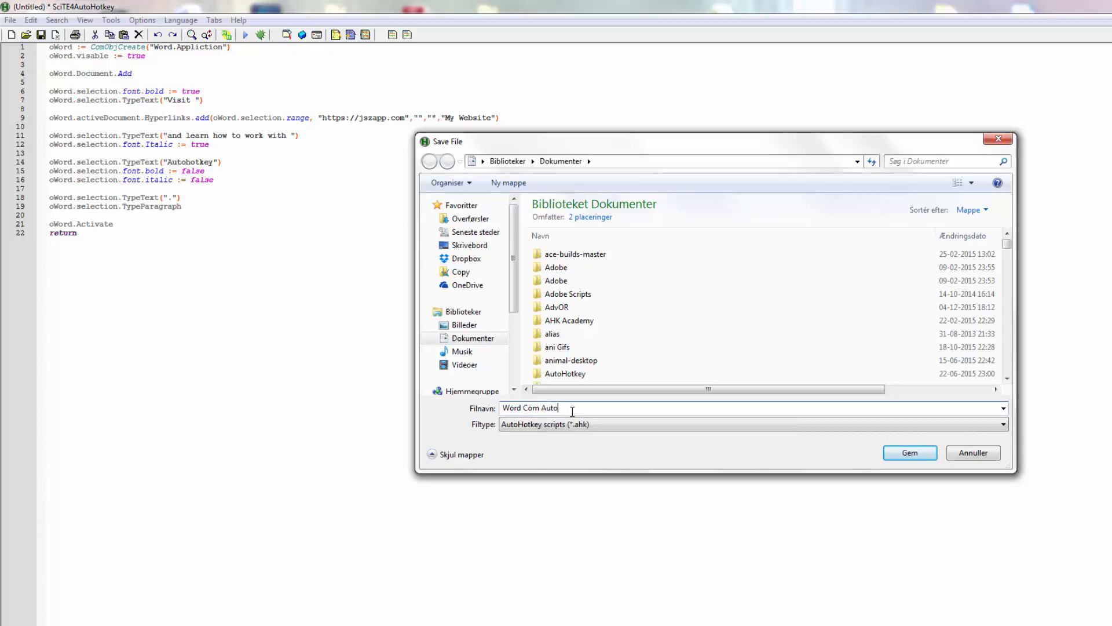
pyautogui.write('hoth')
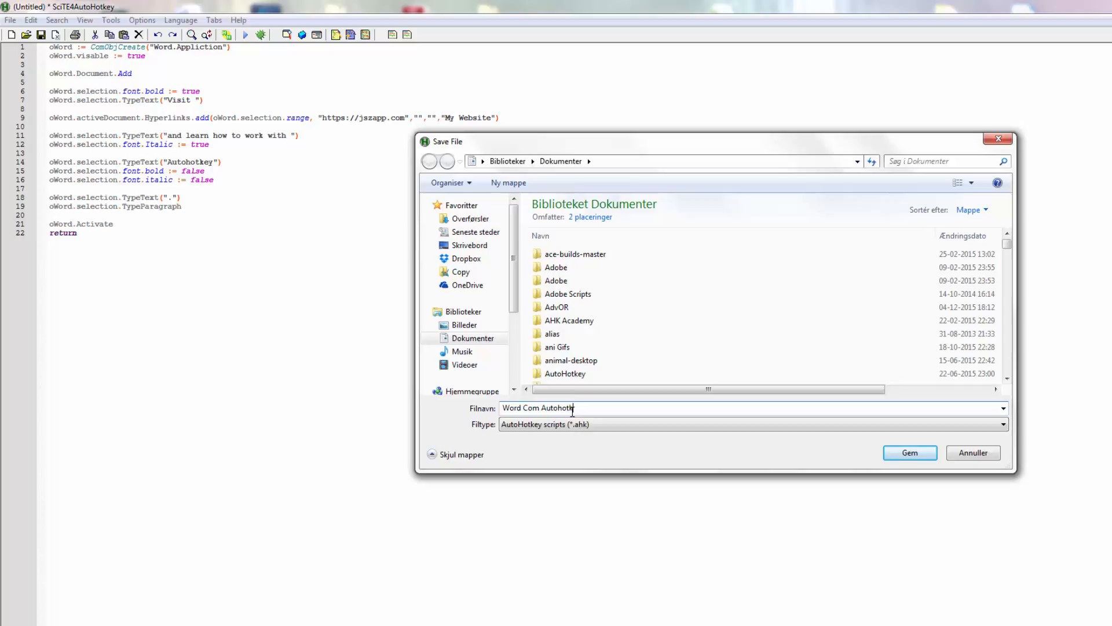
pyautogui.write('E')
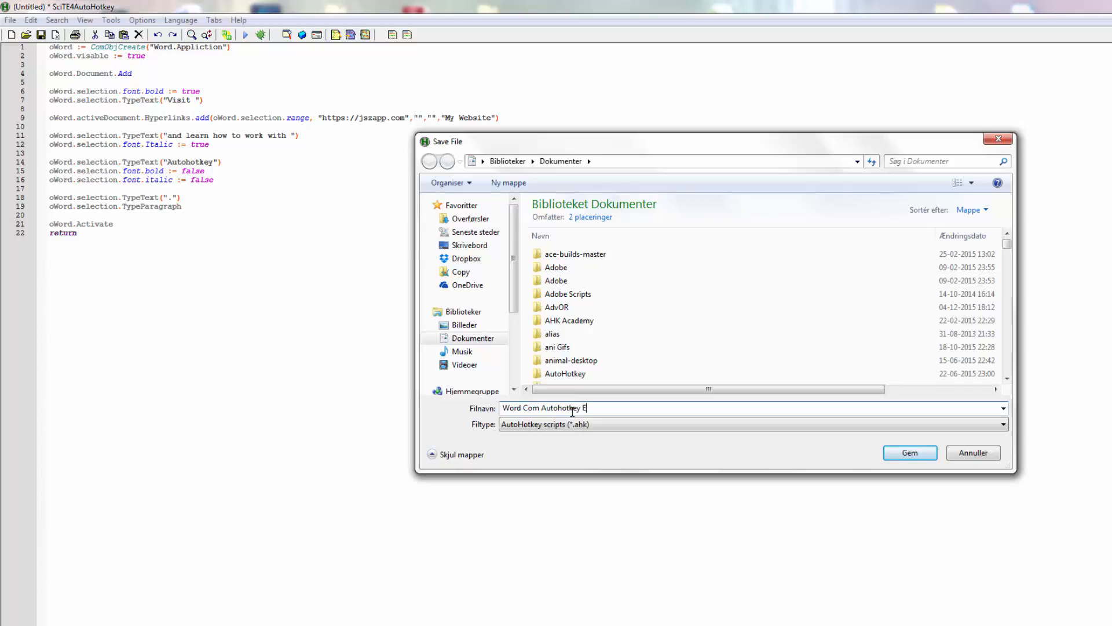
pyautogui.write('xample')
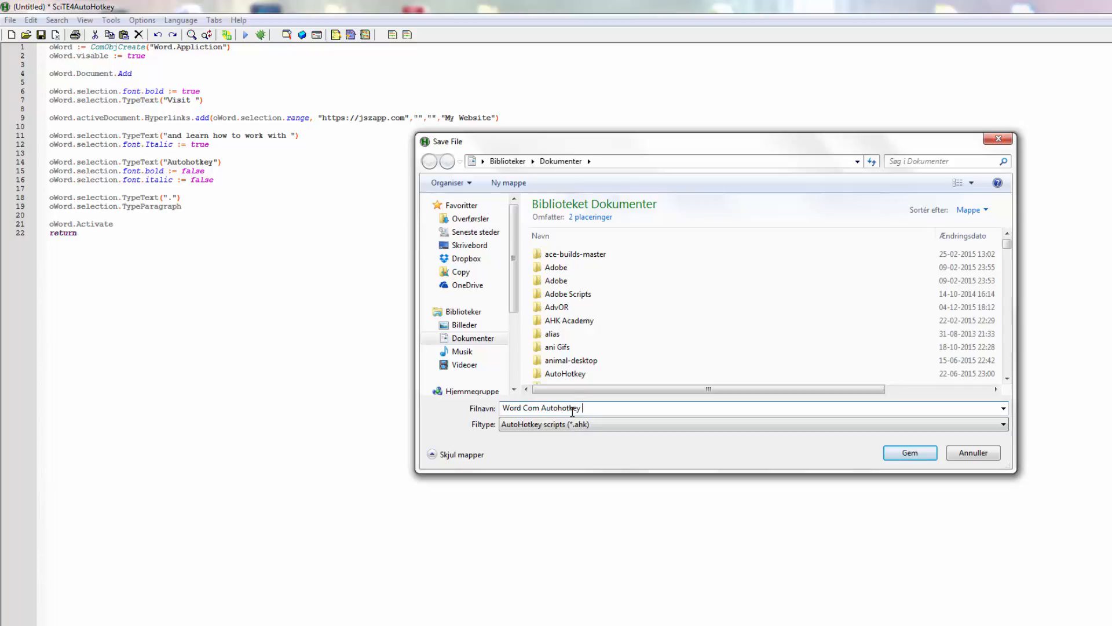
pyautogui.write('Demo')
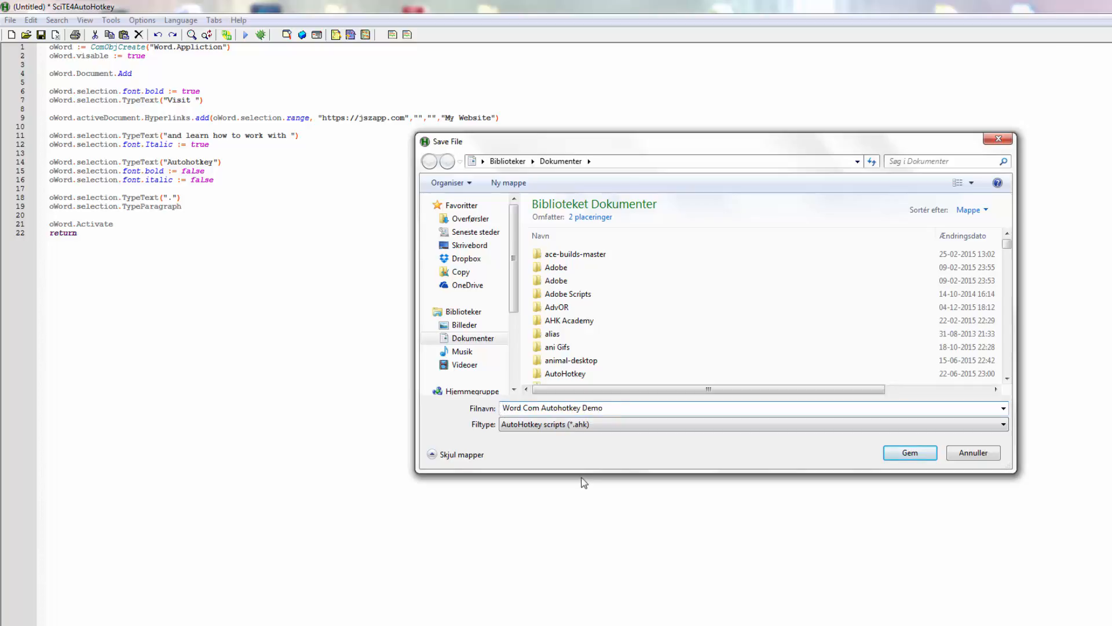
pyautogui.write('basic')
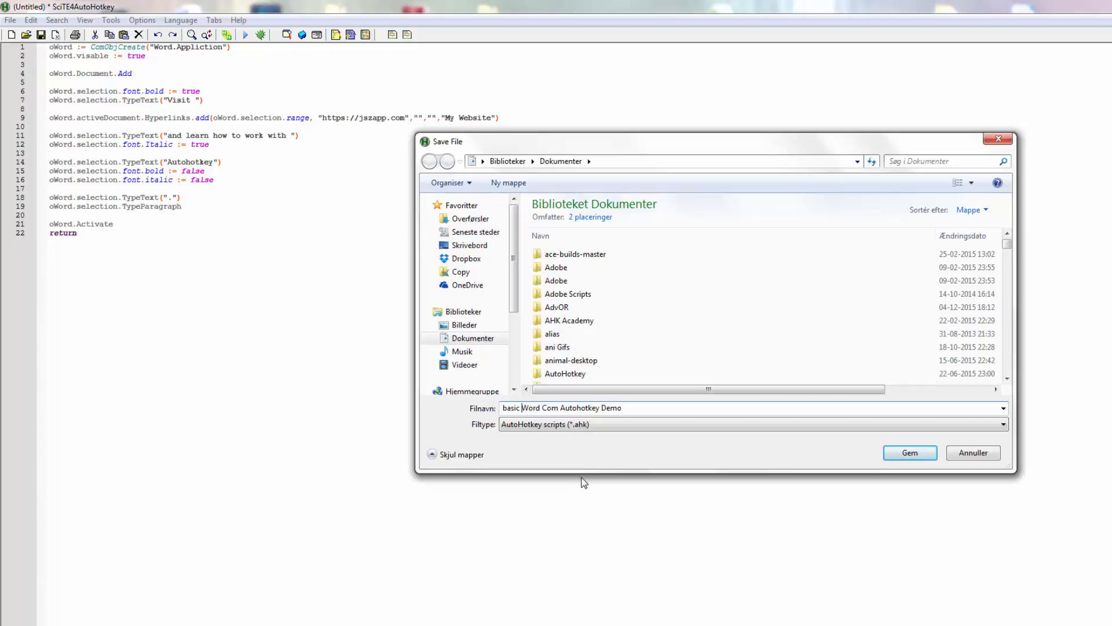
pyautogui.moveTo(828, 549)
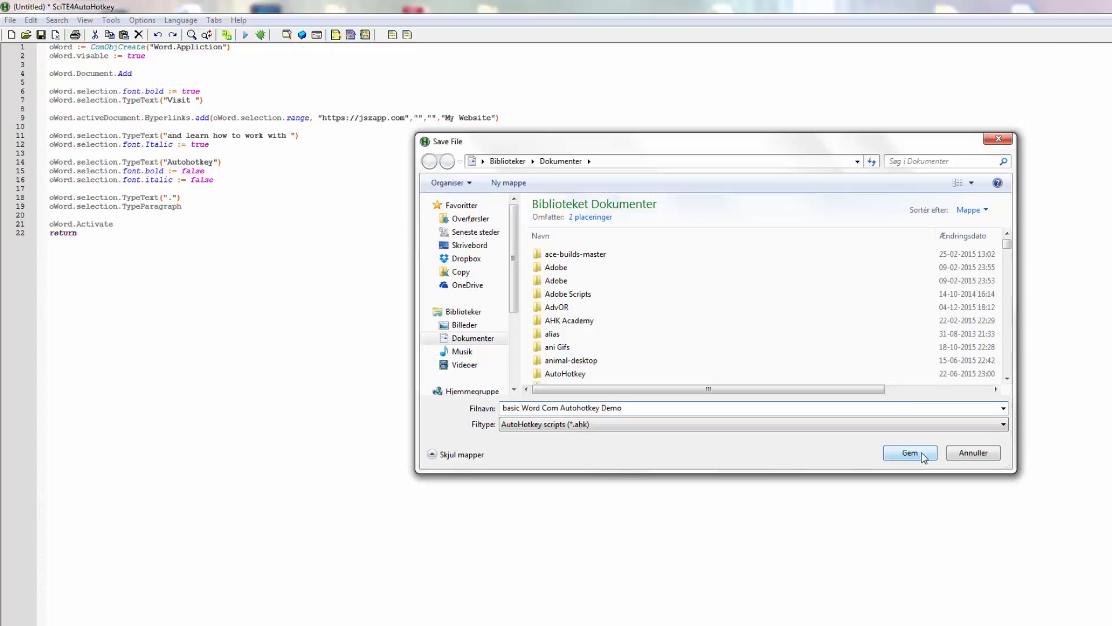
pyautogui.click(910, 452)
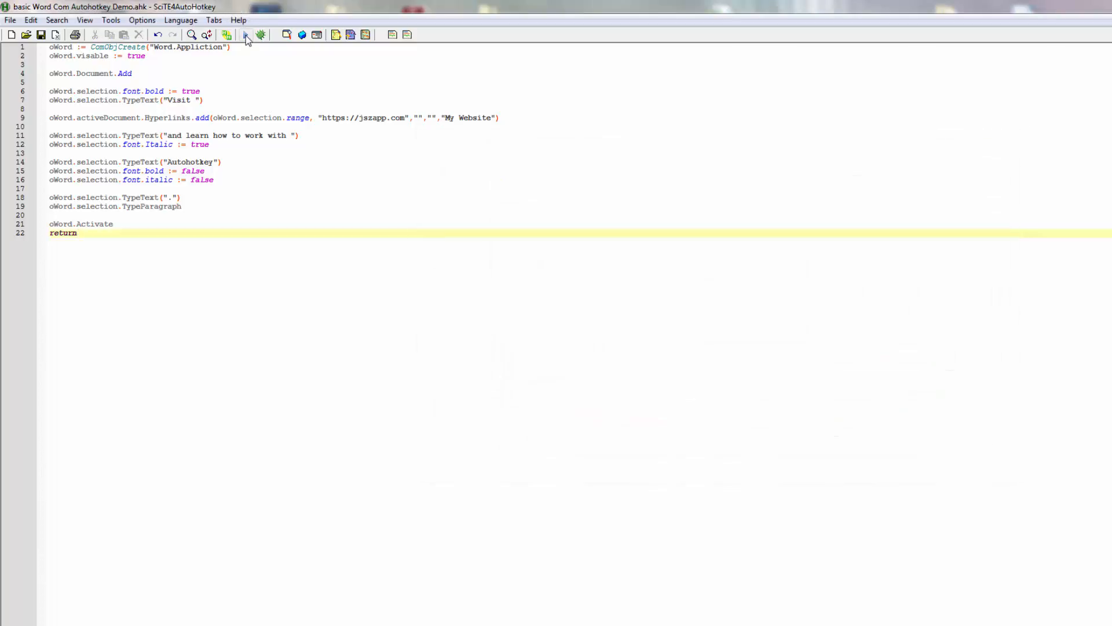
# Step: Run the saved script and check the Word sentence with the My Website link
pyautogui.click(224, 32)
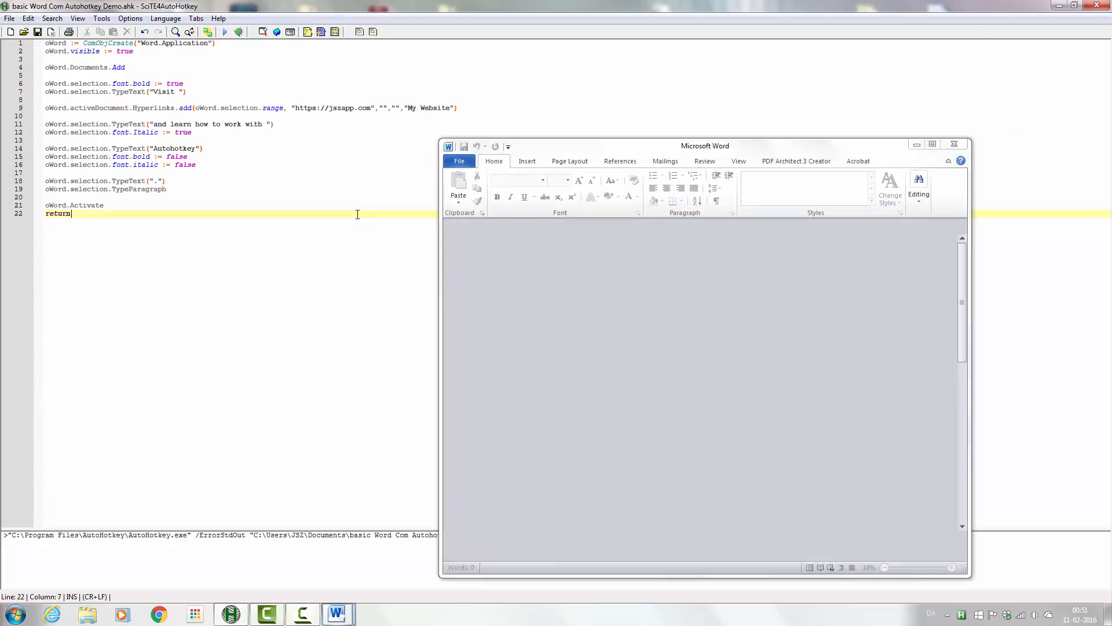
pyautogui.click(225, 32)
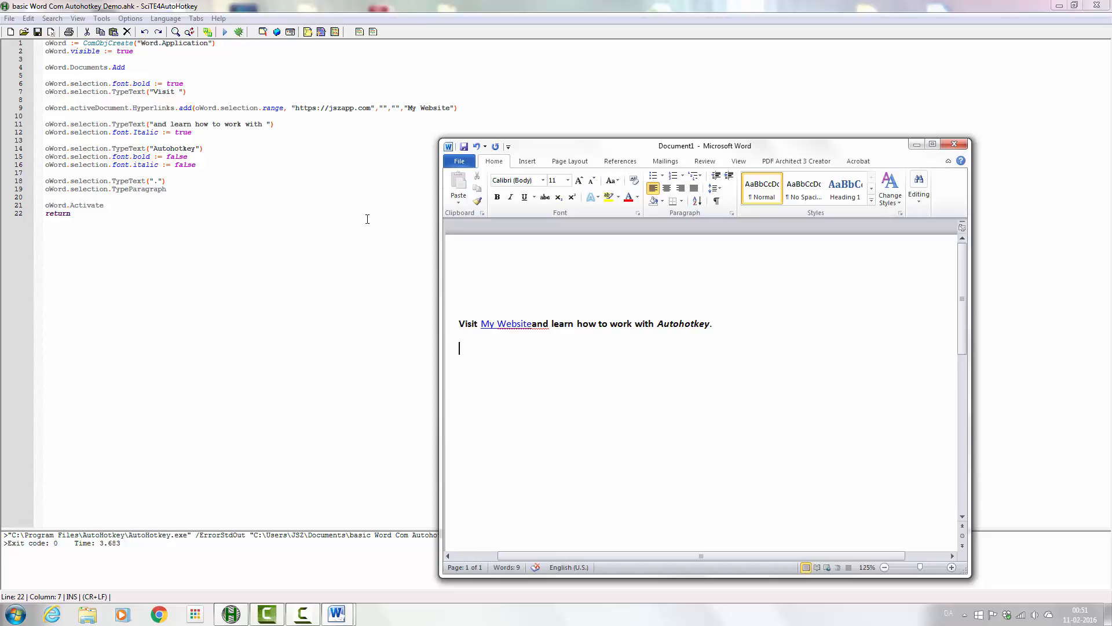
pyautogui.moveTo(473, 313)
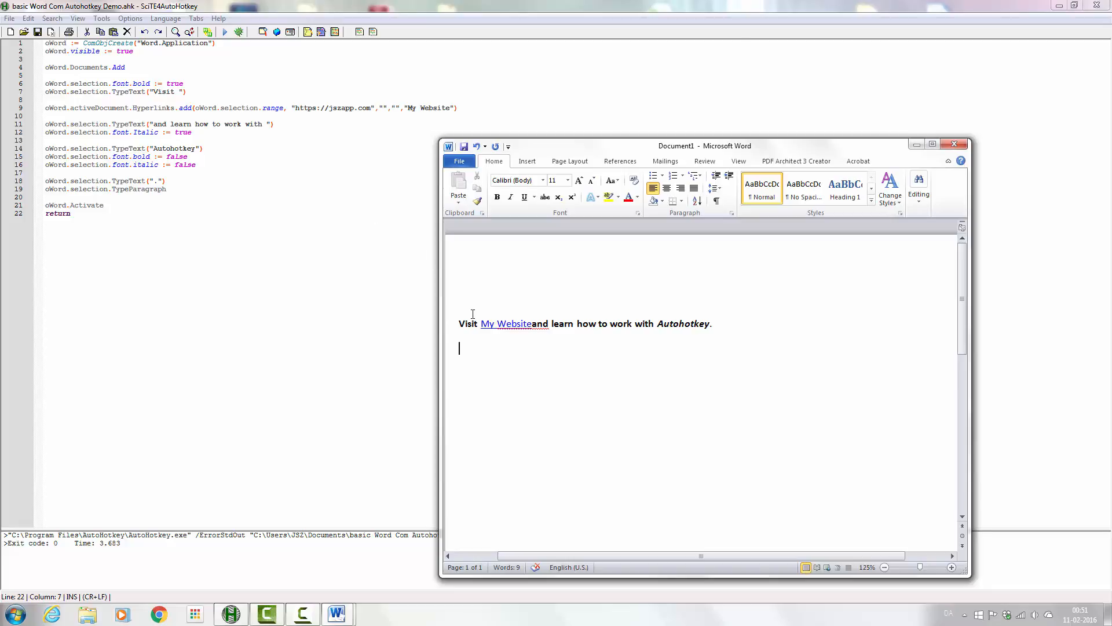
pyautogui.moveTo(535, 320)
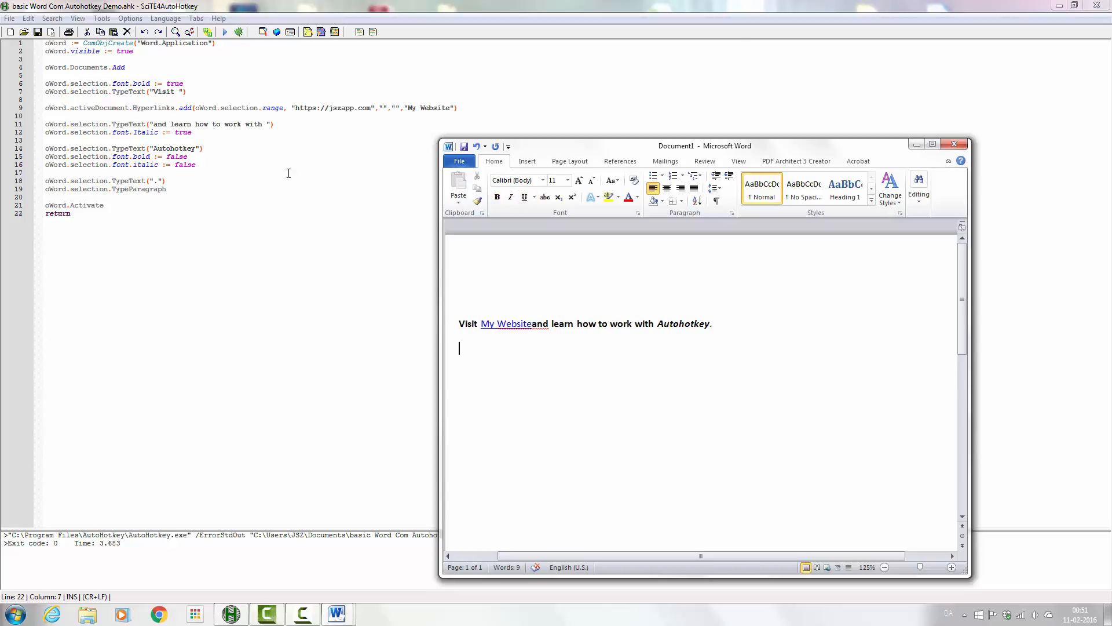
pyautogui.moveTo(470, 321)
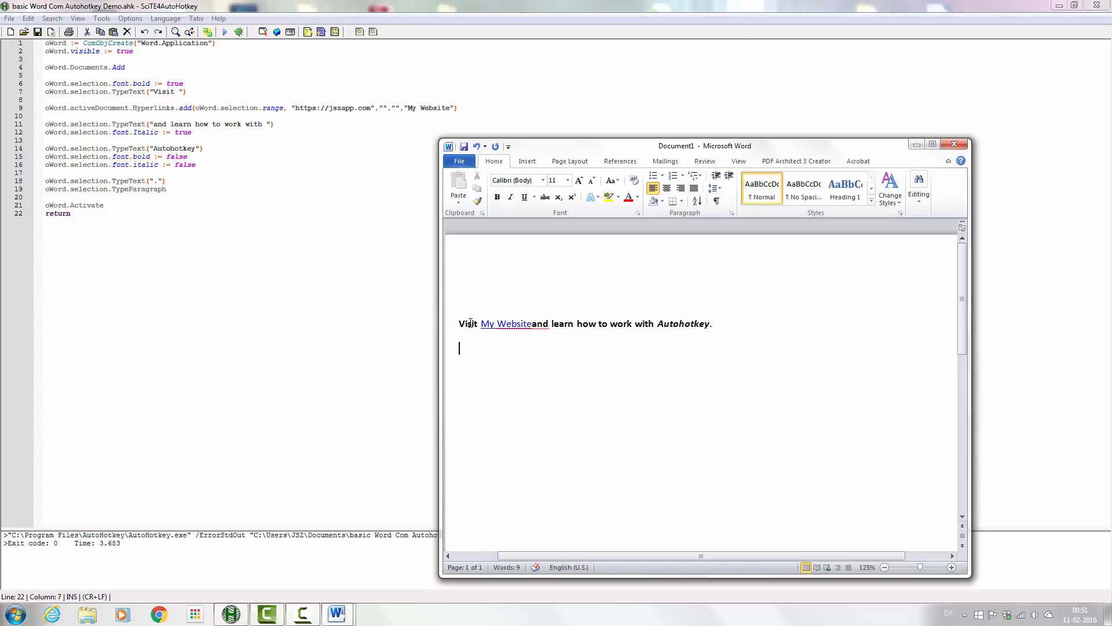
pyautogui.moveTo(506, 323)
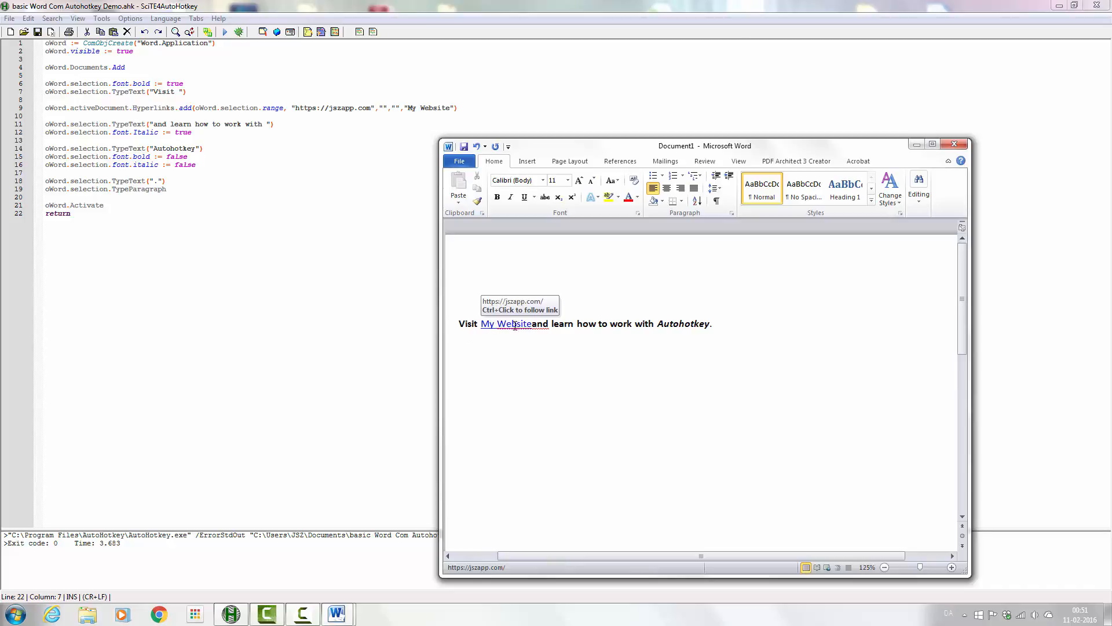
pyautogui.moveTo(577, 323)
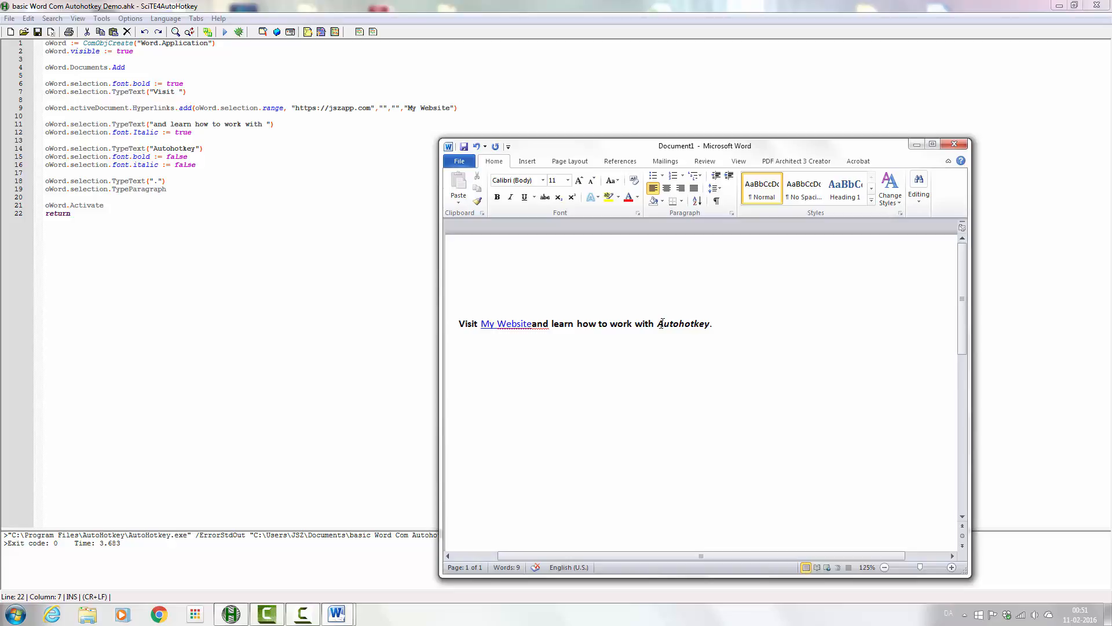
pyautogui.doubleClick(683, 323)
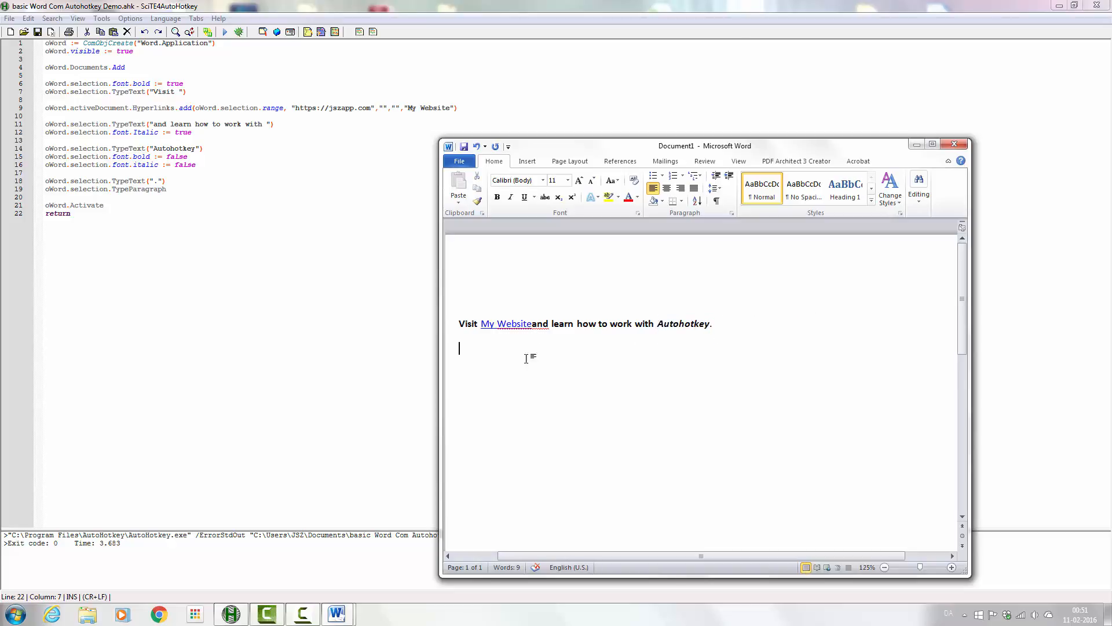
pyautogui.moveTo(489, 353)
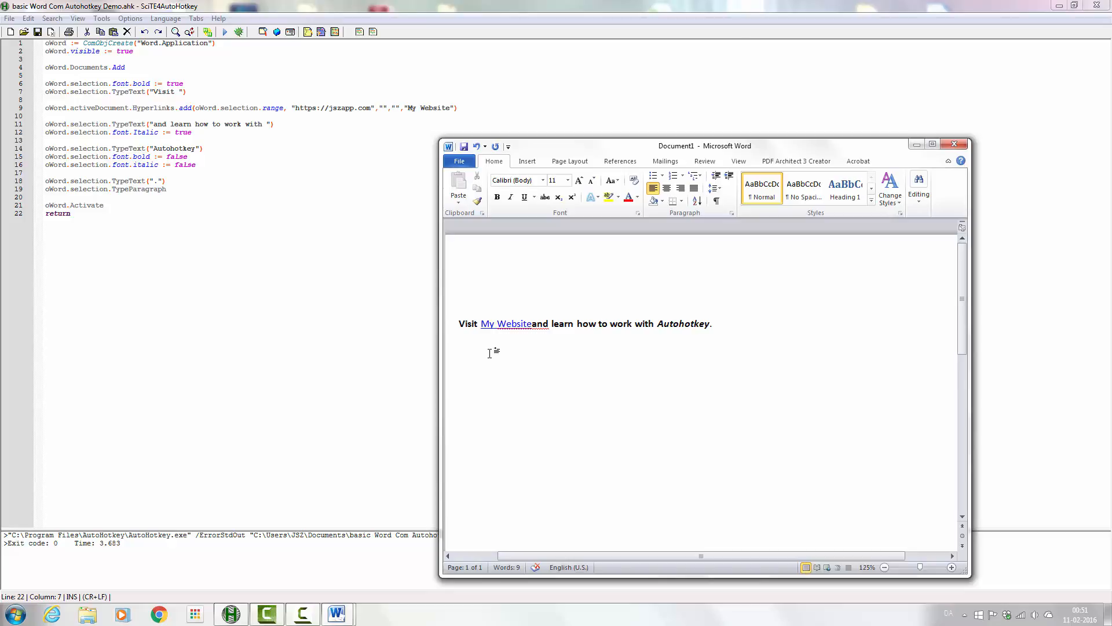
# Step: Type 'Please share or li' as a new paragraph below the generated sentence
pyautogui.write('please sh')
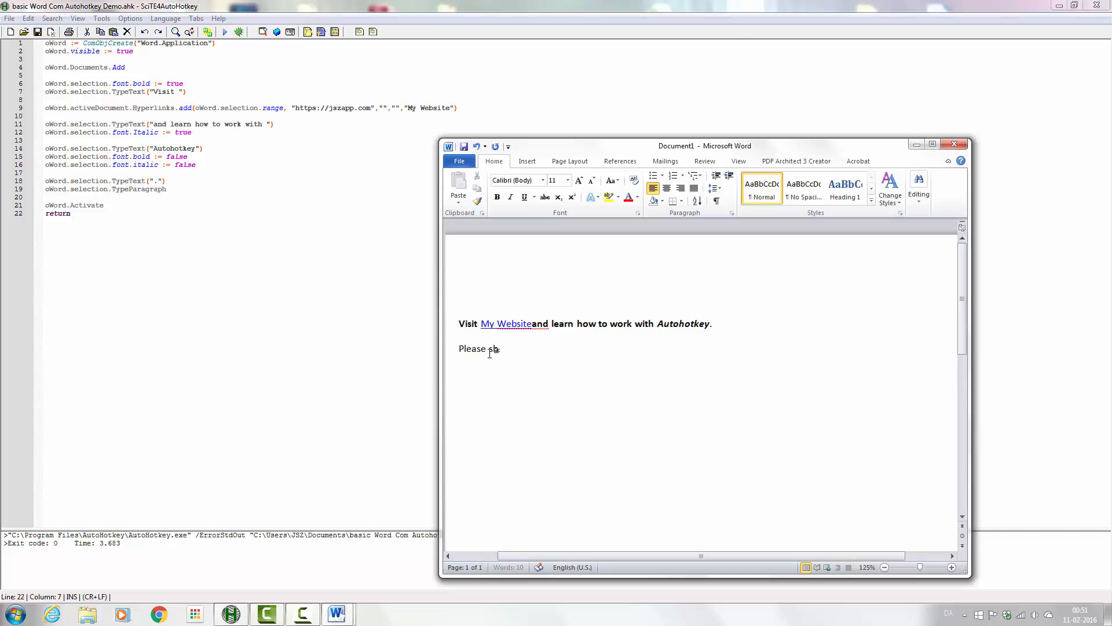
pyautogui.write('b')
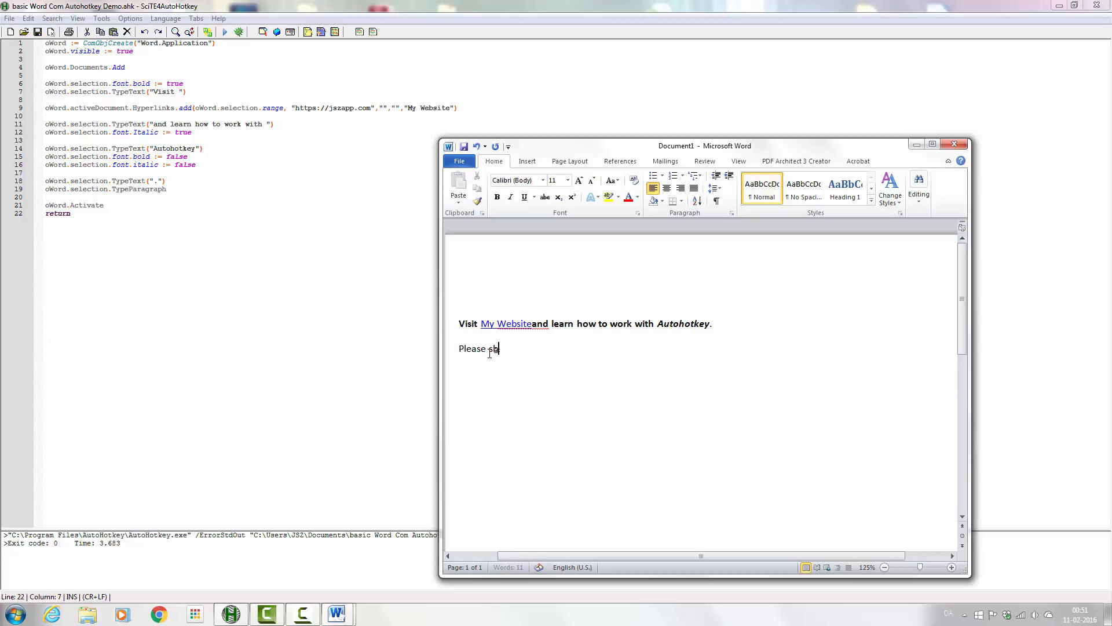
pyautogui.write('are')
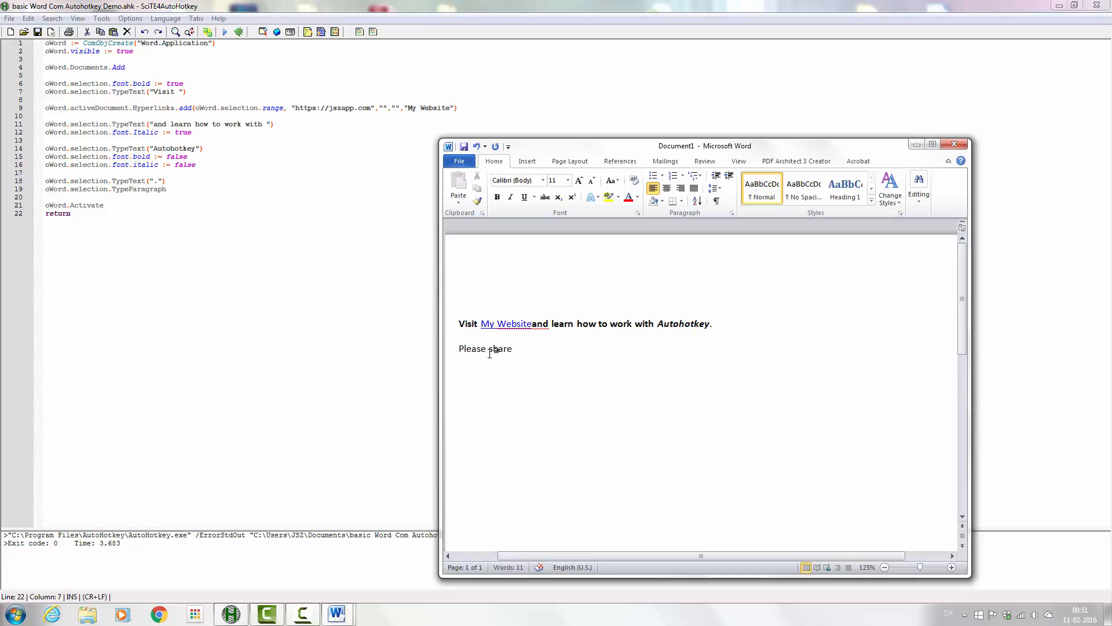
pyautogui.write('or li')
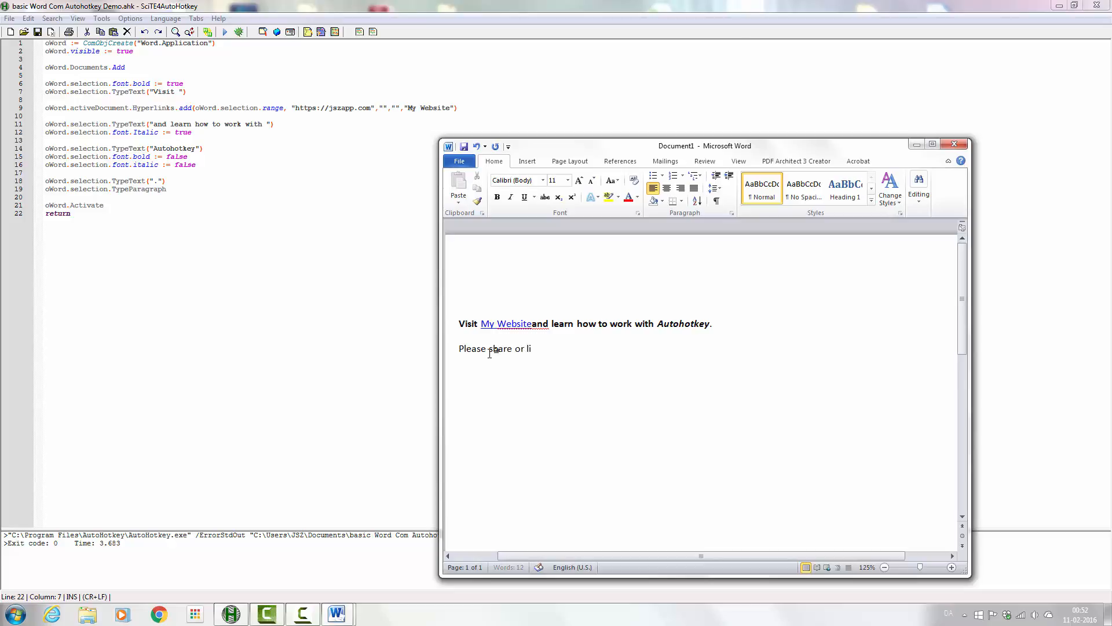